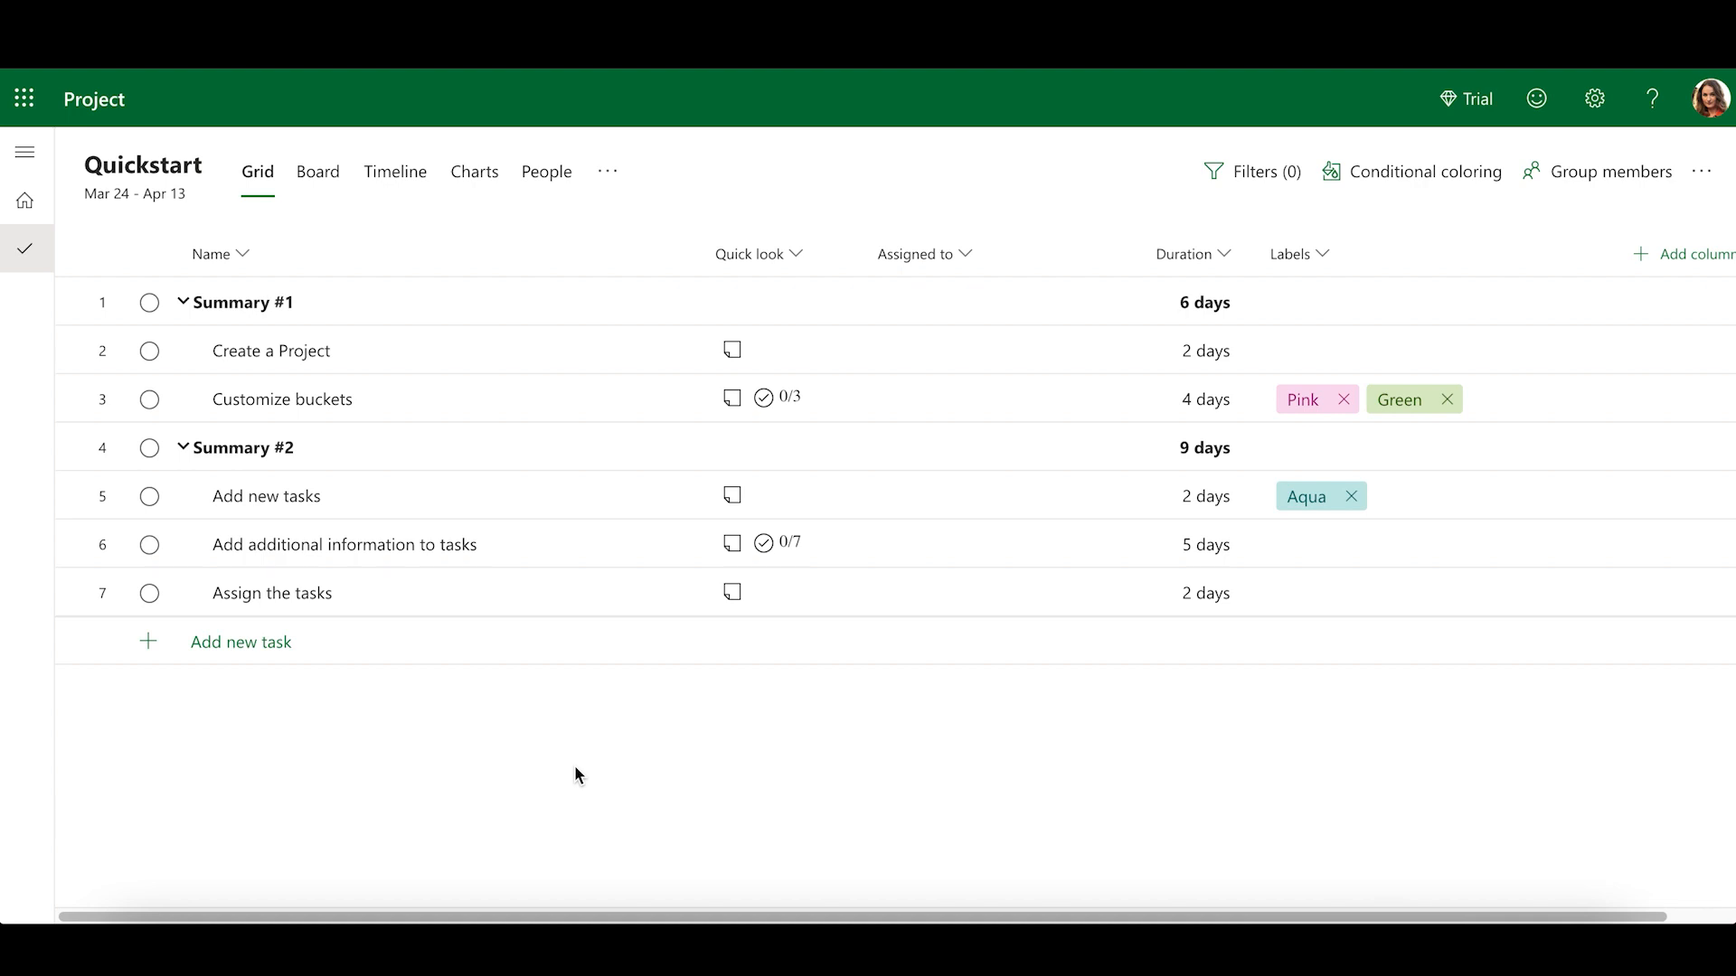
- Return to the Project home page listing favorite and recent projects
click(24, 201)
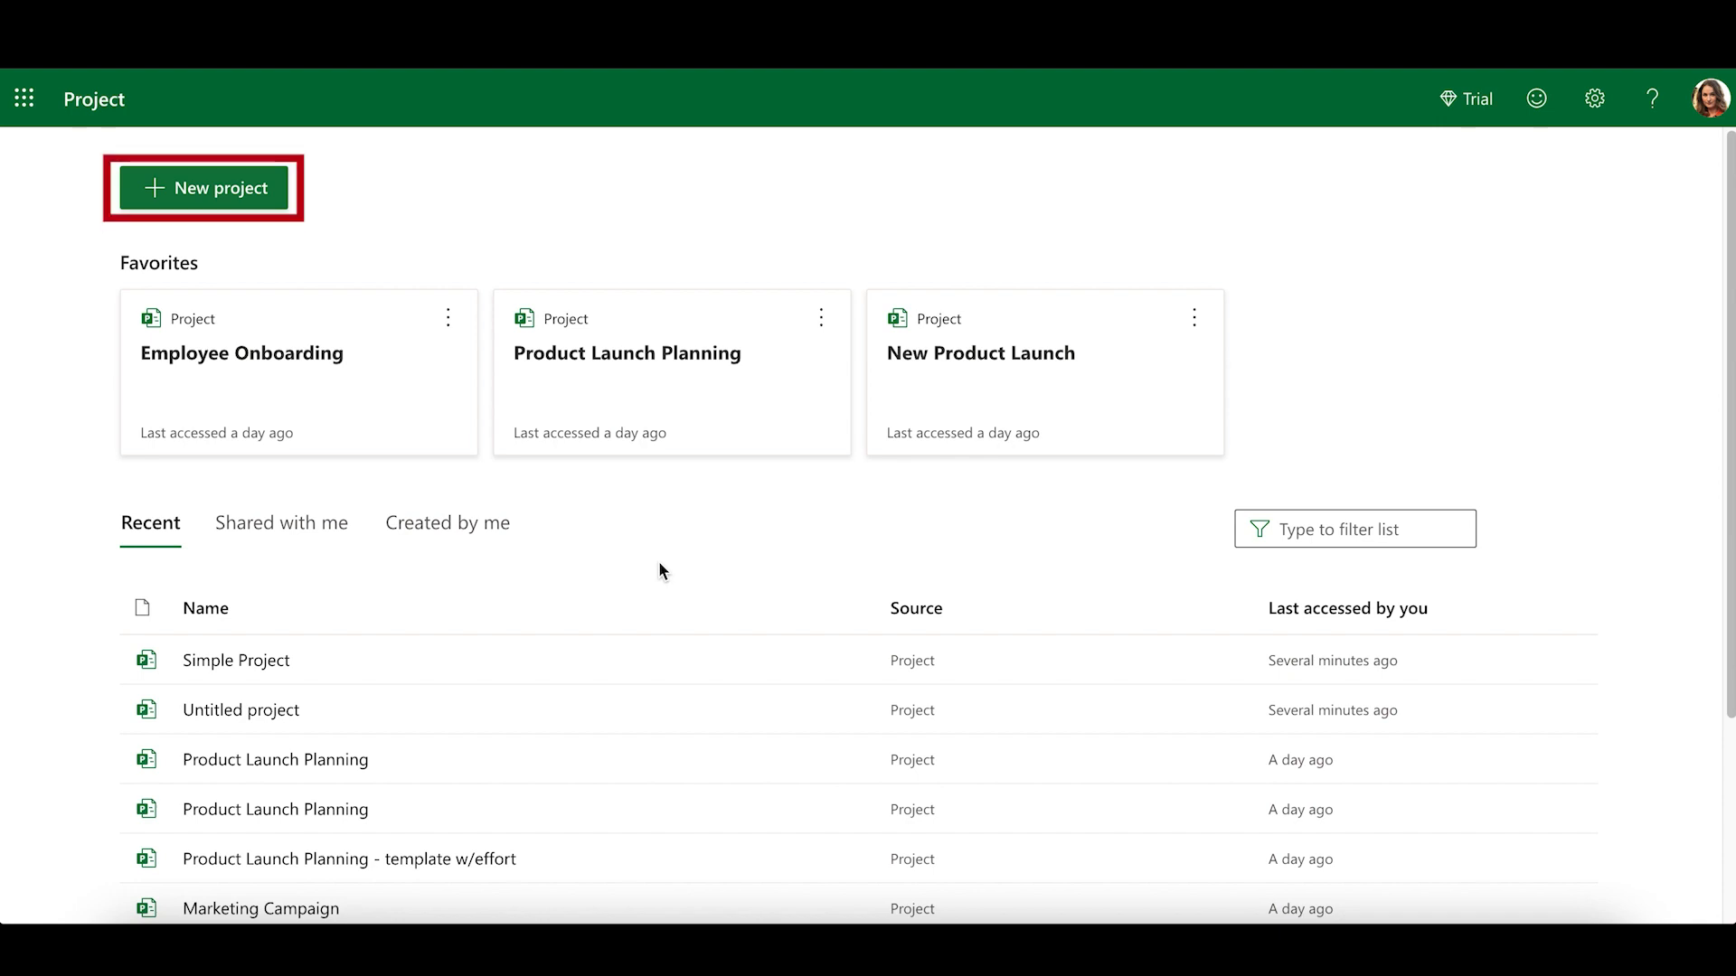
mouse_move(257, 204)
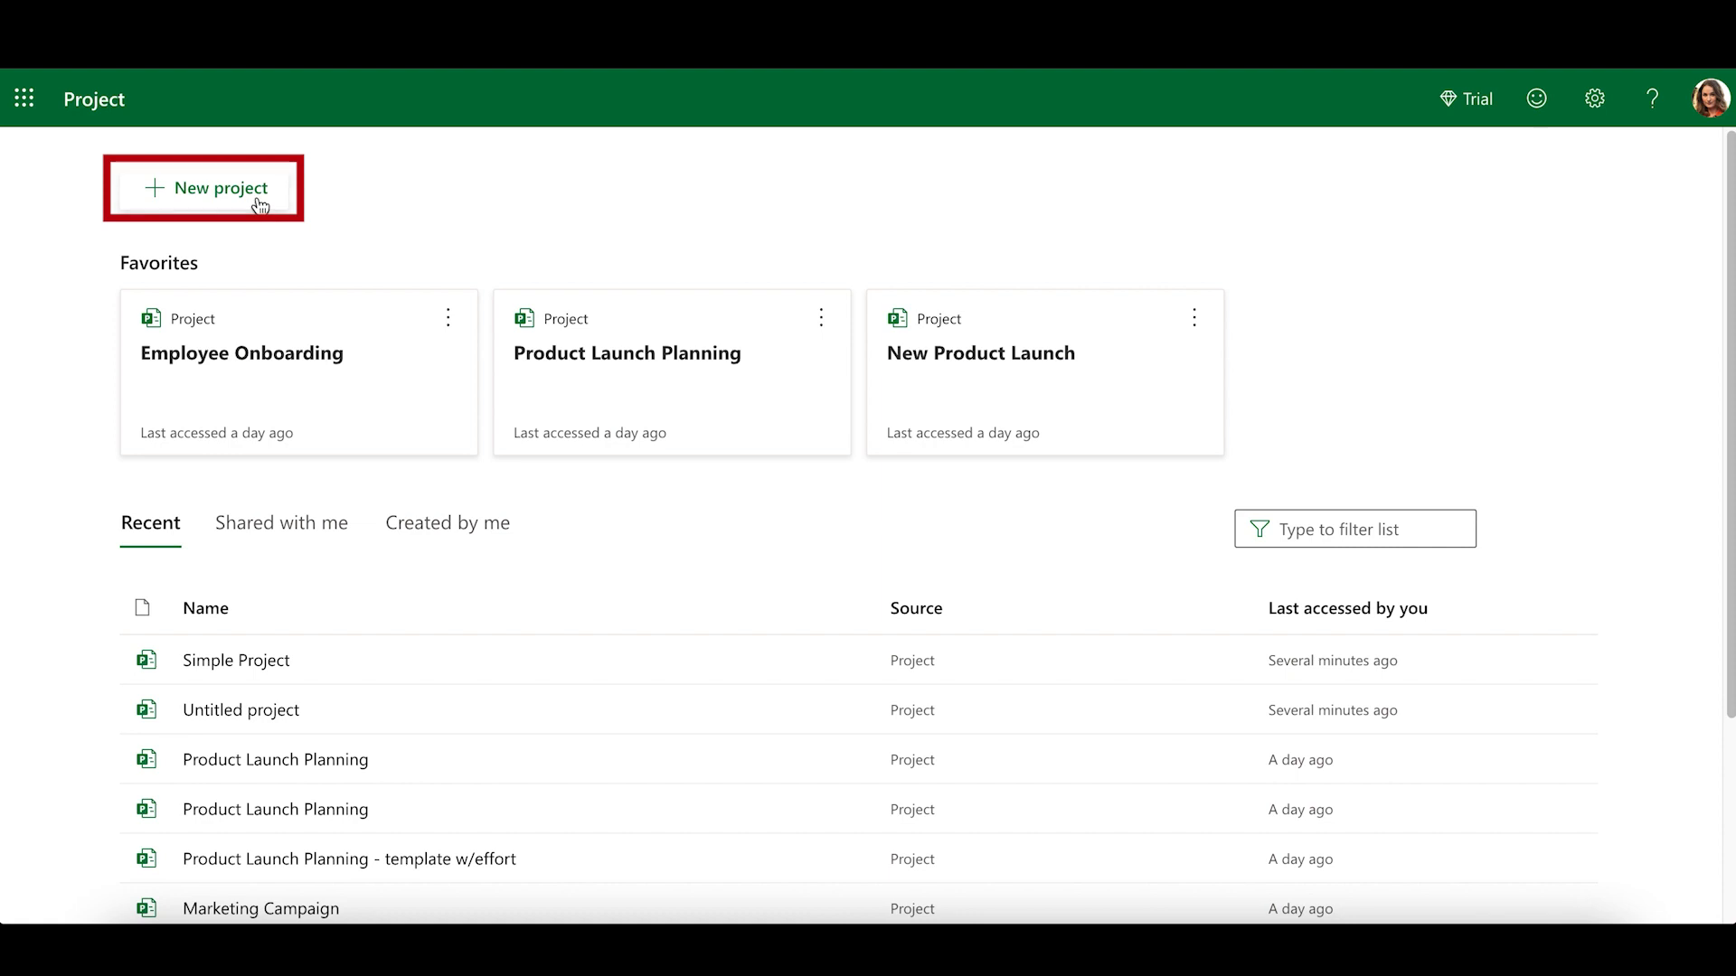
- Create a new project from the Simple Project template, to be named Quickstart
click(219, 186)
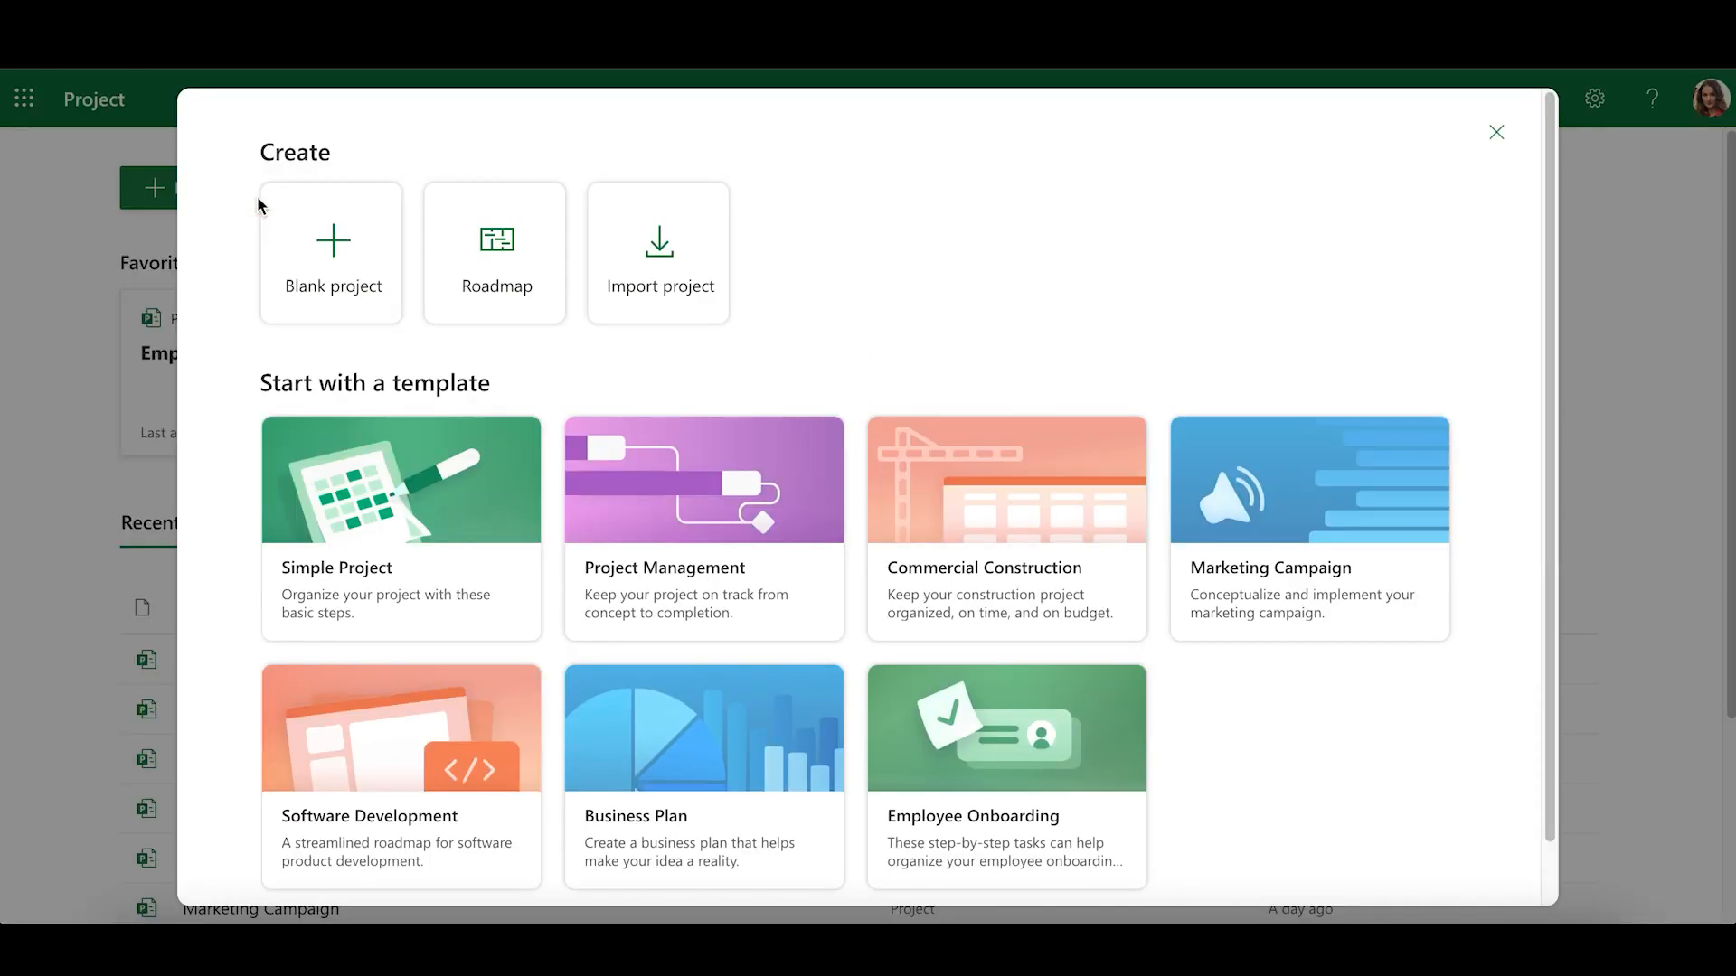
mouse_move(333, 254)
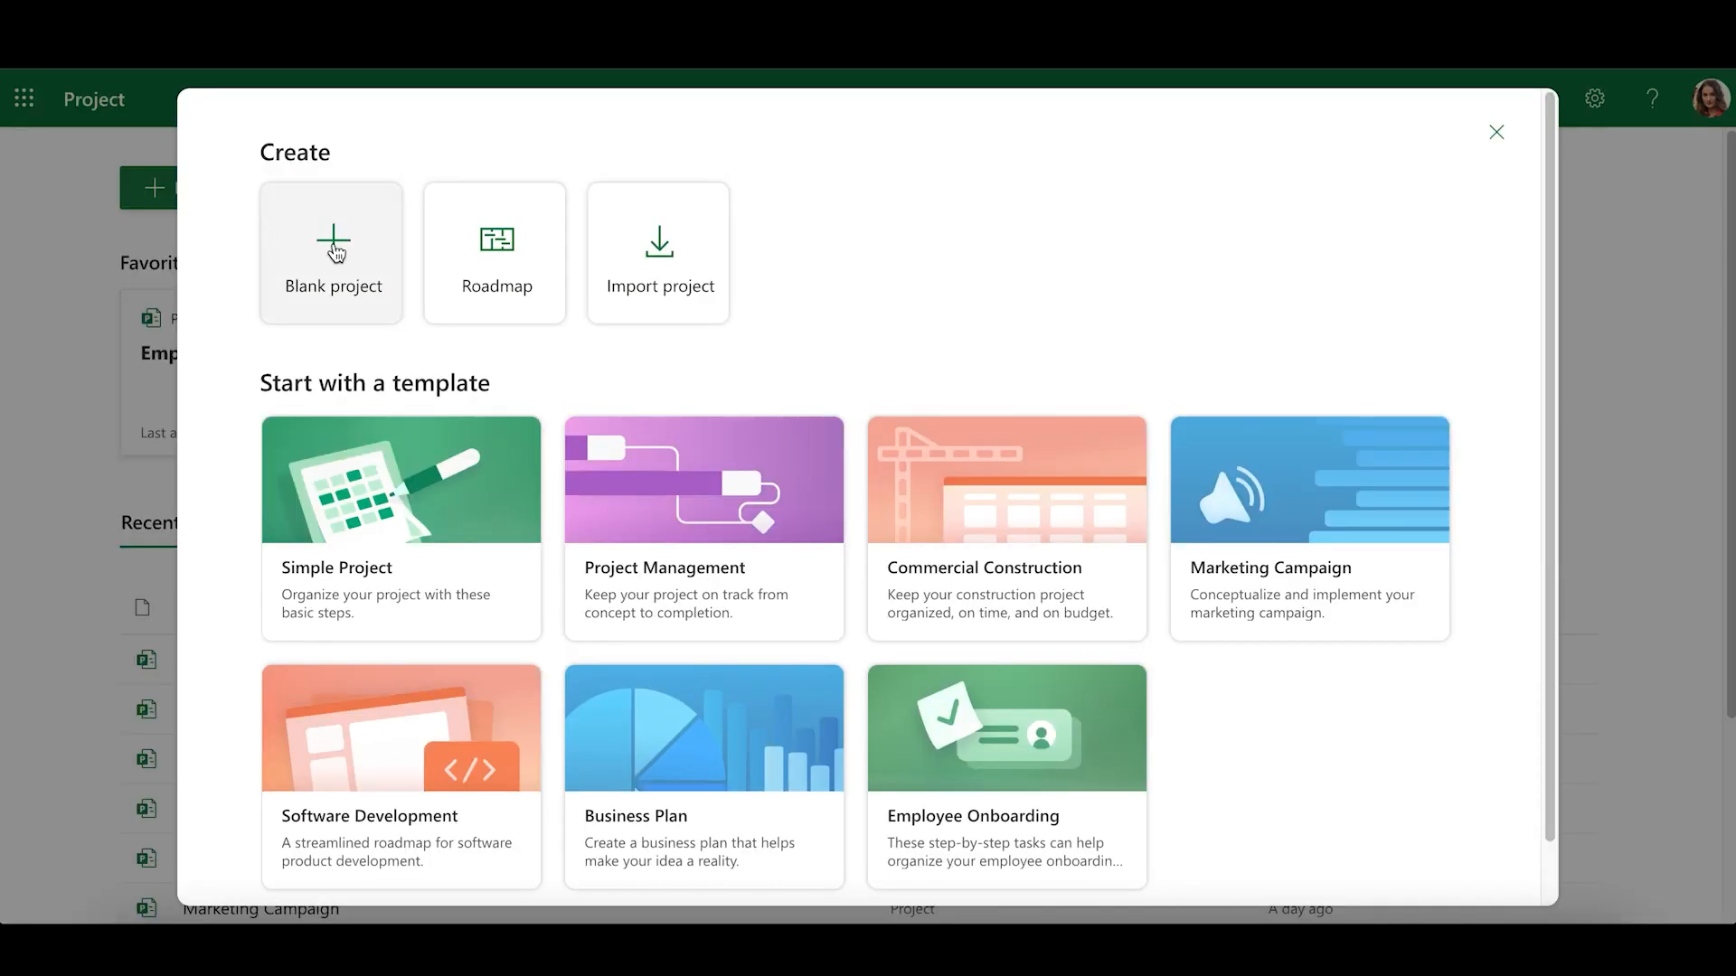
mouse_move(331, 253)
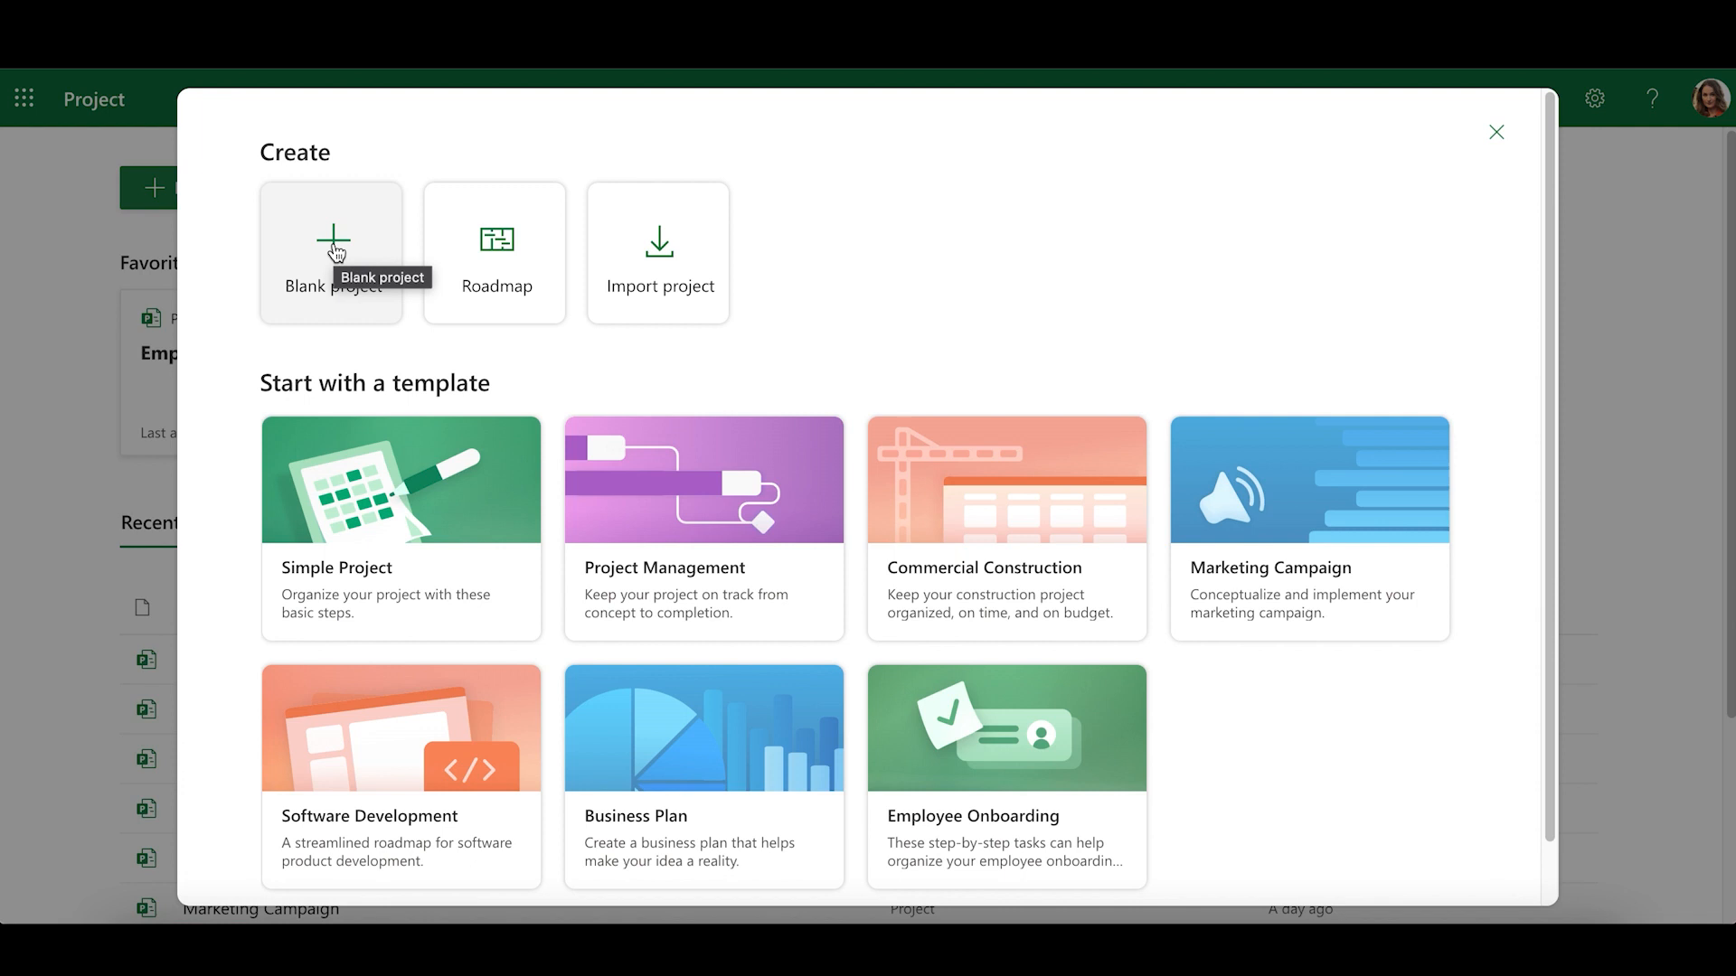
mouse_move(340, 387)
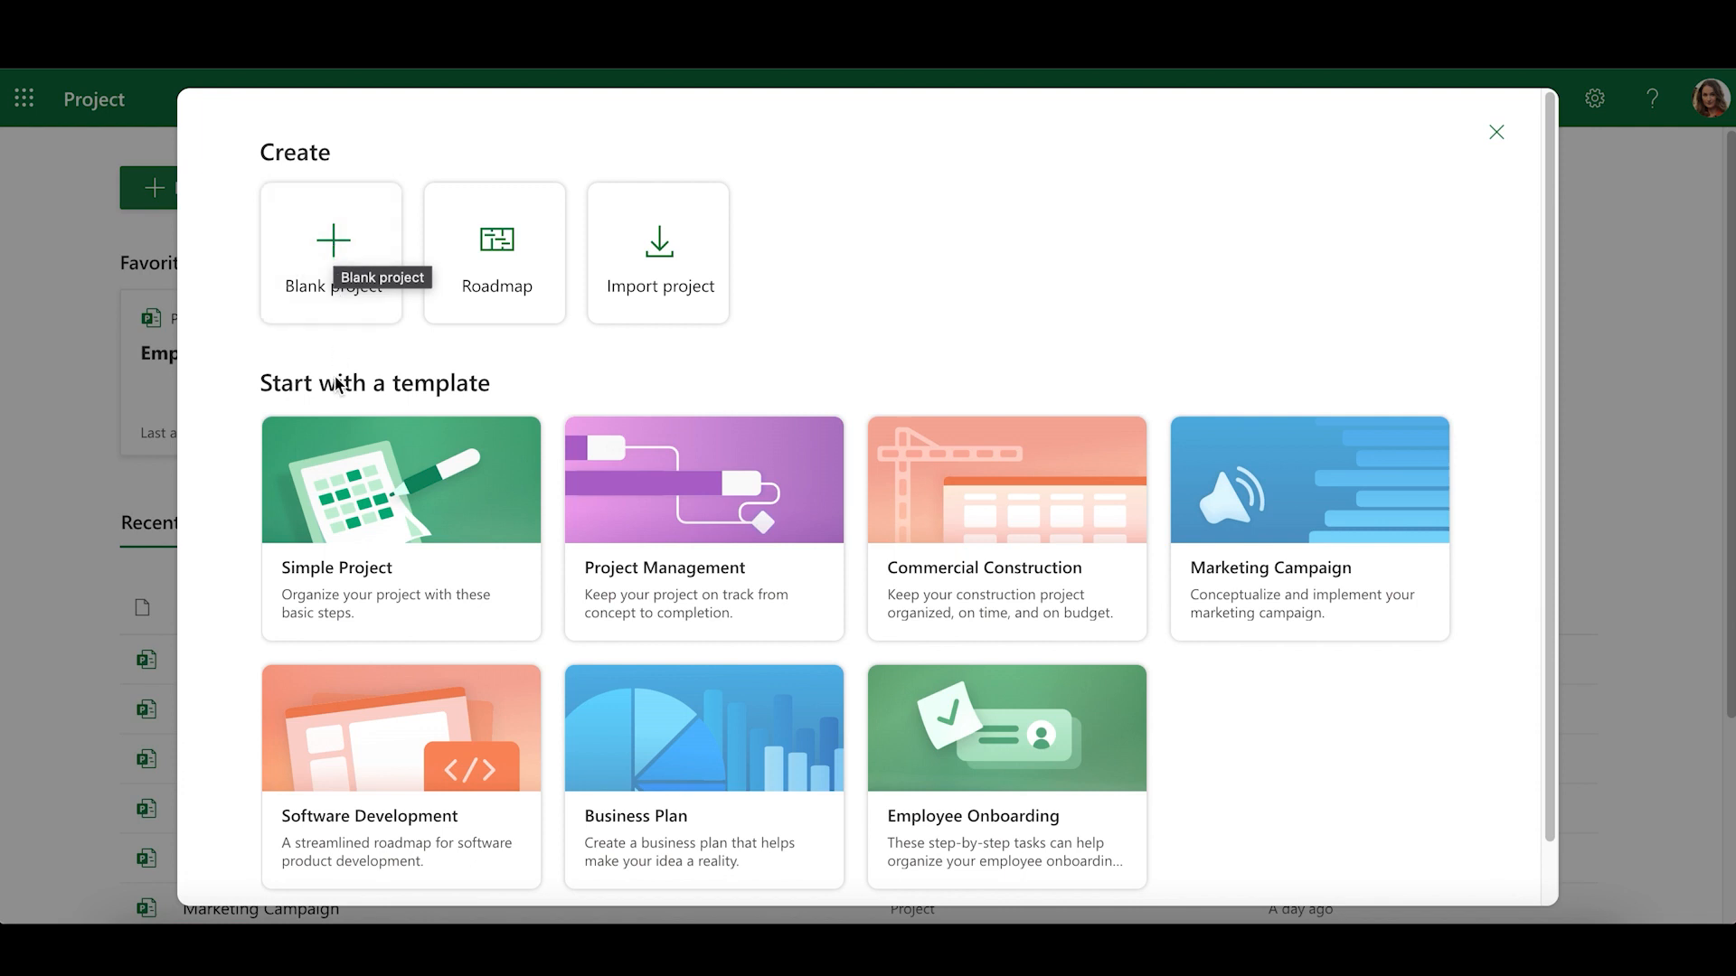
click(402, 528)
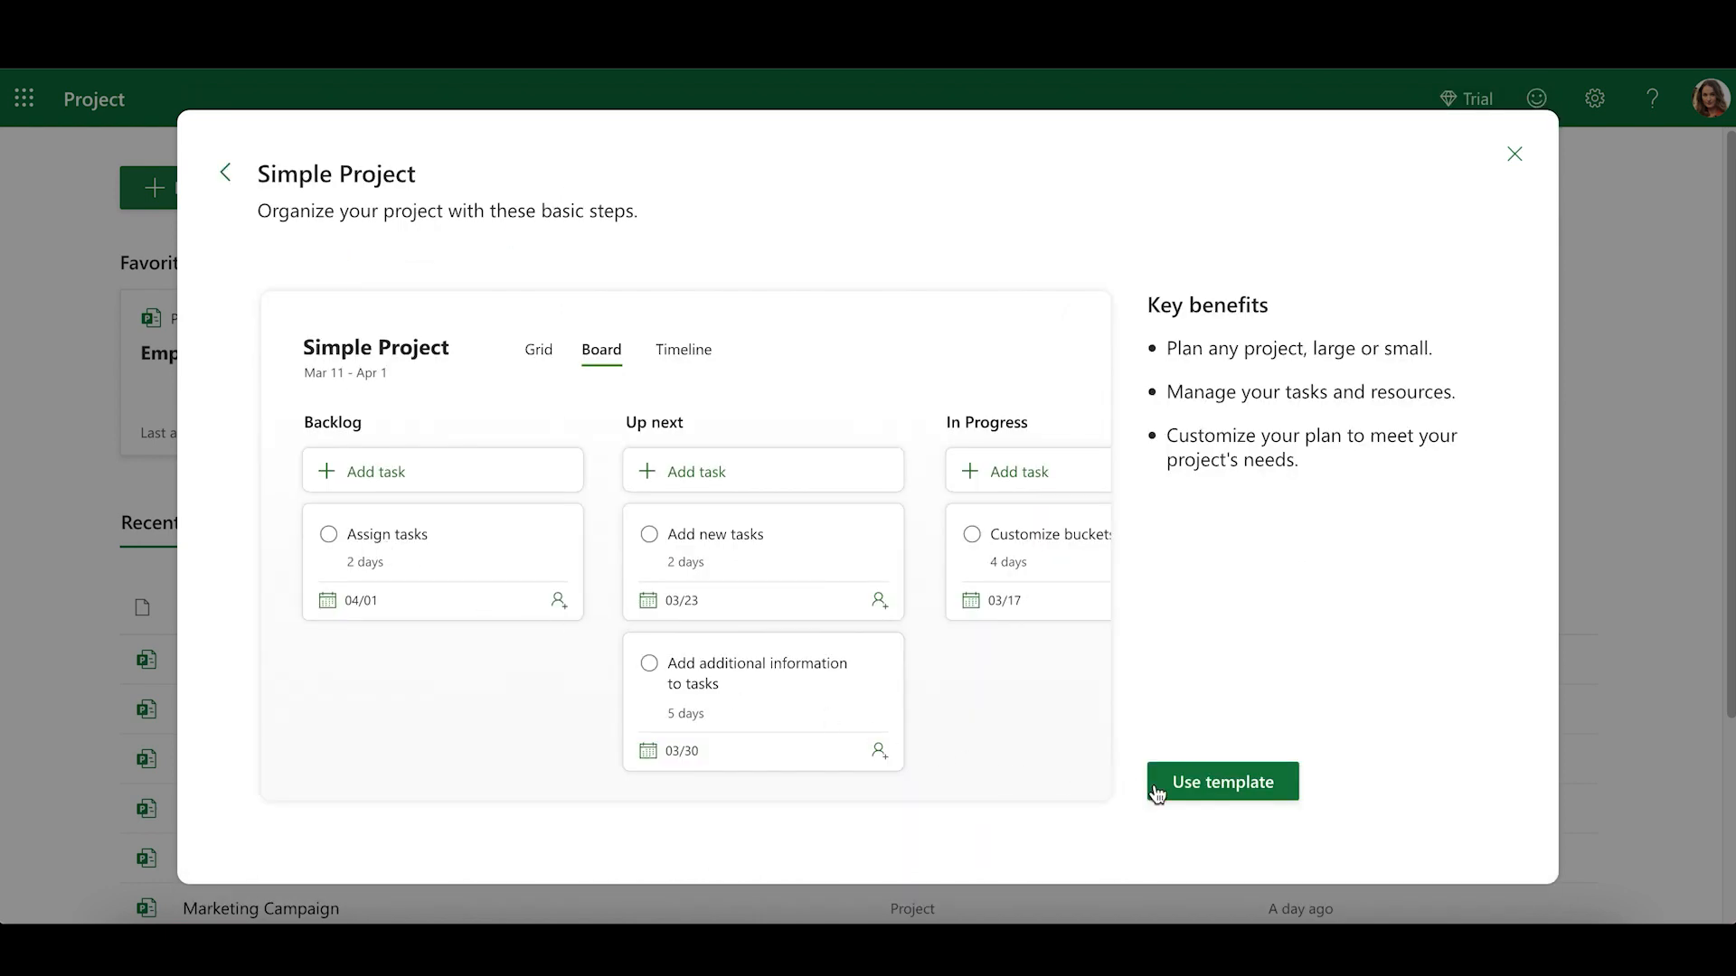
click(1220, 781)
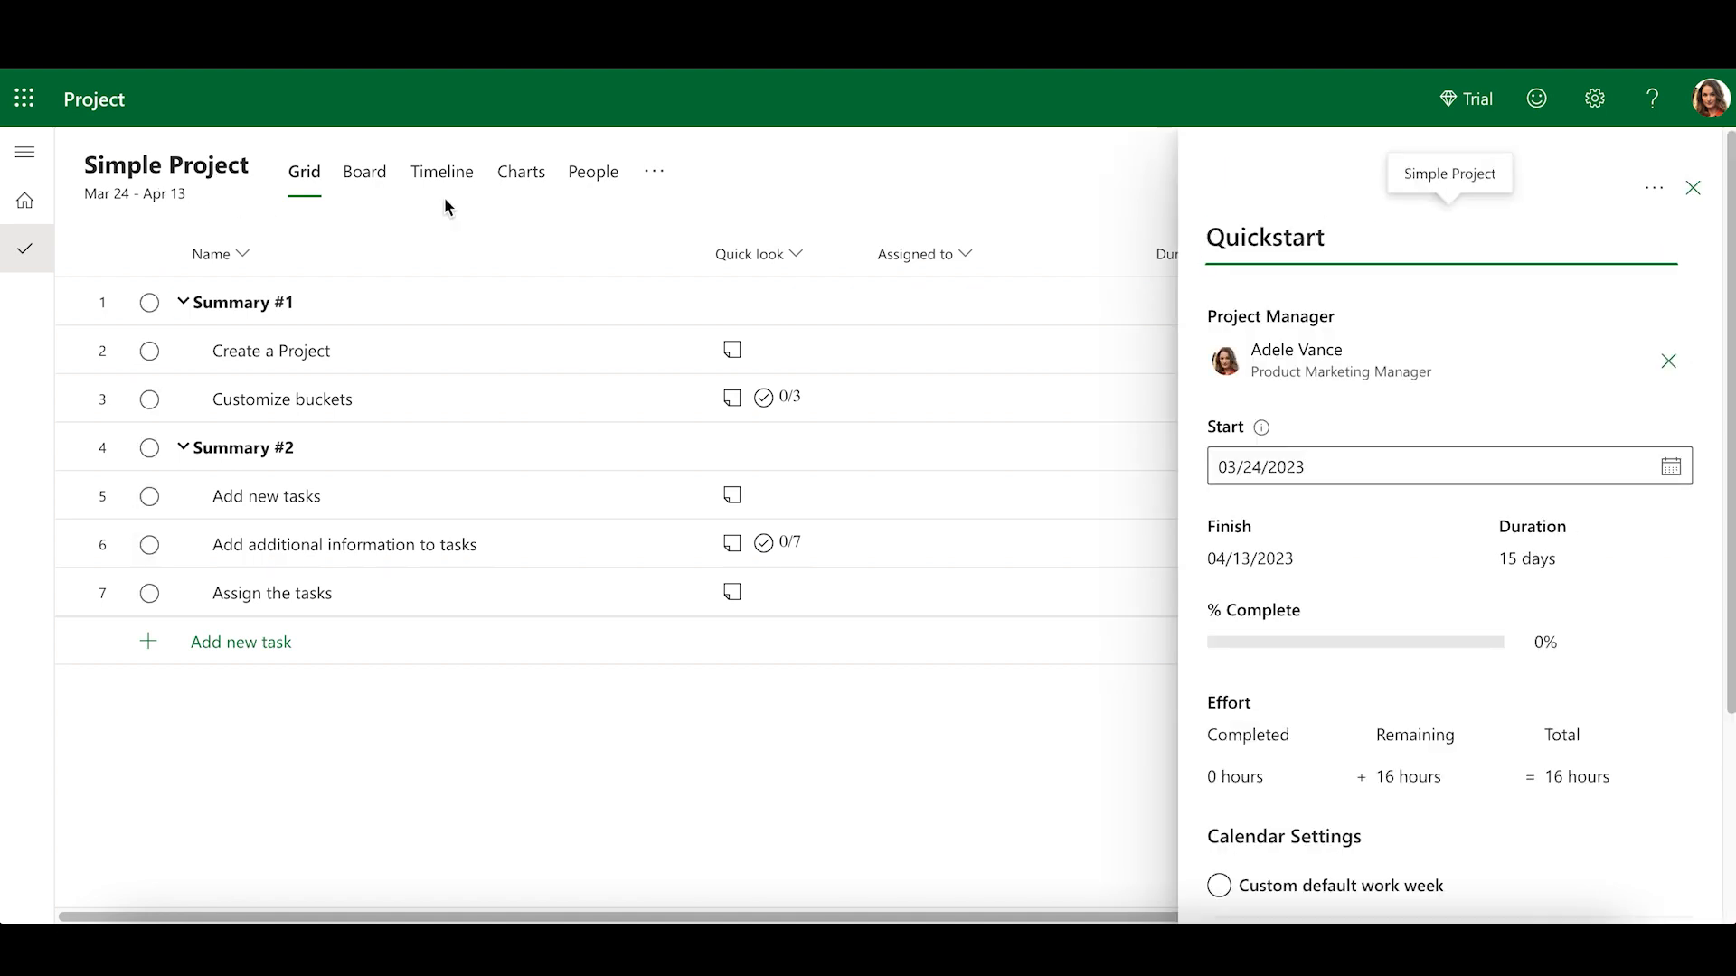
- Add a task named First Task under Summary #2 and review its task details pane
click(1692, 186)
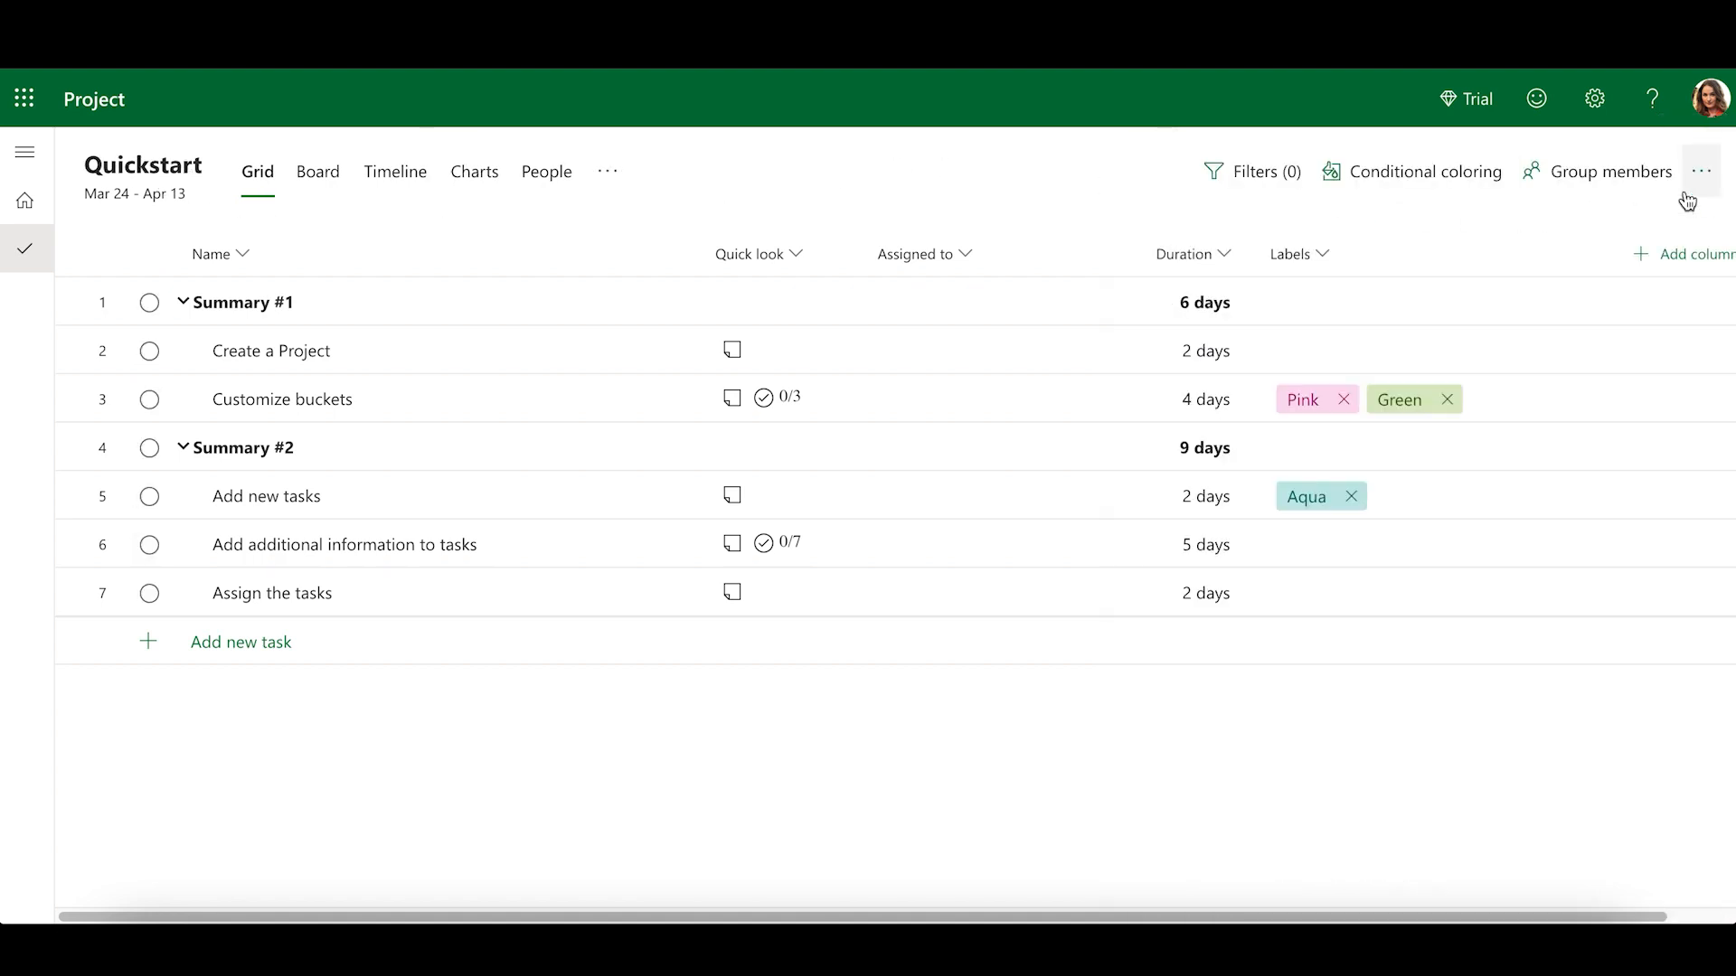
click(240, 641)
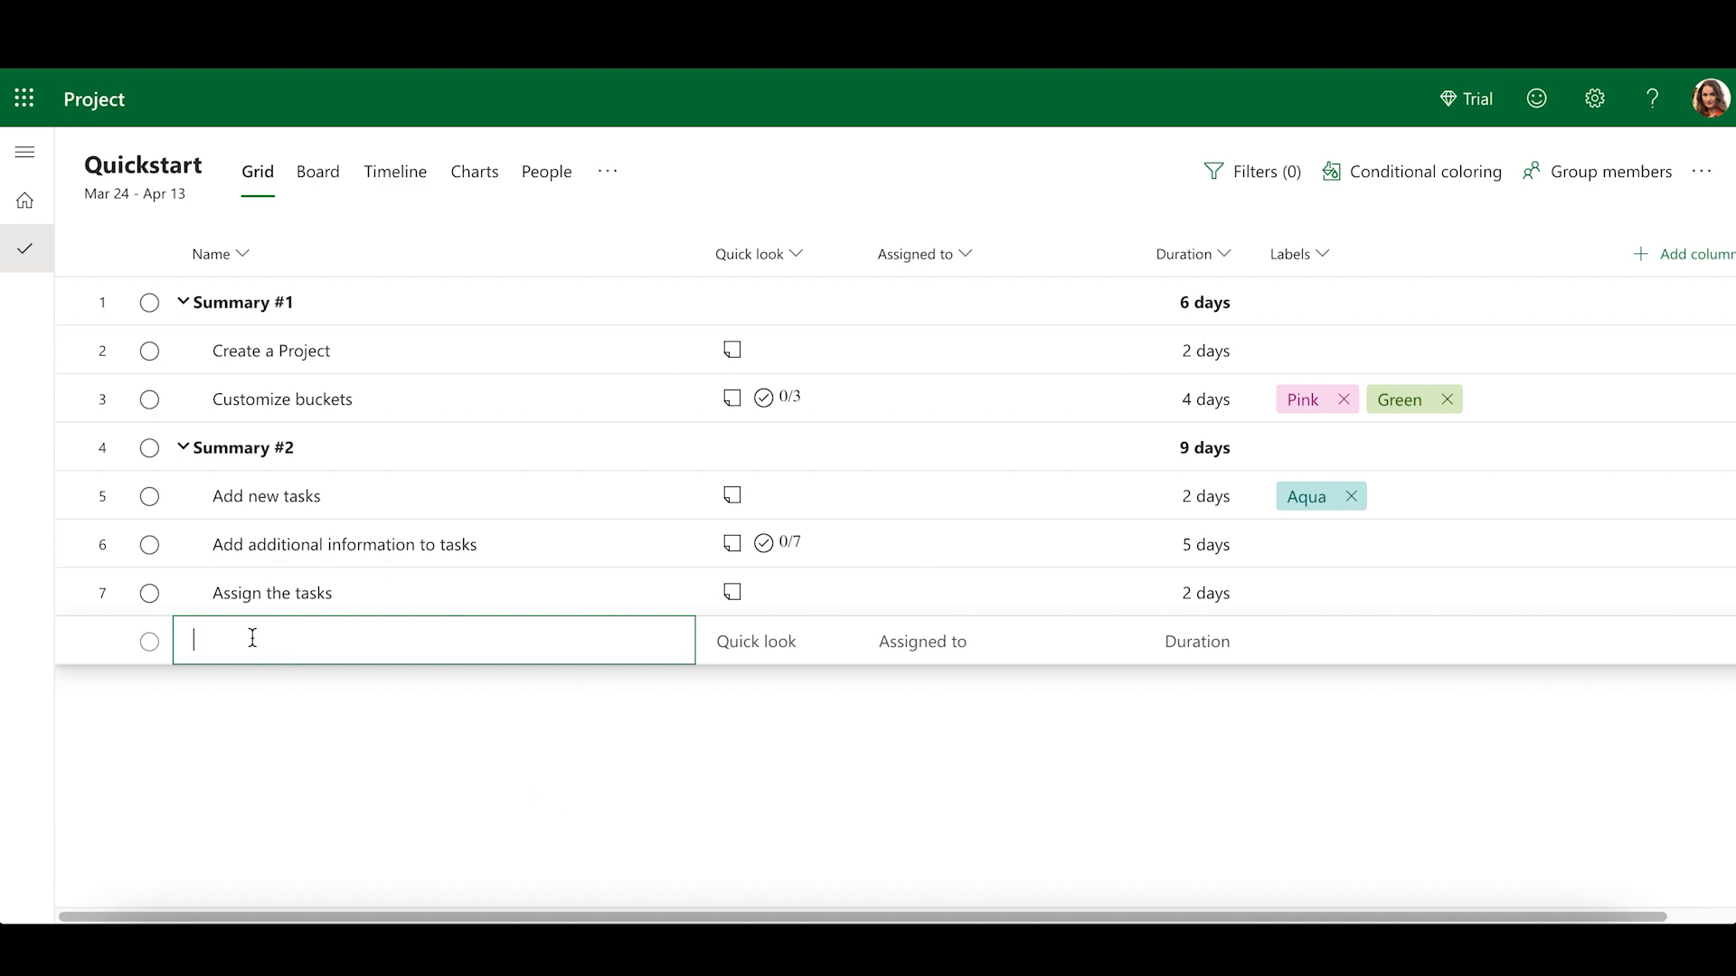
text(First Task)
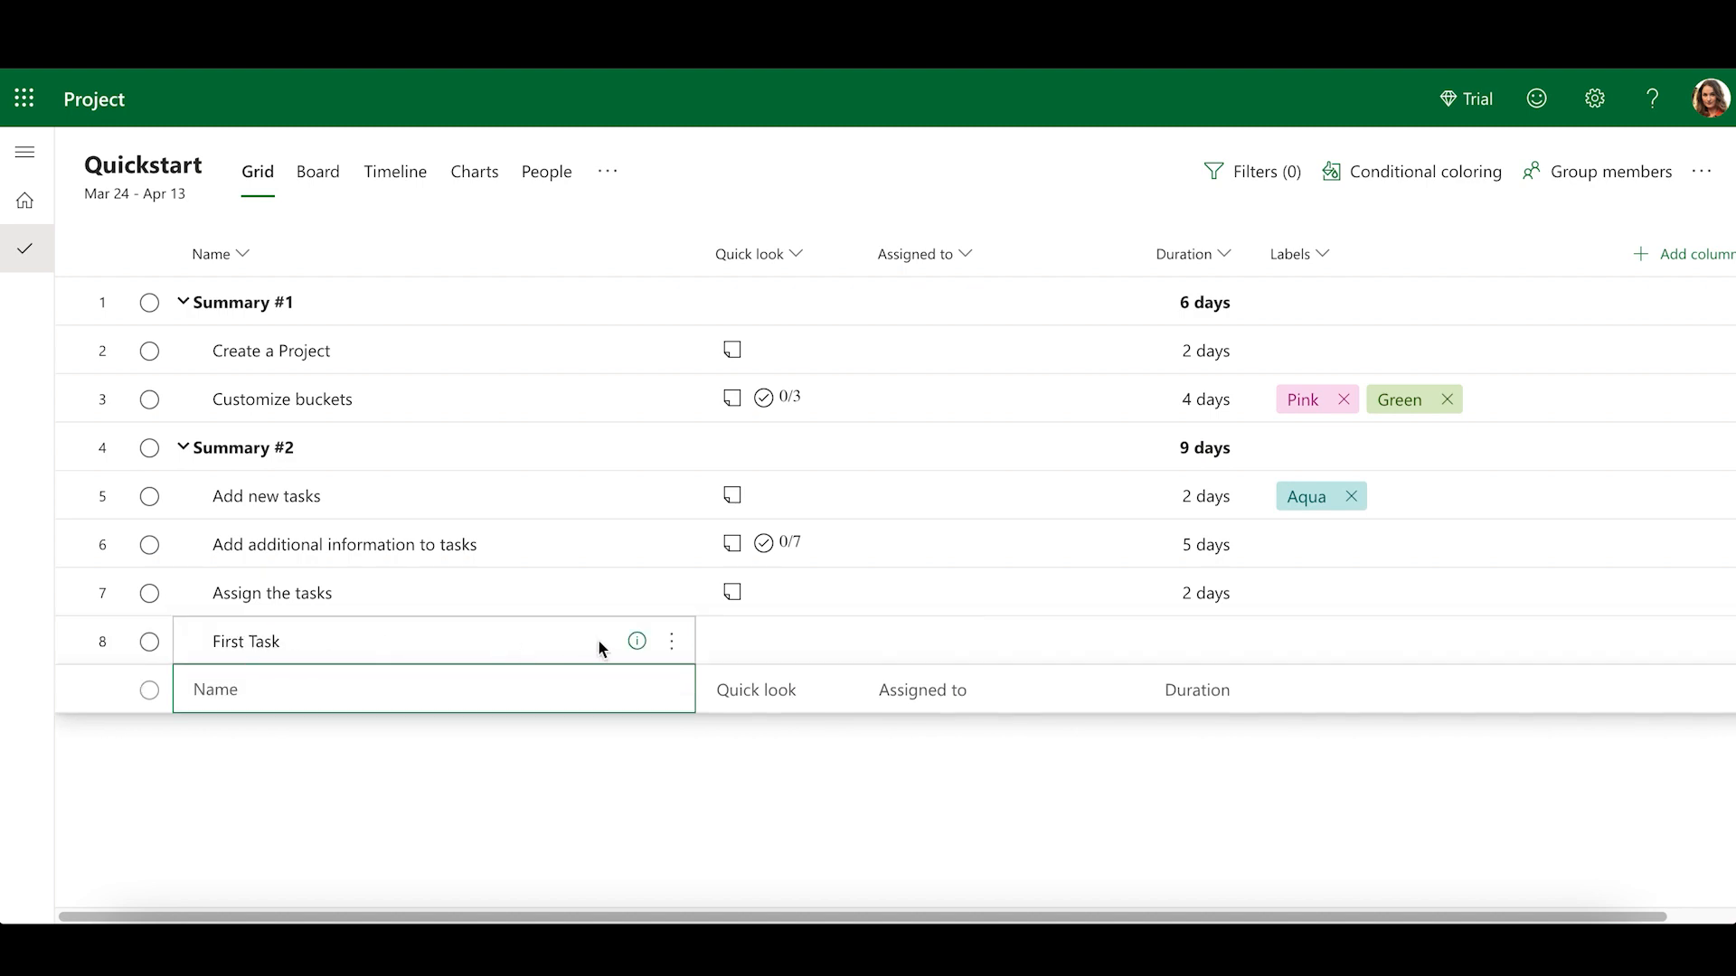
click(636, 640)
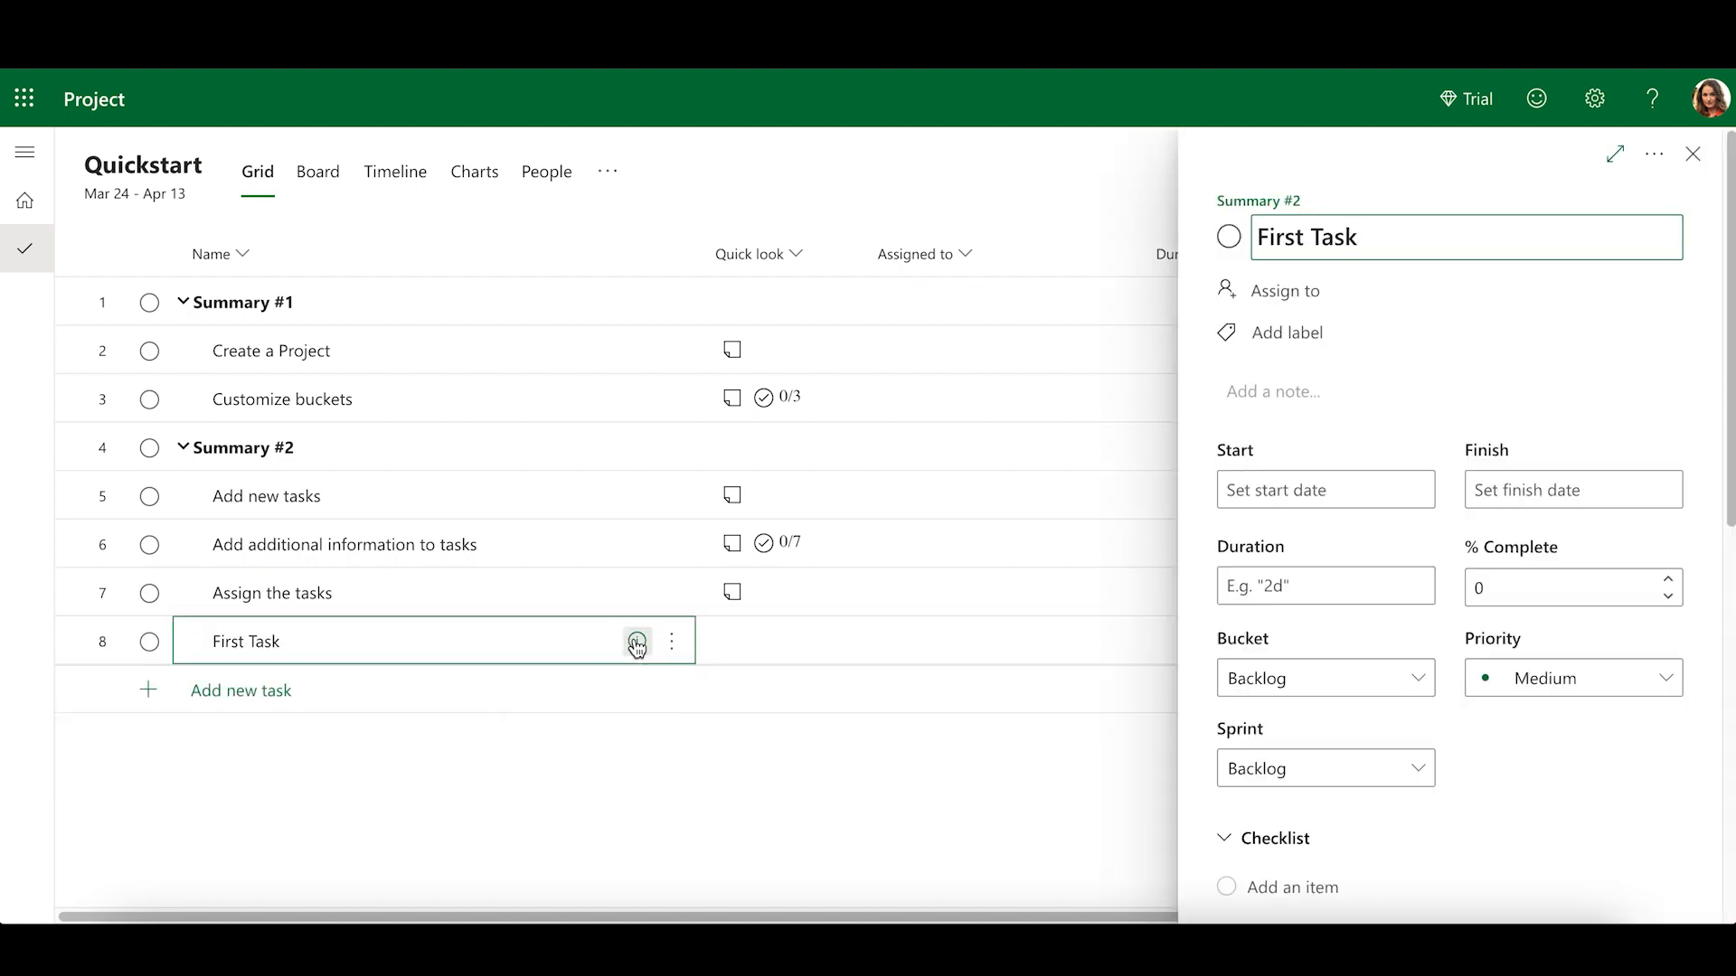
mouse_move(1195, 469)
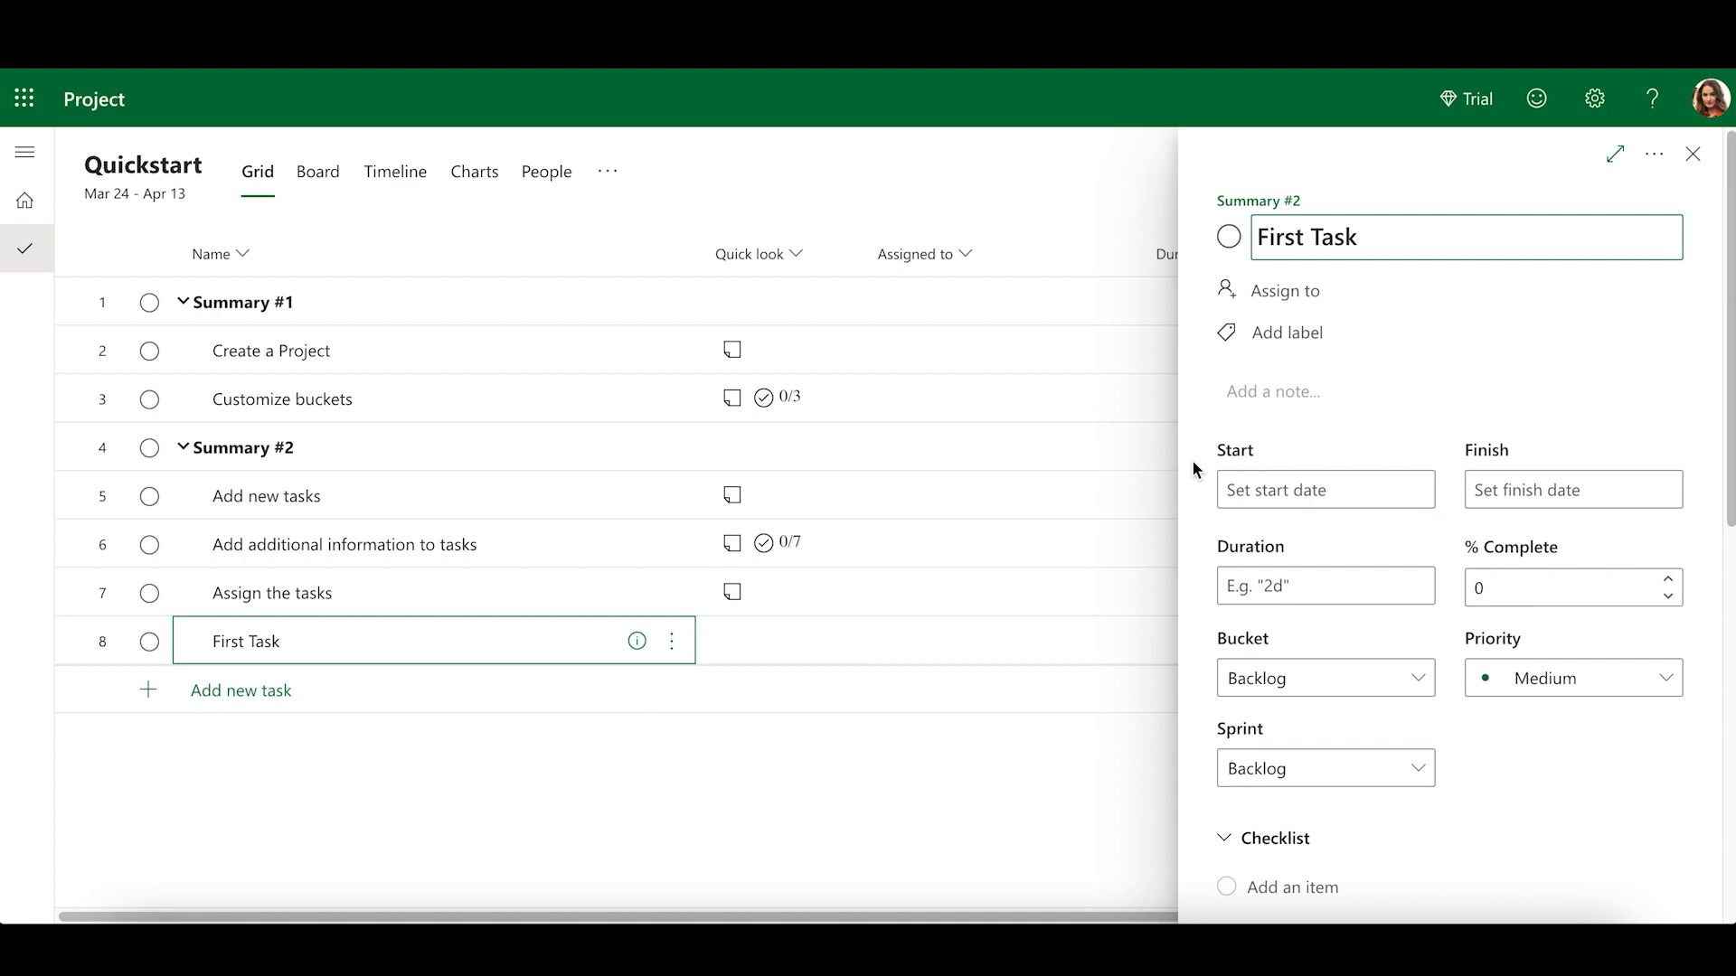
mouse_move(1294, 432)
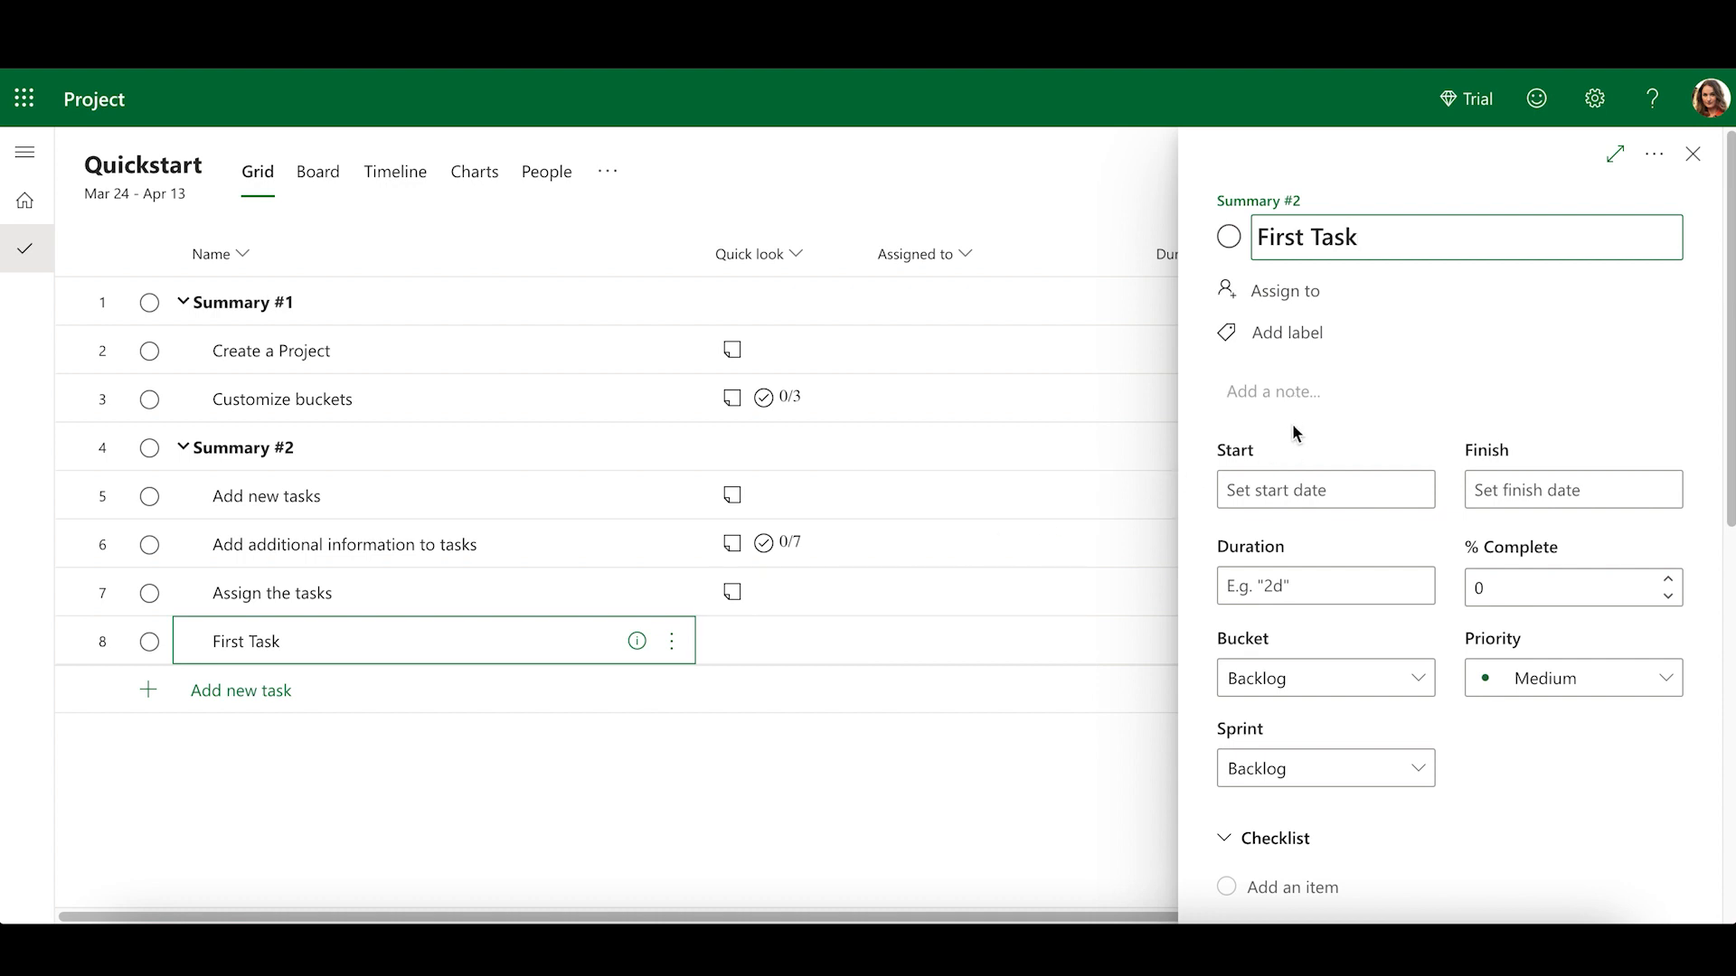
mouse_move(1533, 683)
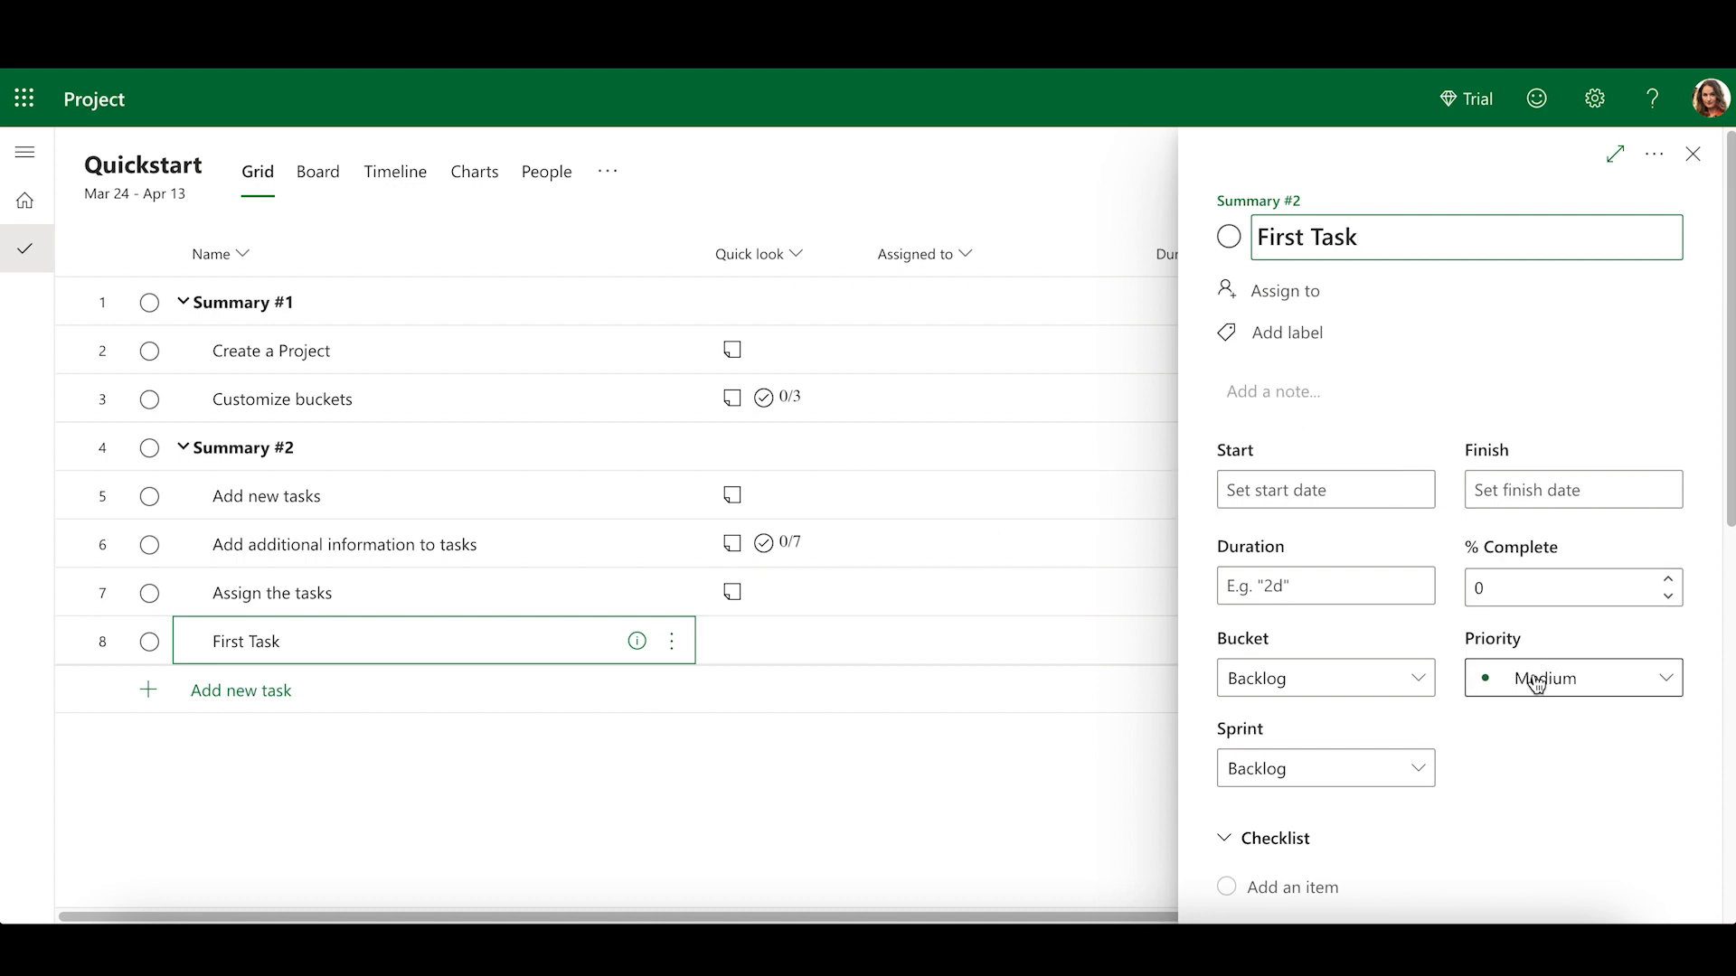
scroll(down, 3)
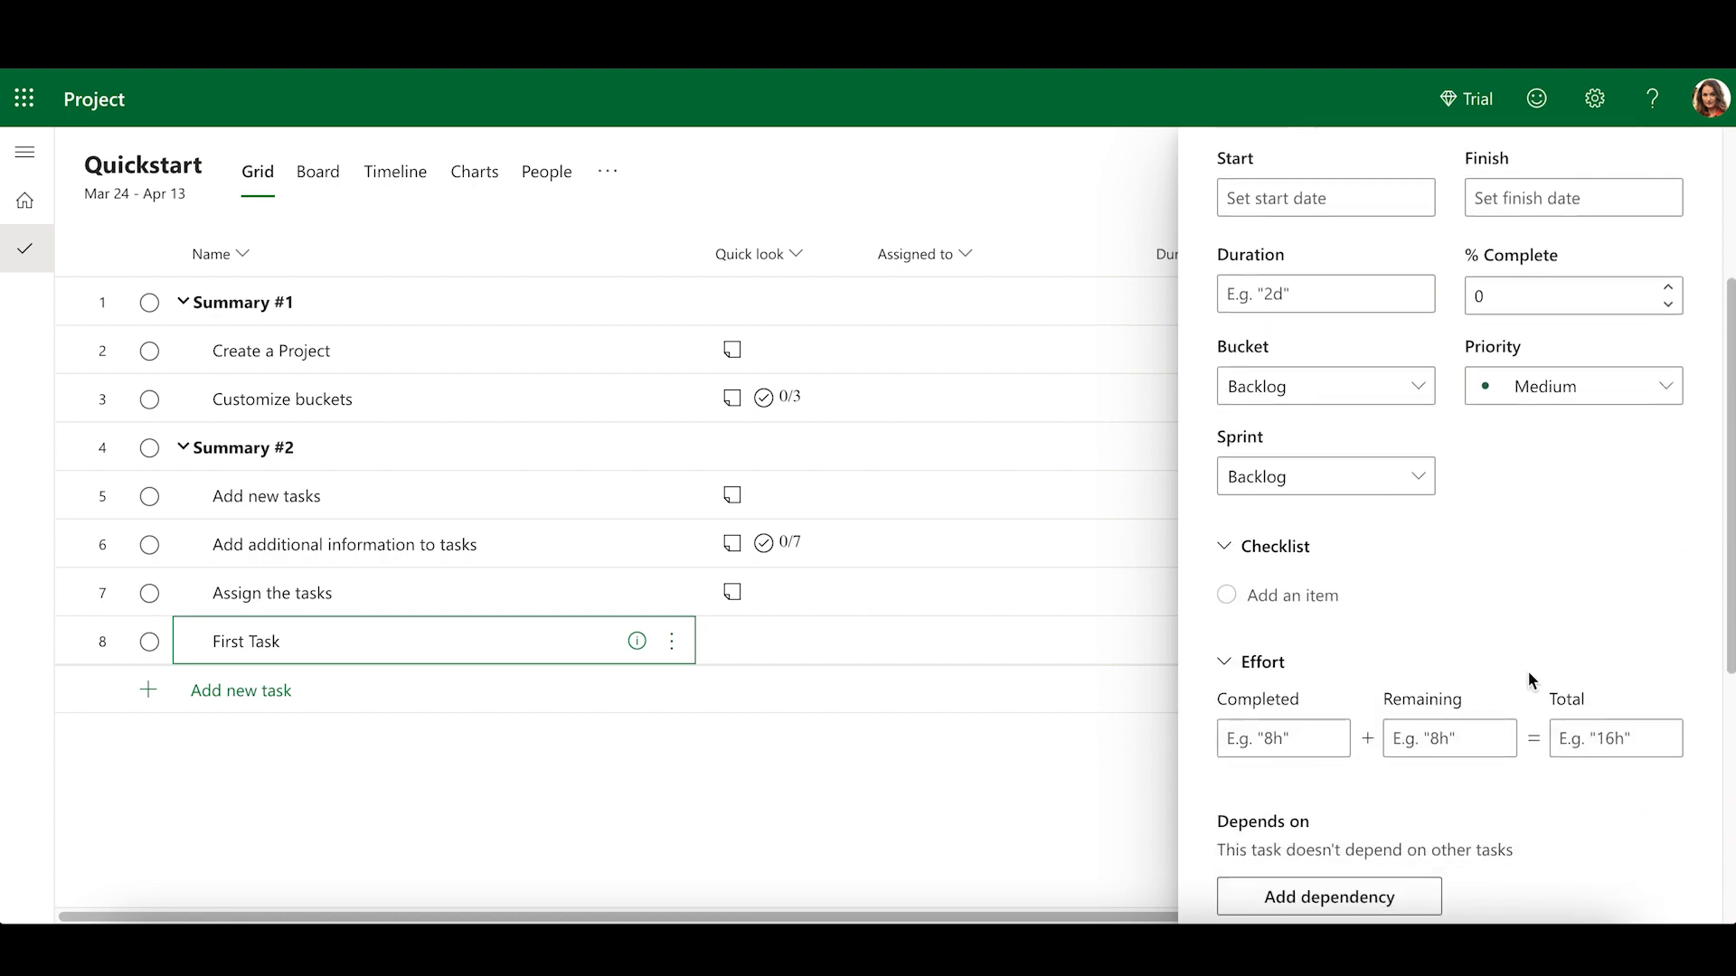
mouse_move(1312, 605)
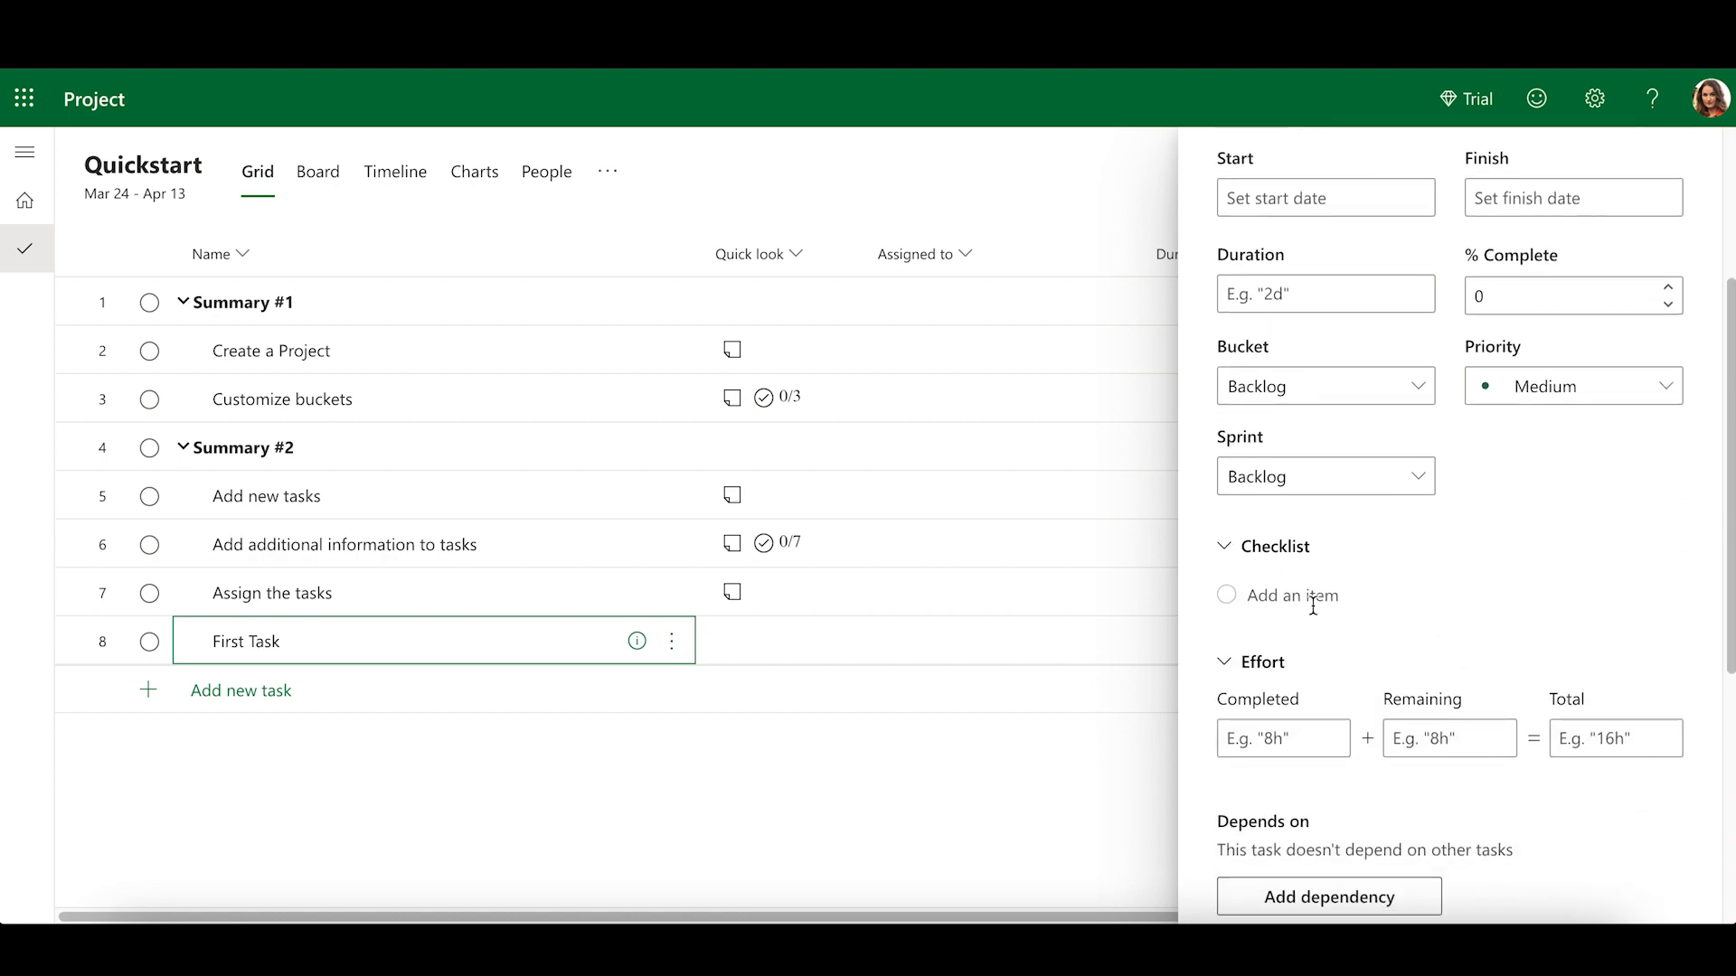
scroll(up, 3)
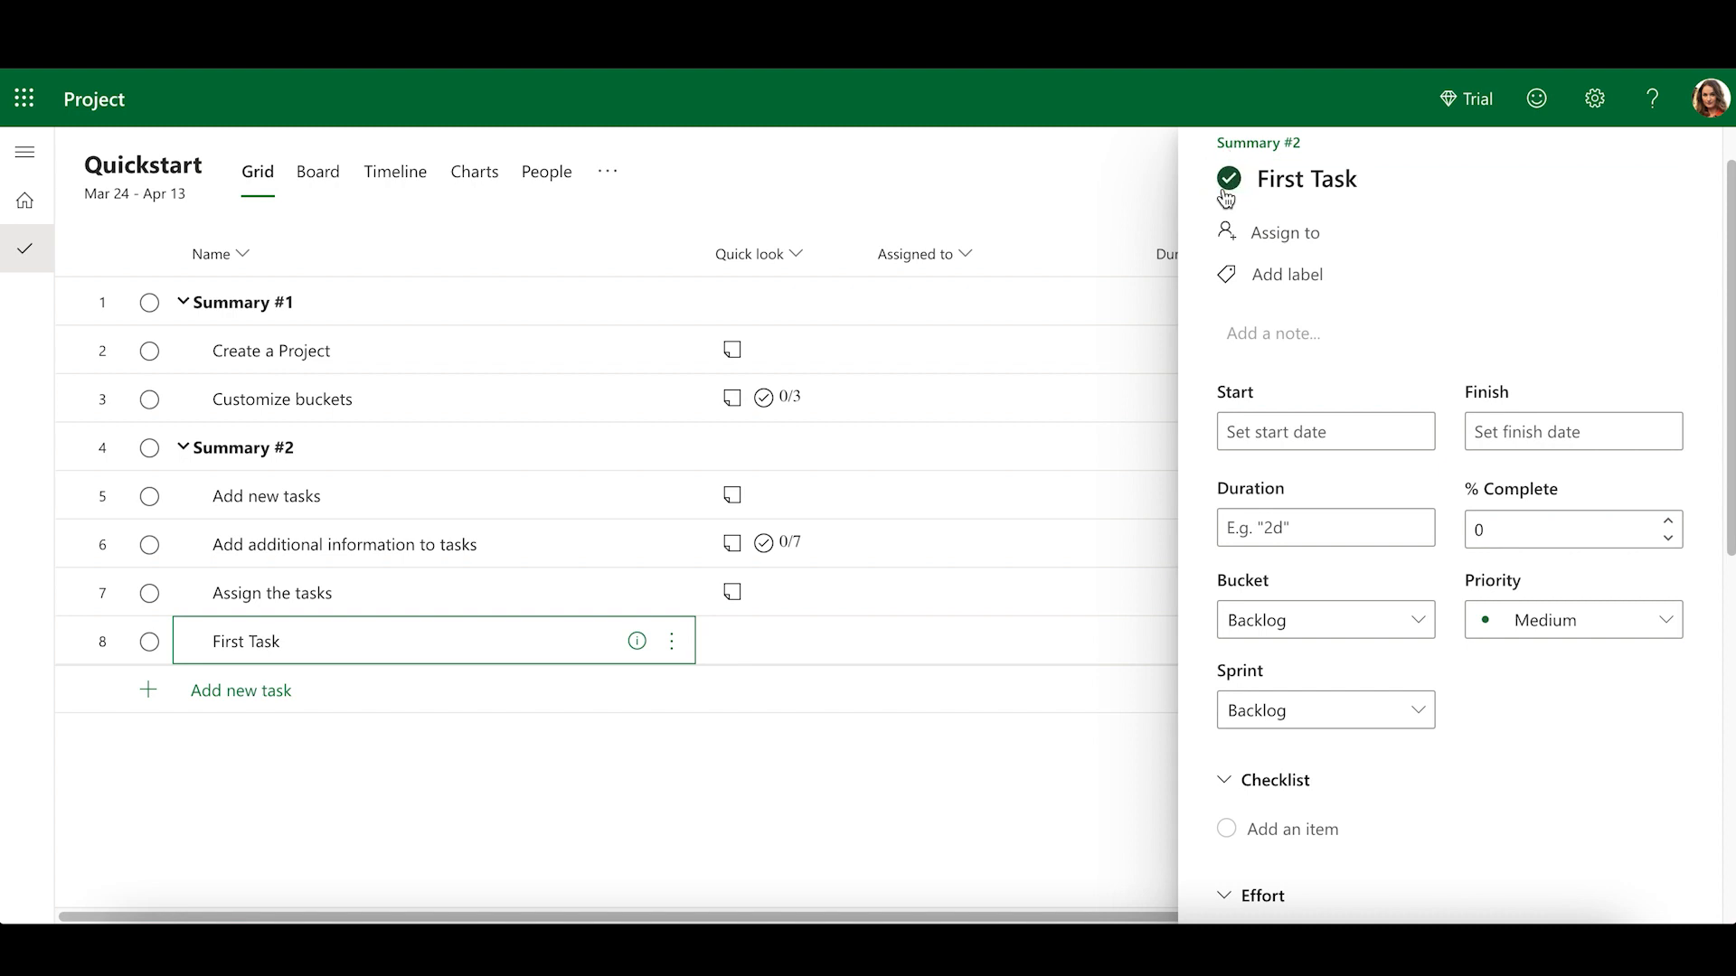
- Mark First Task complete and add Summary 3 and subtask at the end of the list
click(150, 640)
text(Summary)
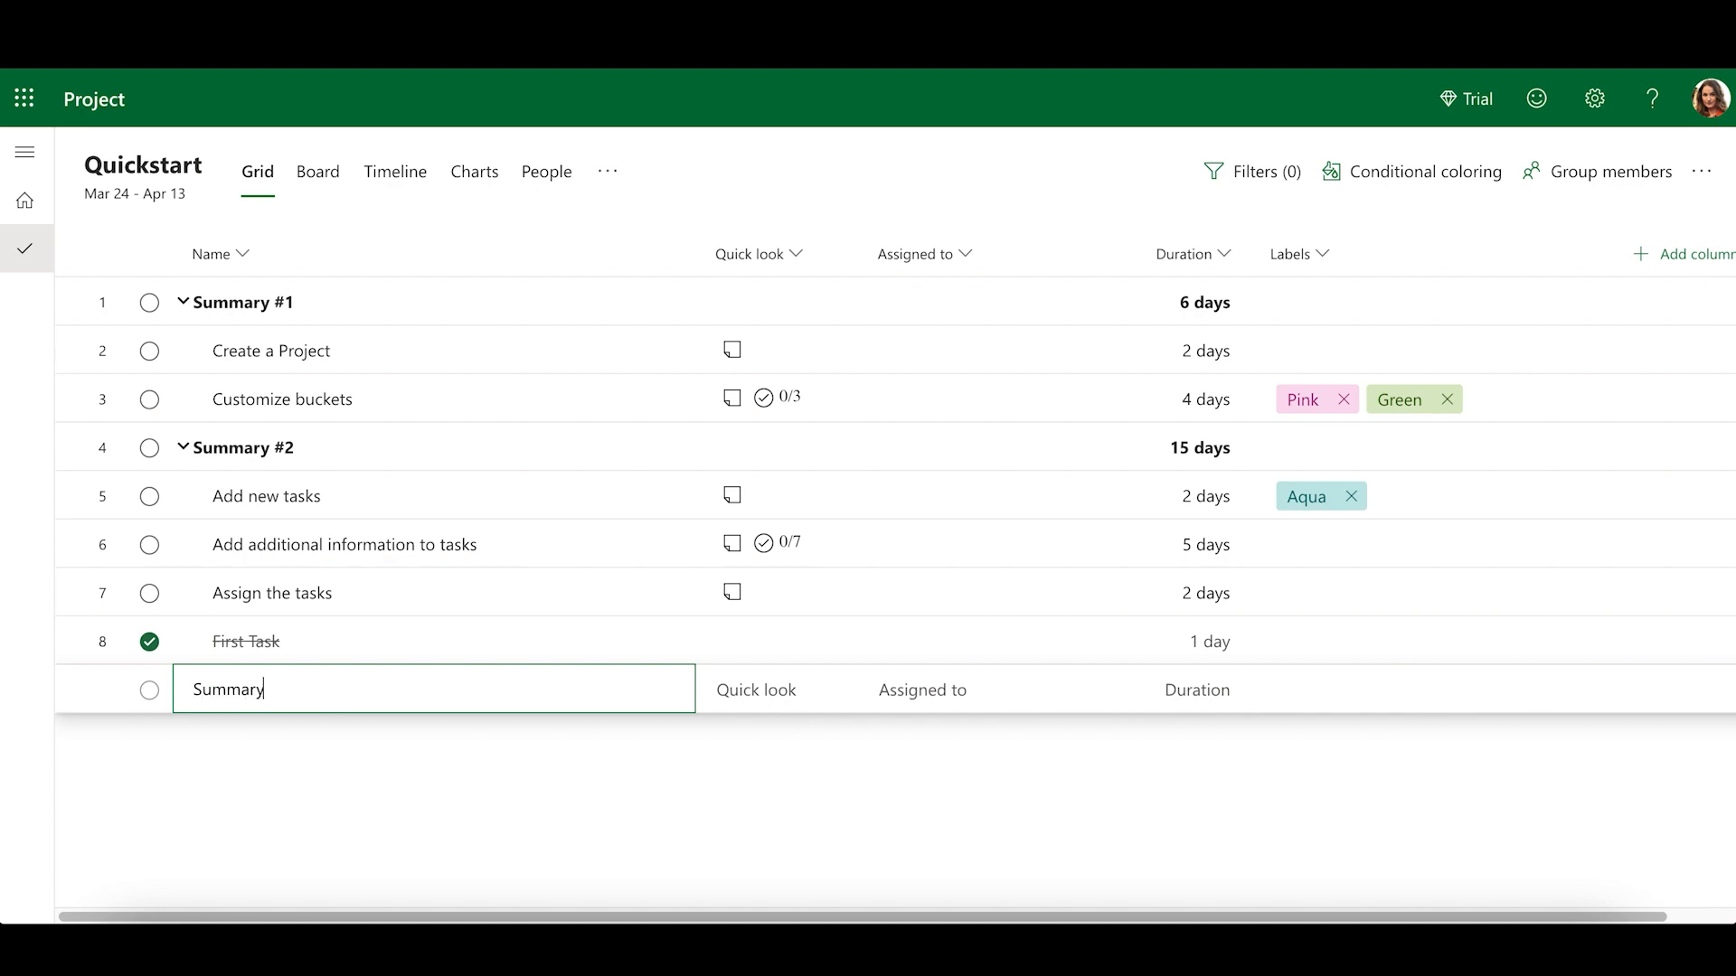
click(674, 689)
text(subtask)
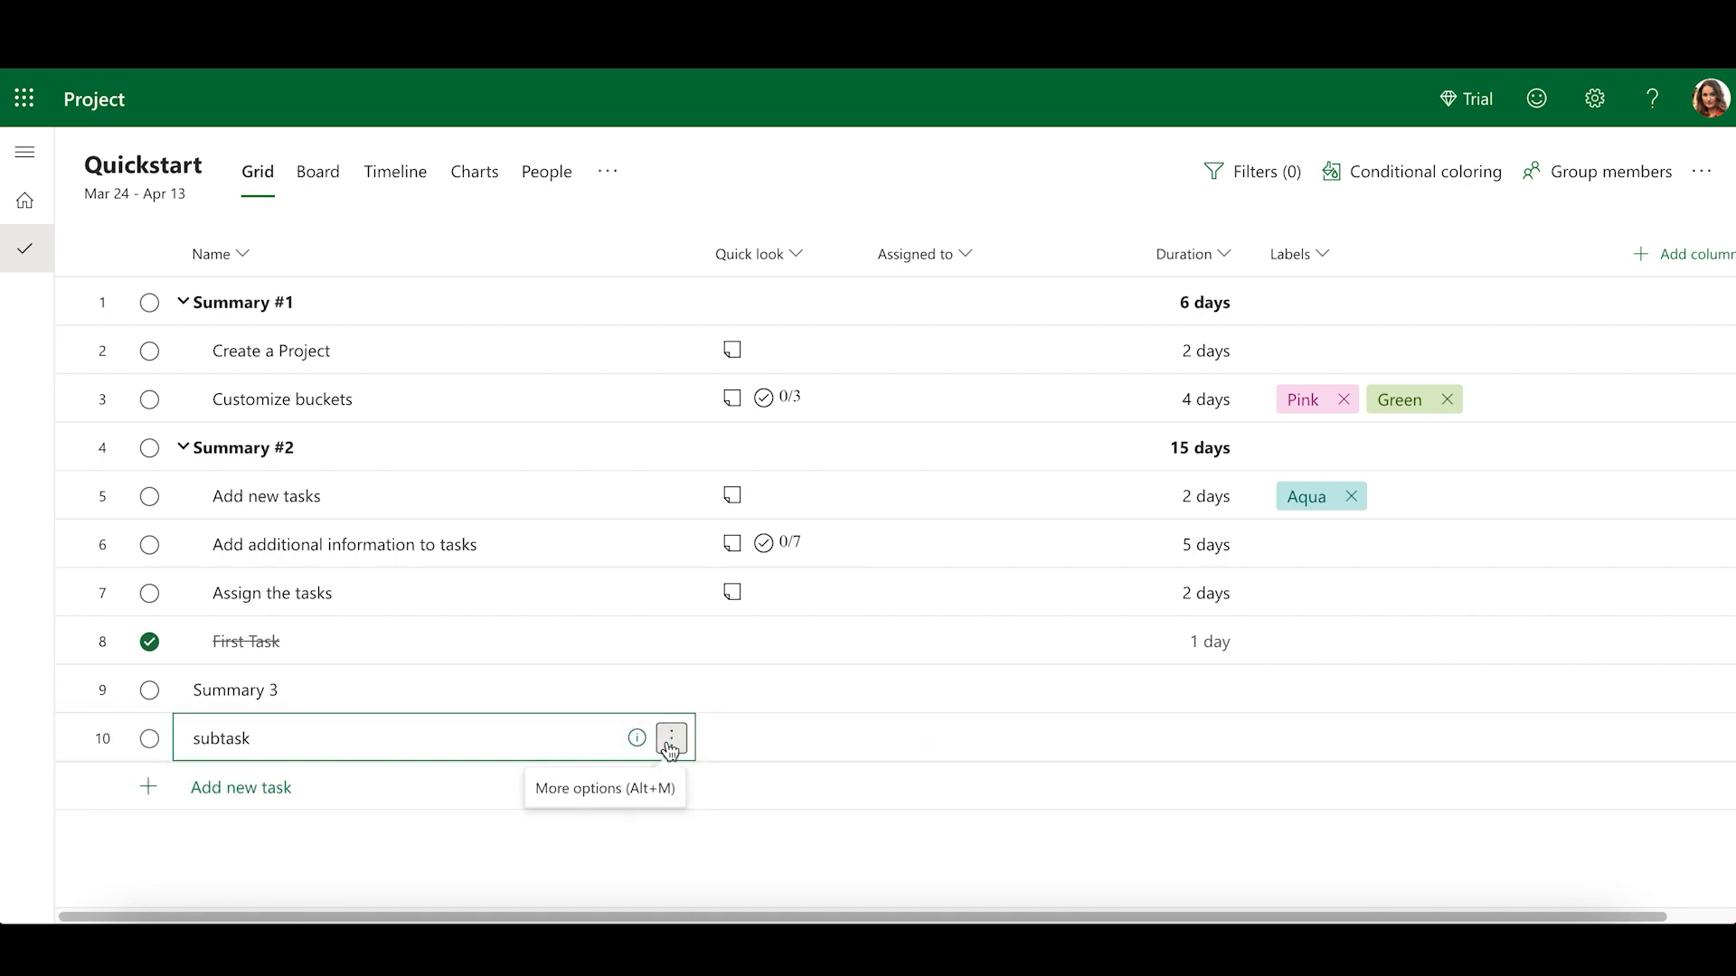
click(316, 172)
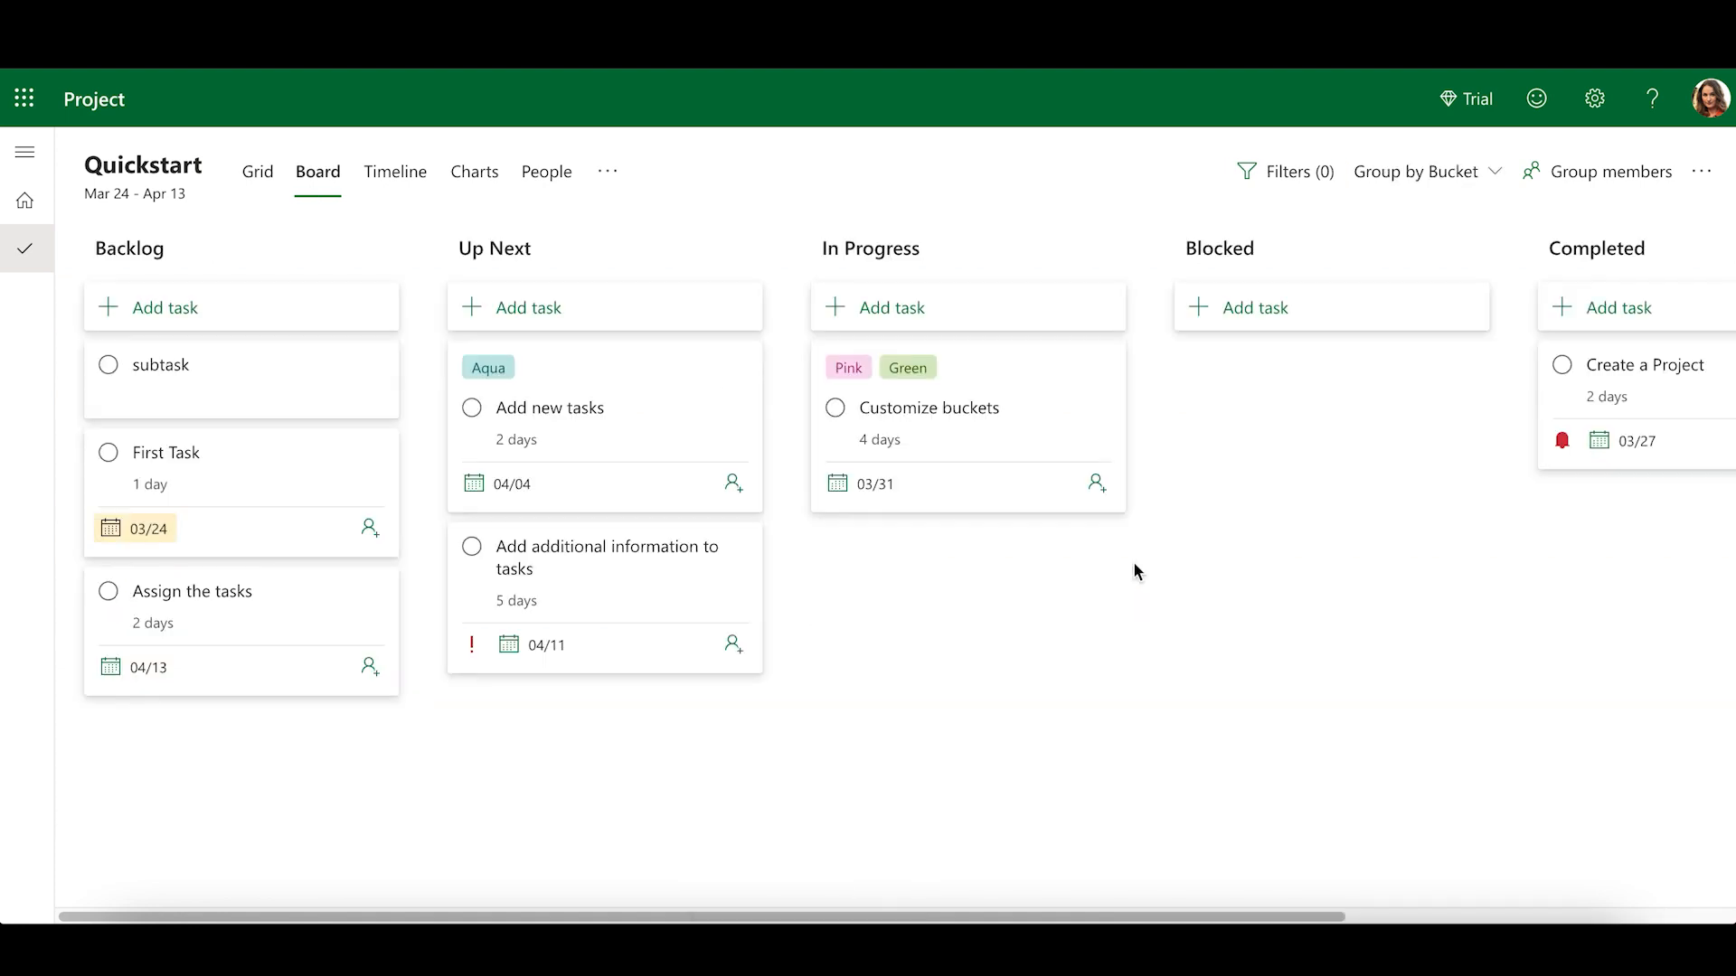
mouse_move(218, 212)
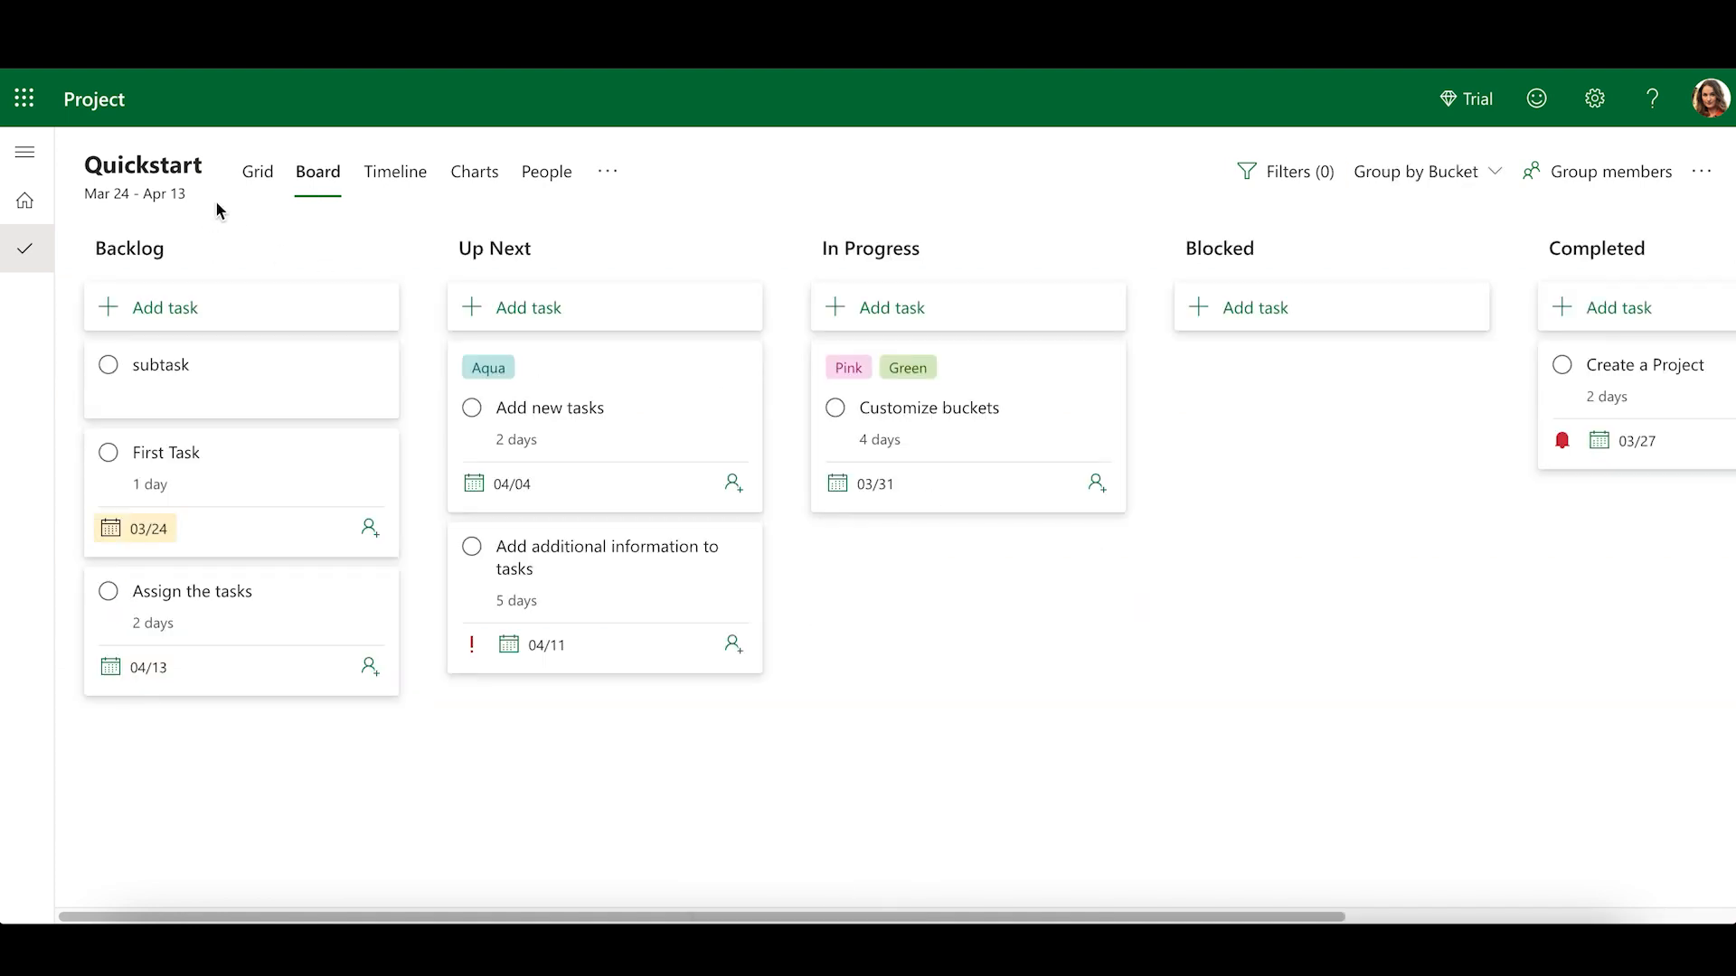
- View the board grouped by bucket and add a bucket named New Bucket
click(256, 171)
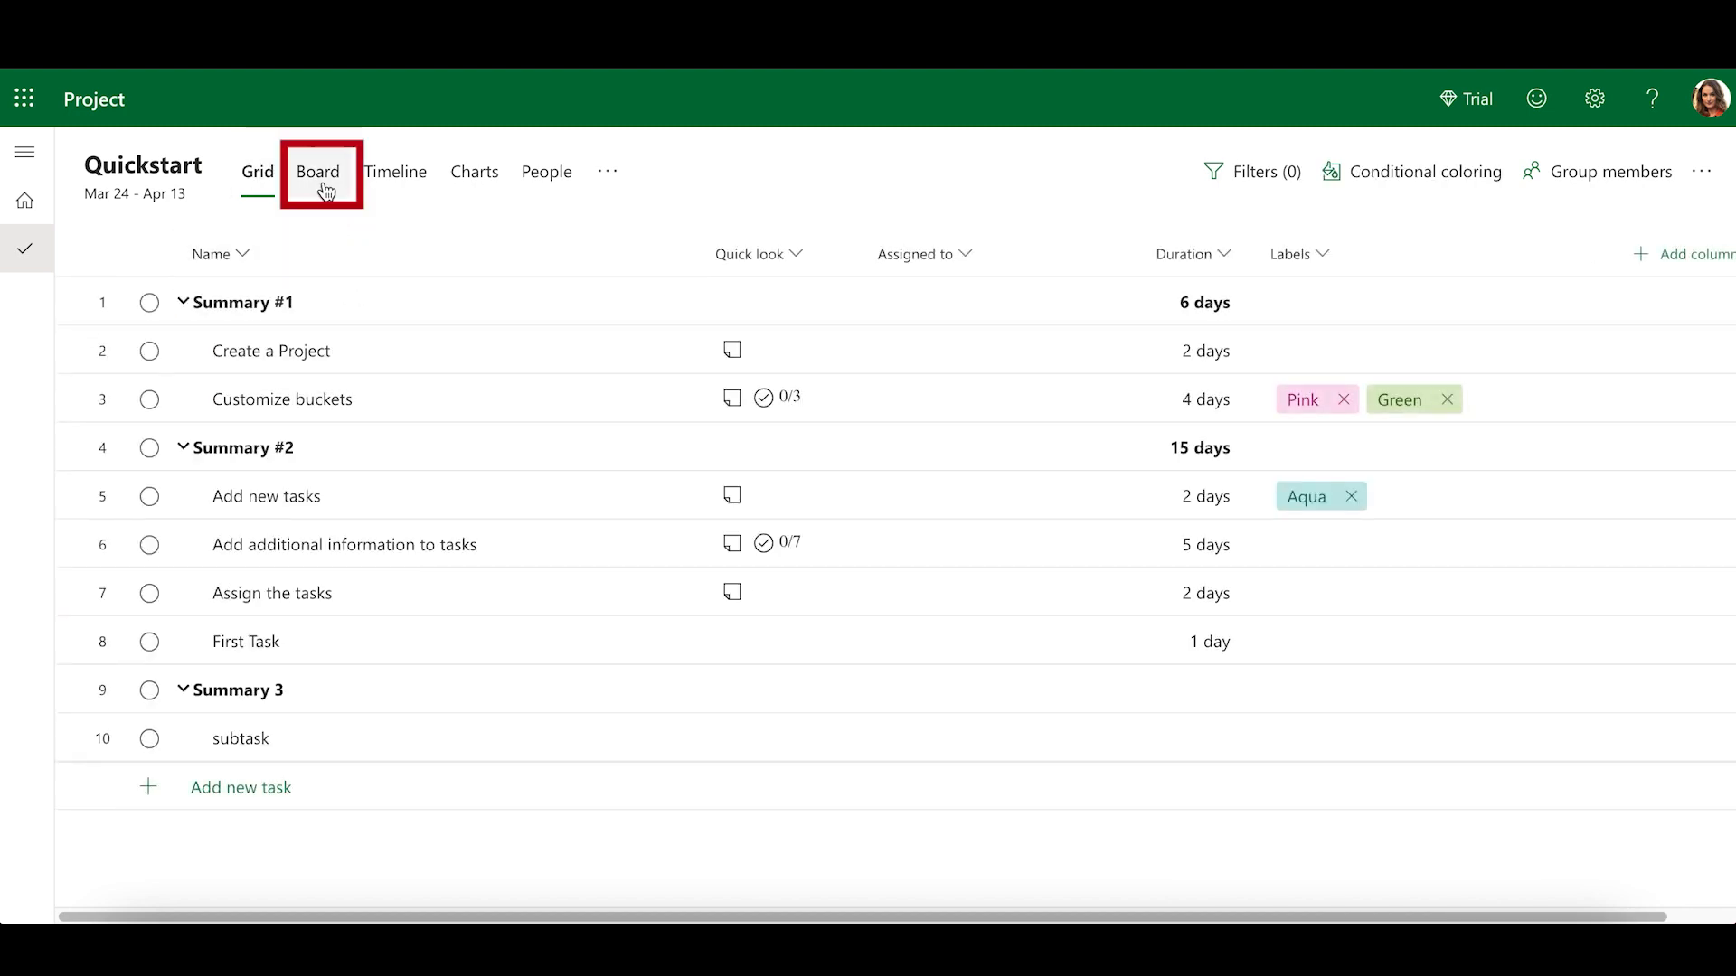
click(319, 172)
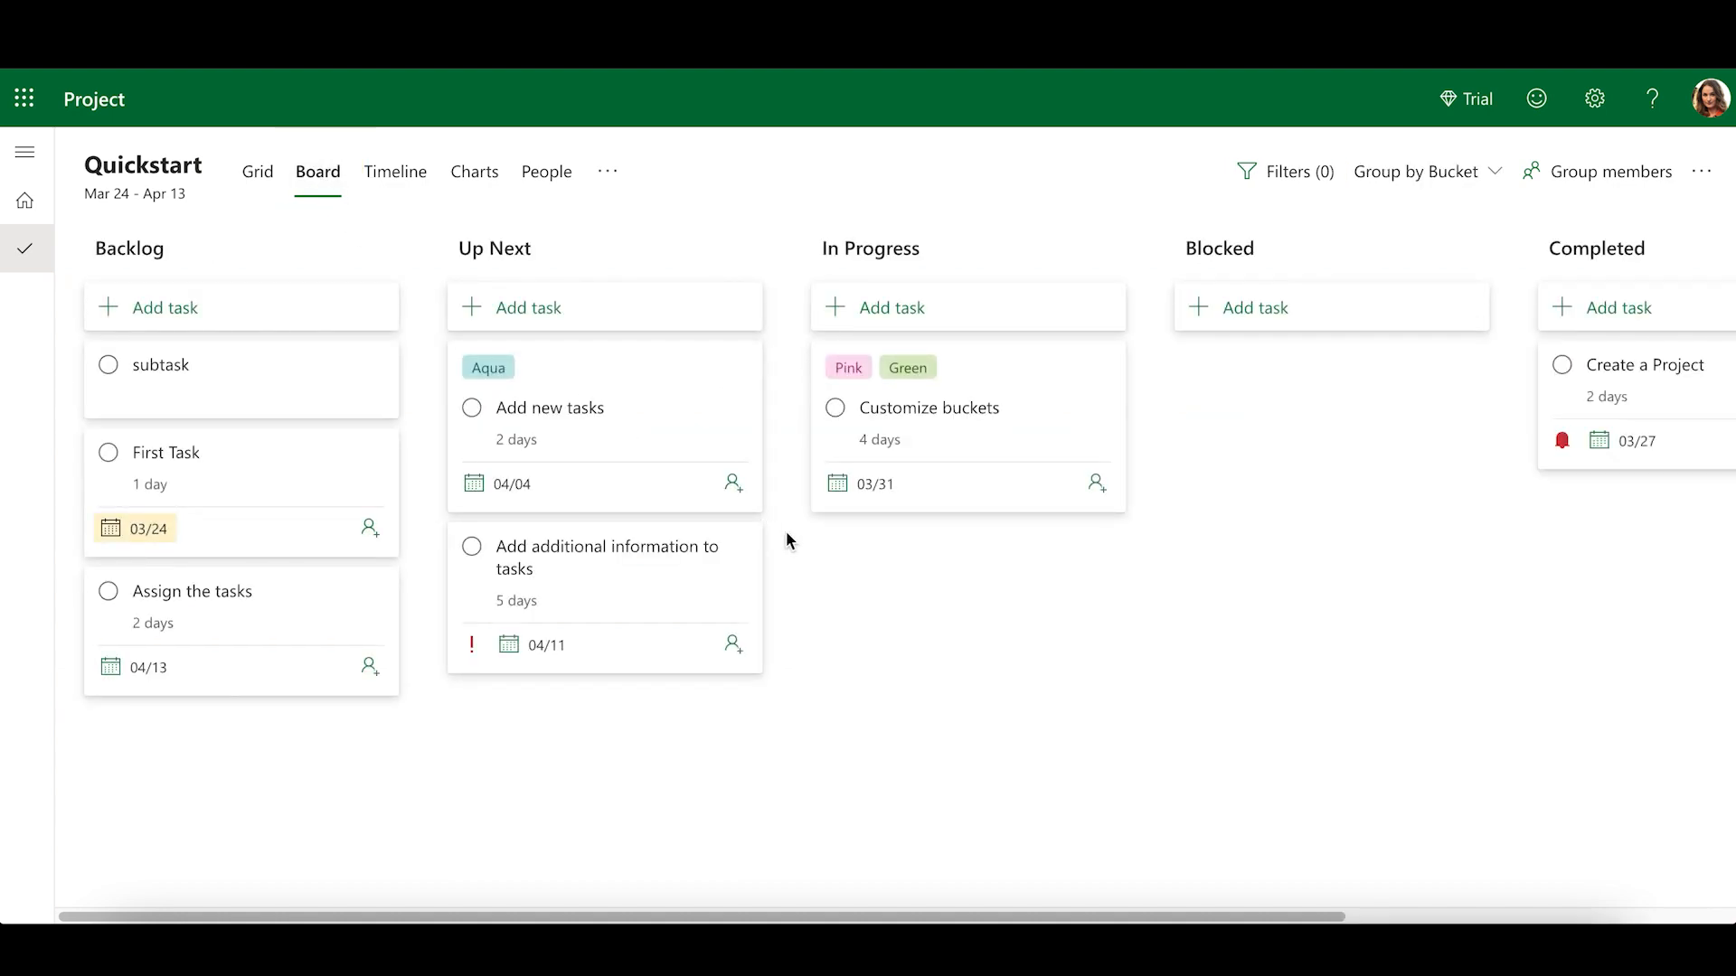
scroll(right, 3)
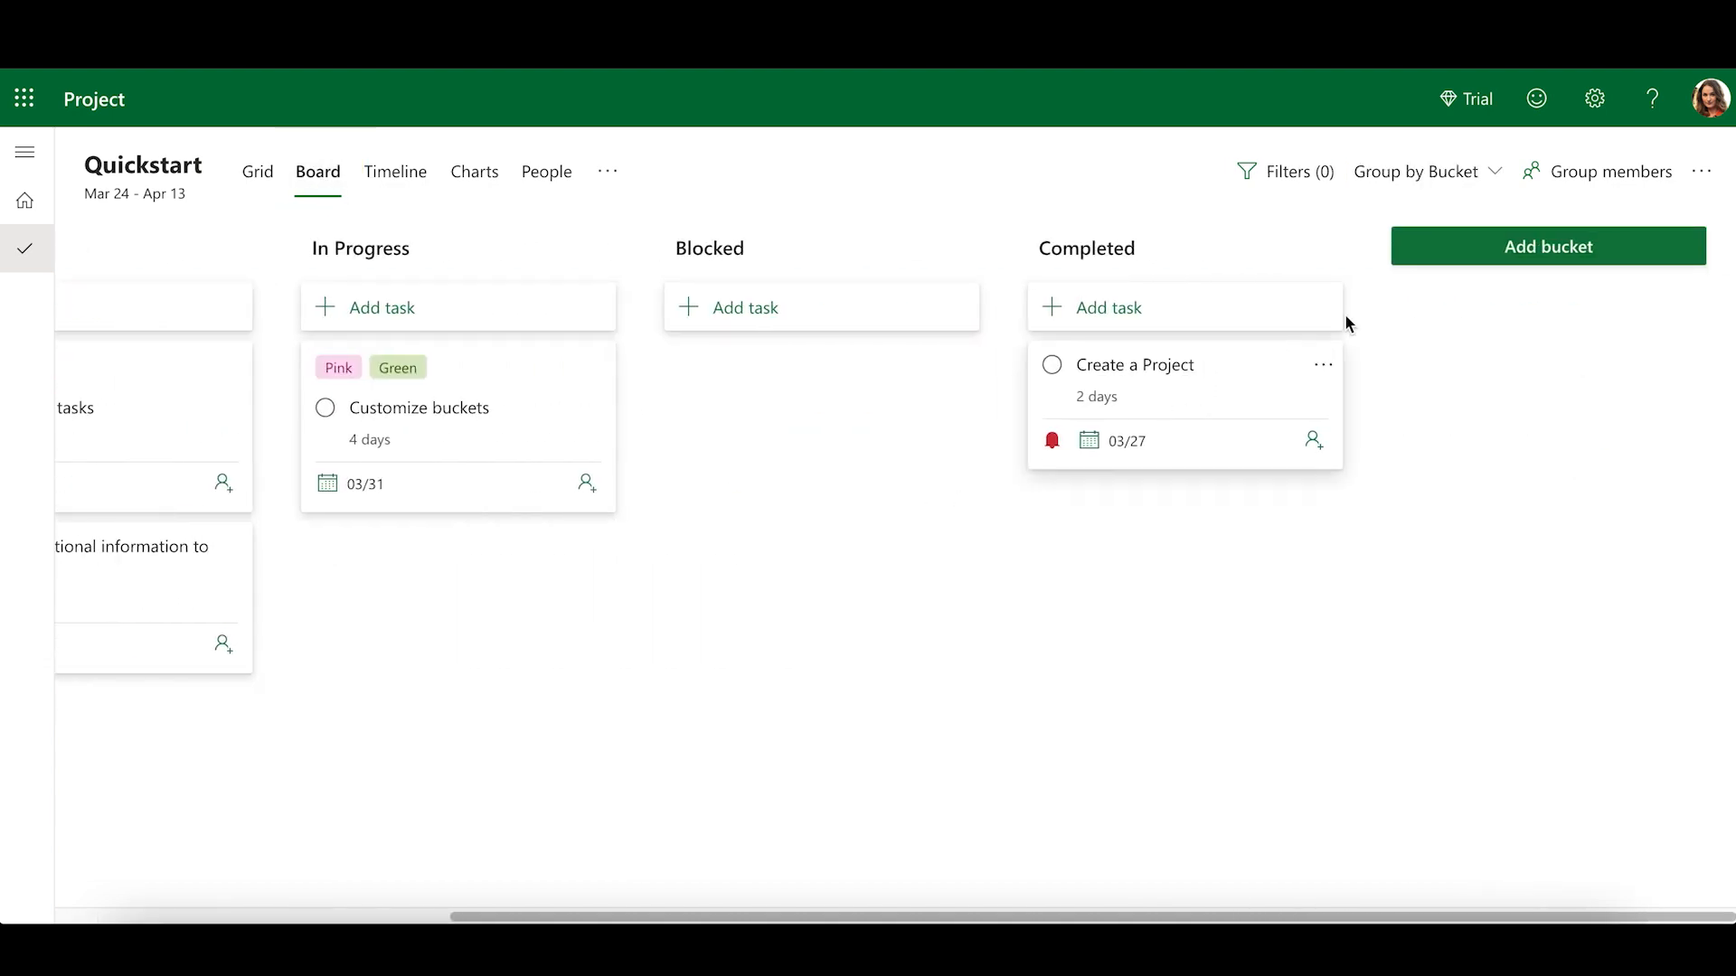
click(1546, 246)
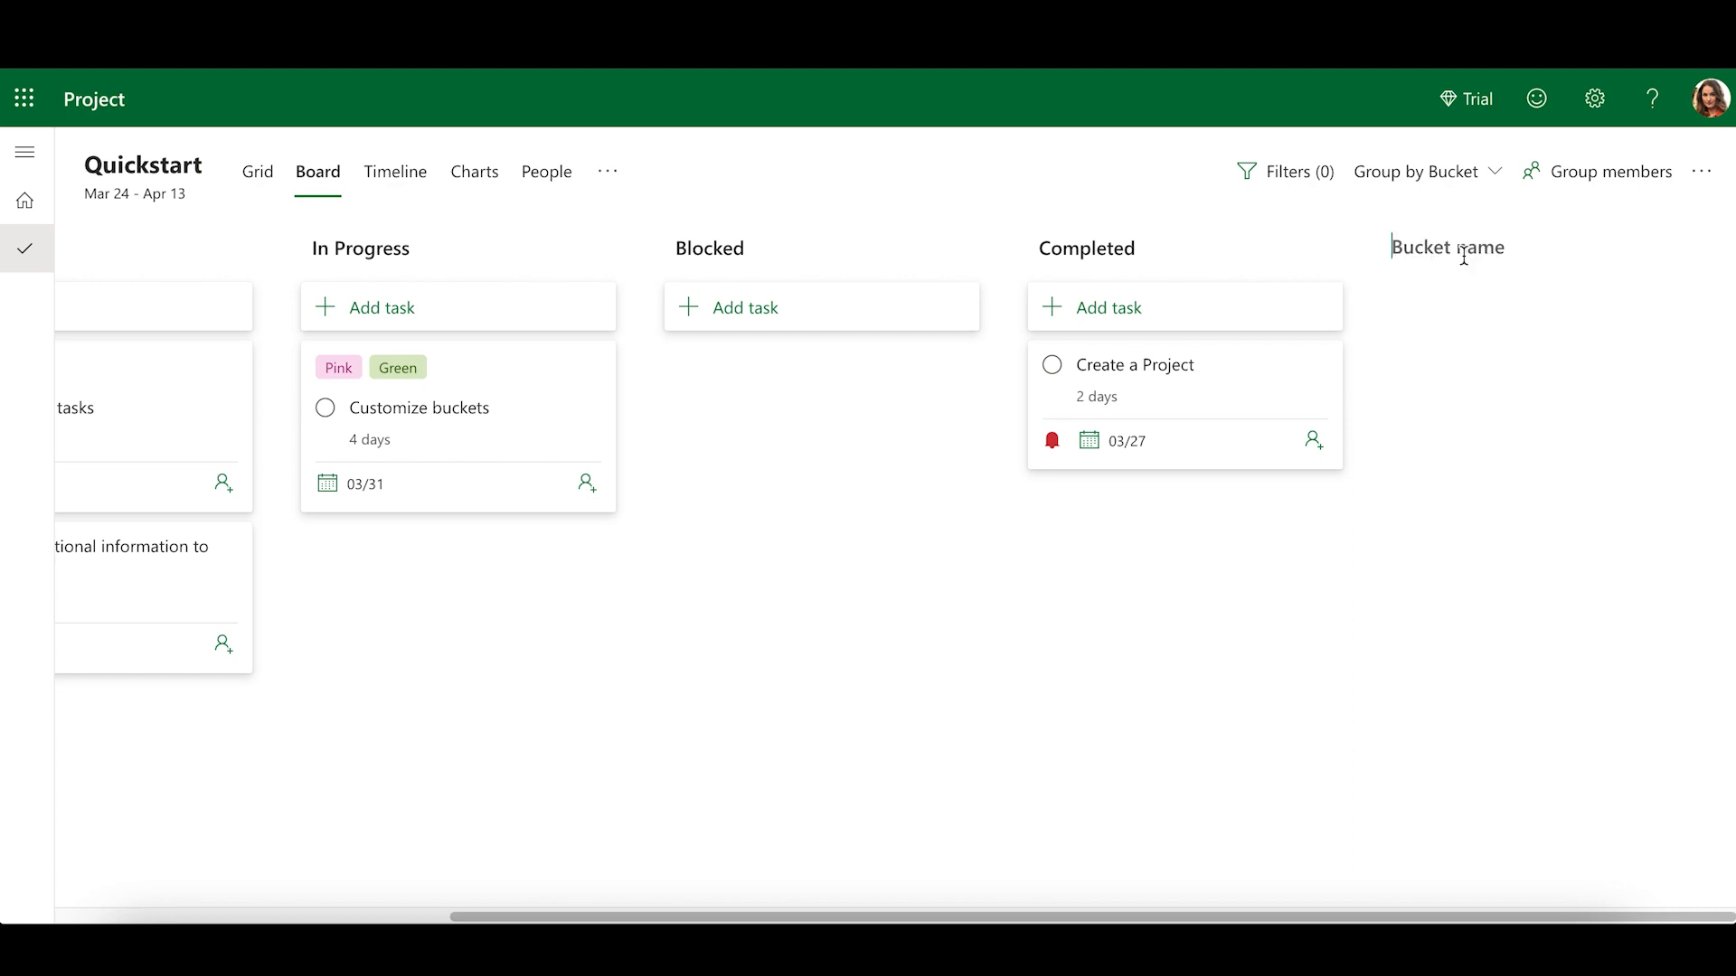
text(New)
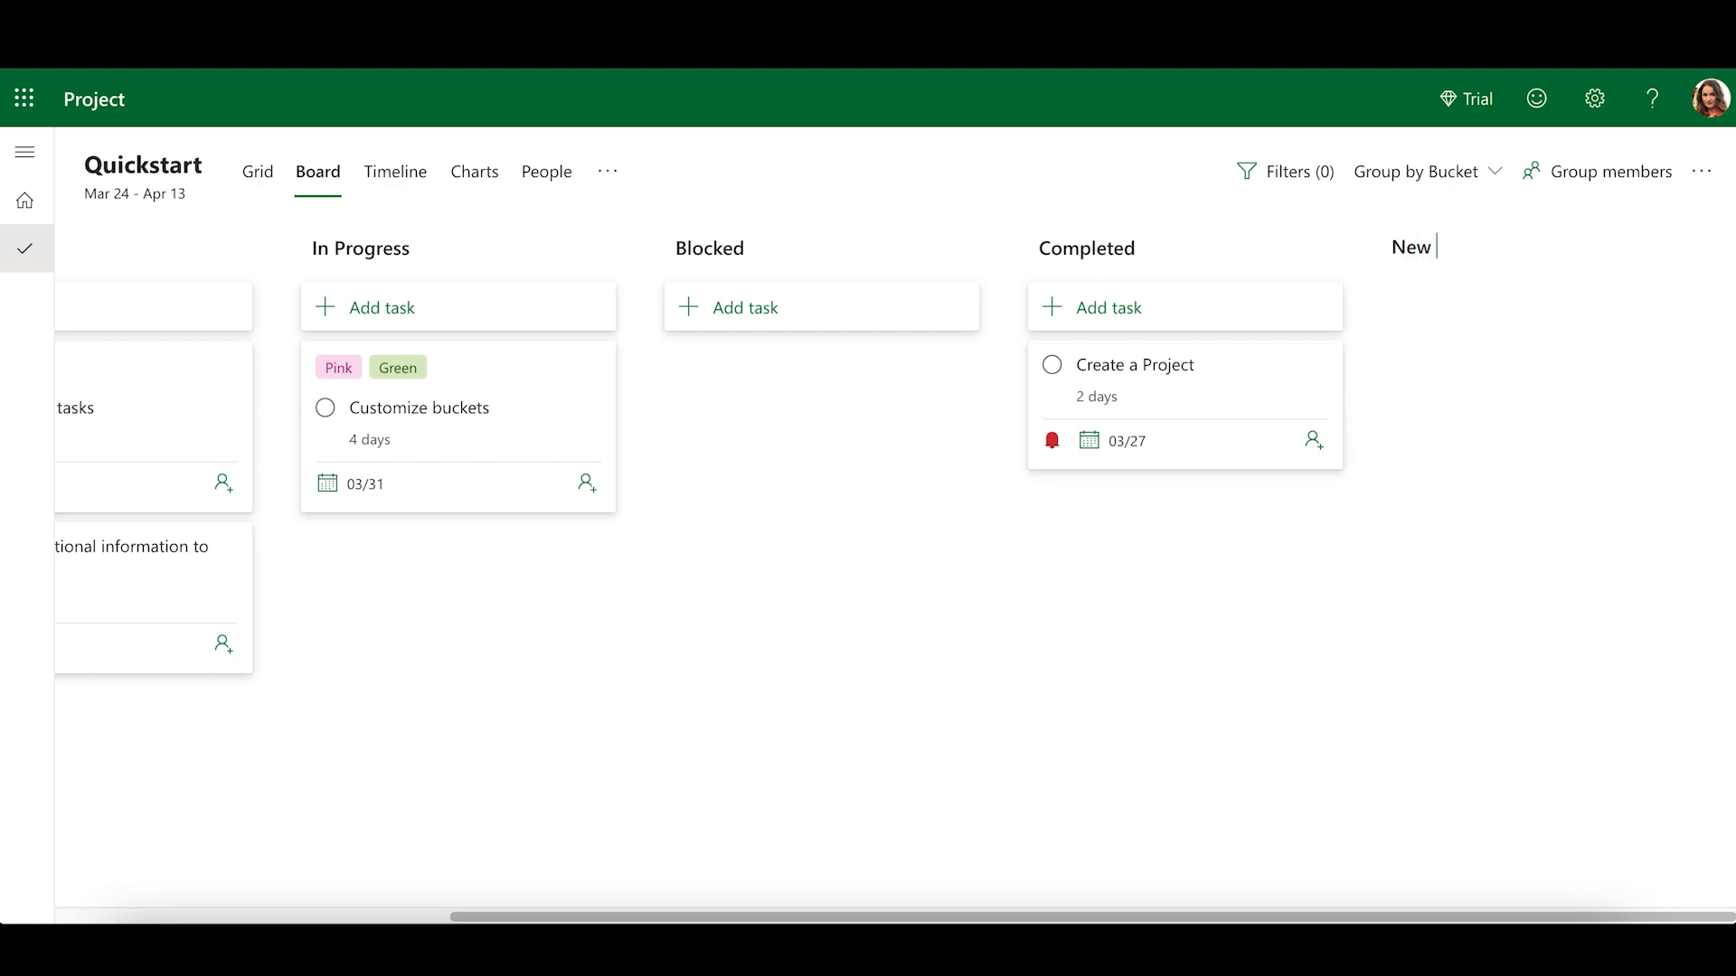
scroll(right, 3)
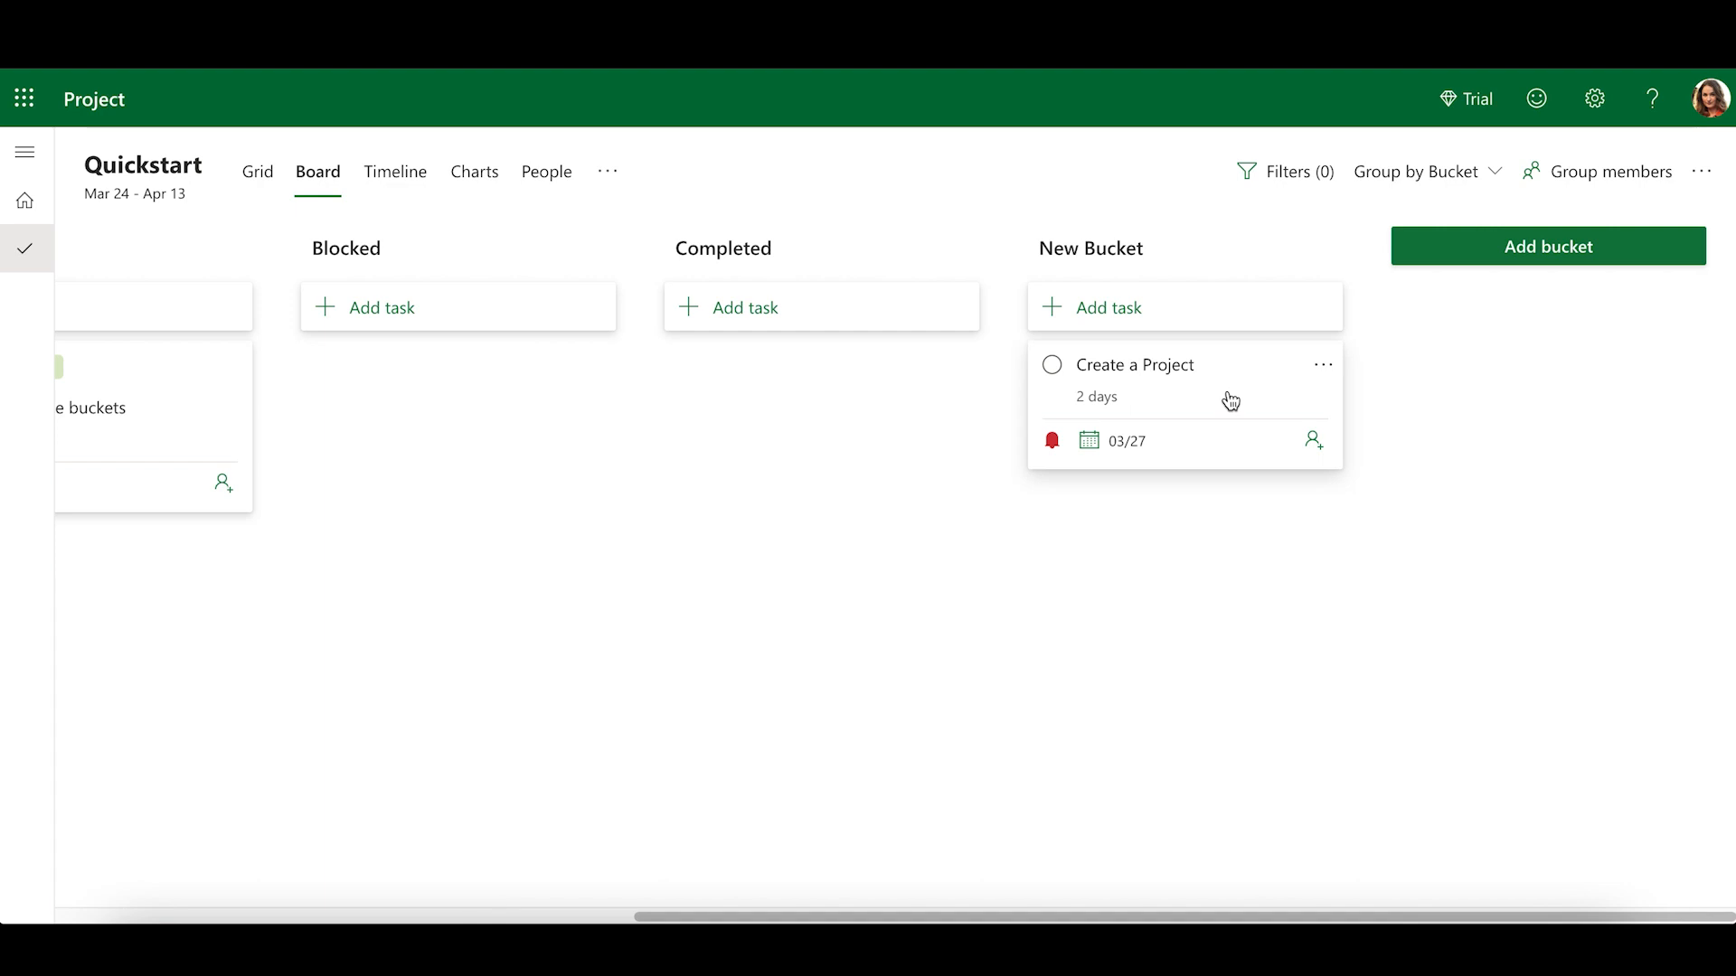
mouse_move(1217, 322)
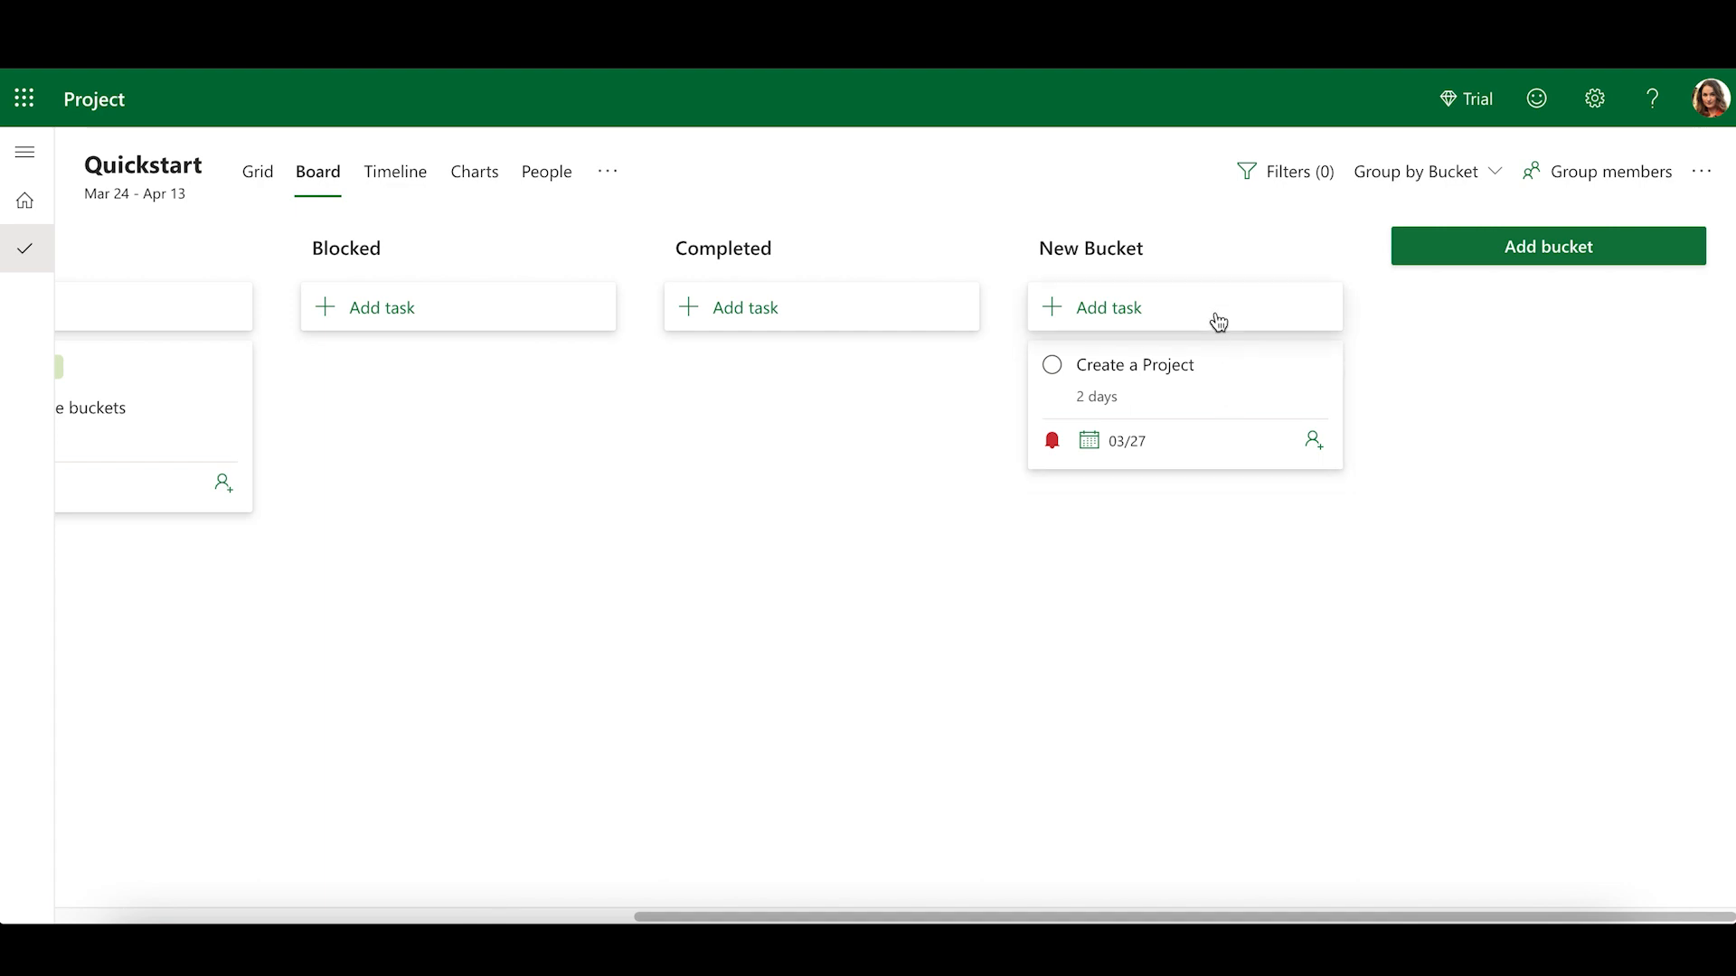
- Add a task named Task in Bucket to the New Bucket column
click(1110, 308)
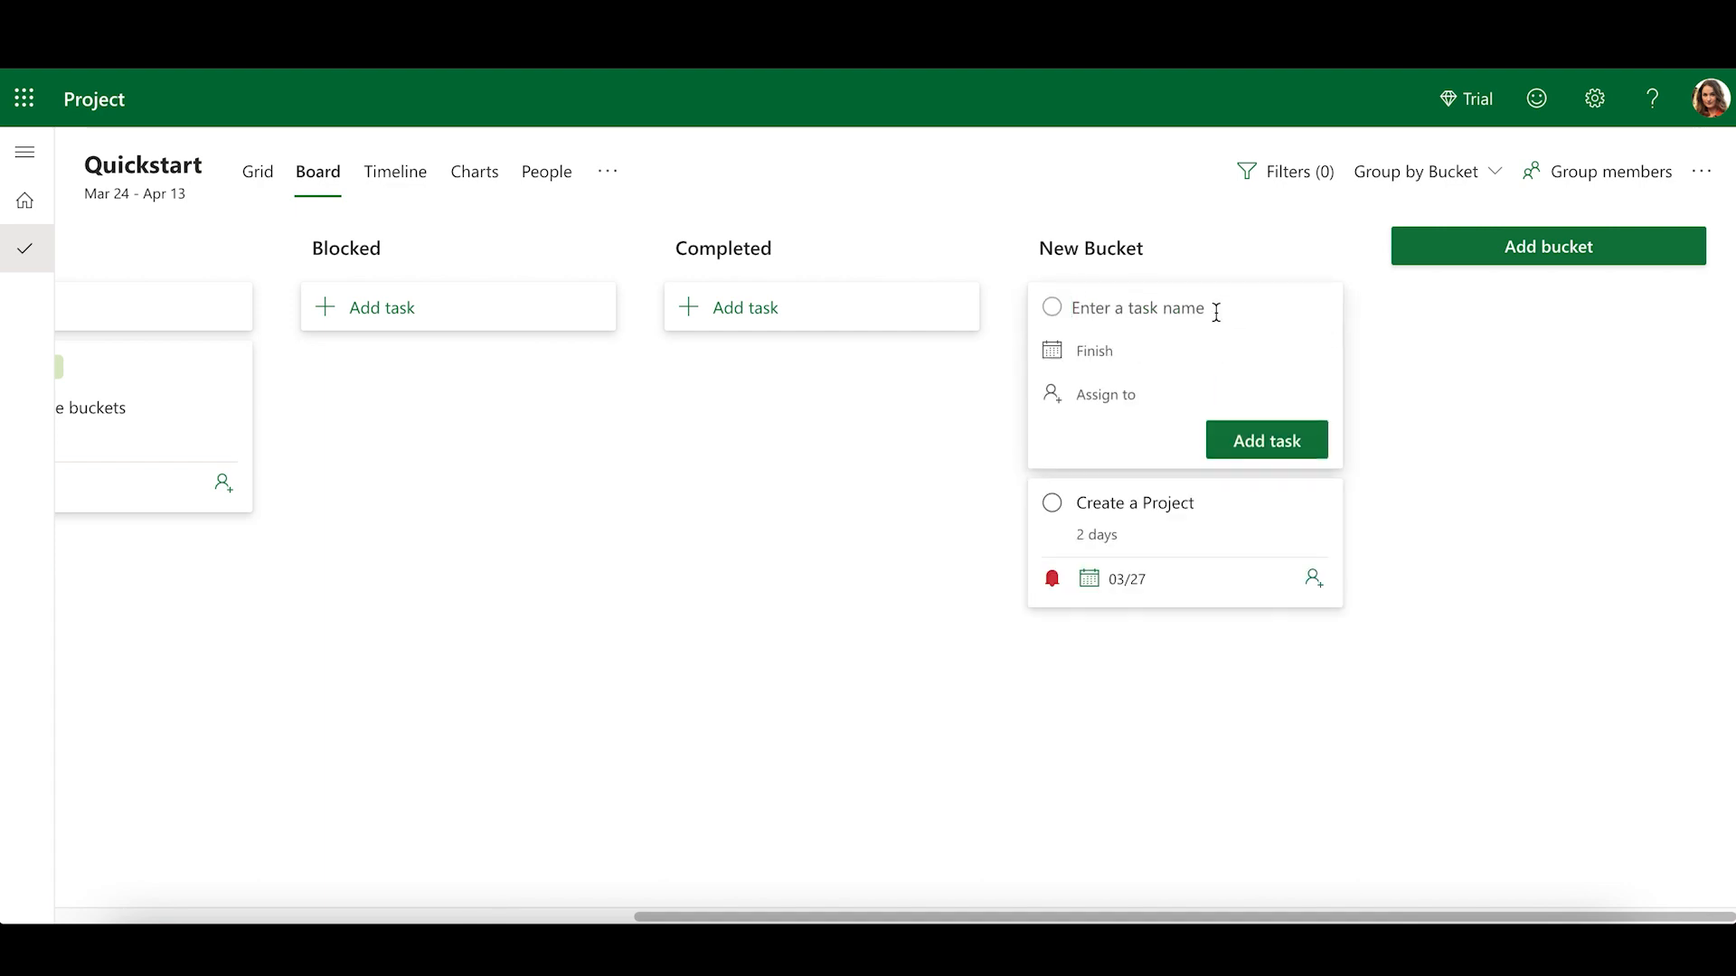
text(Task in Bucket)
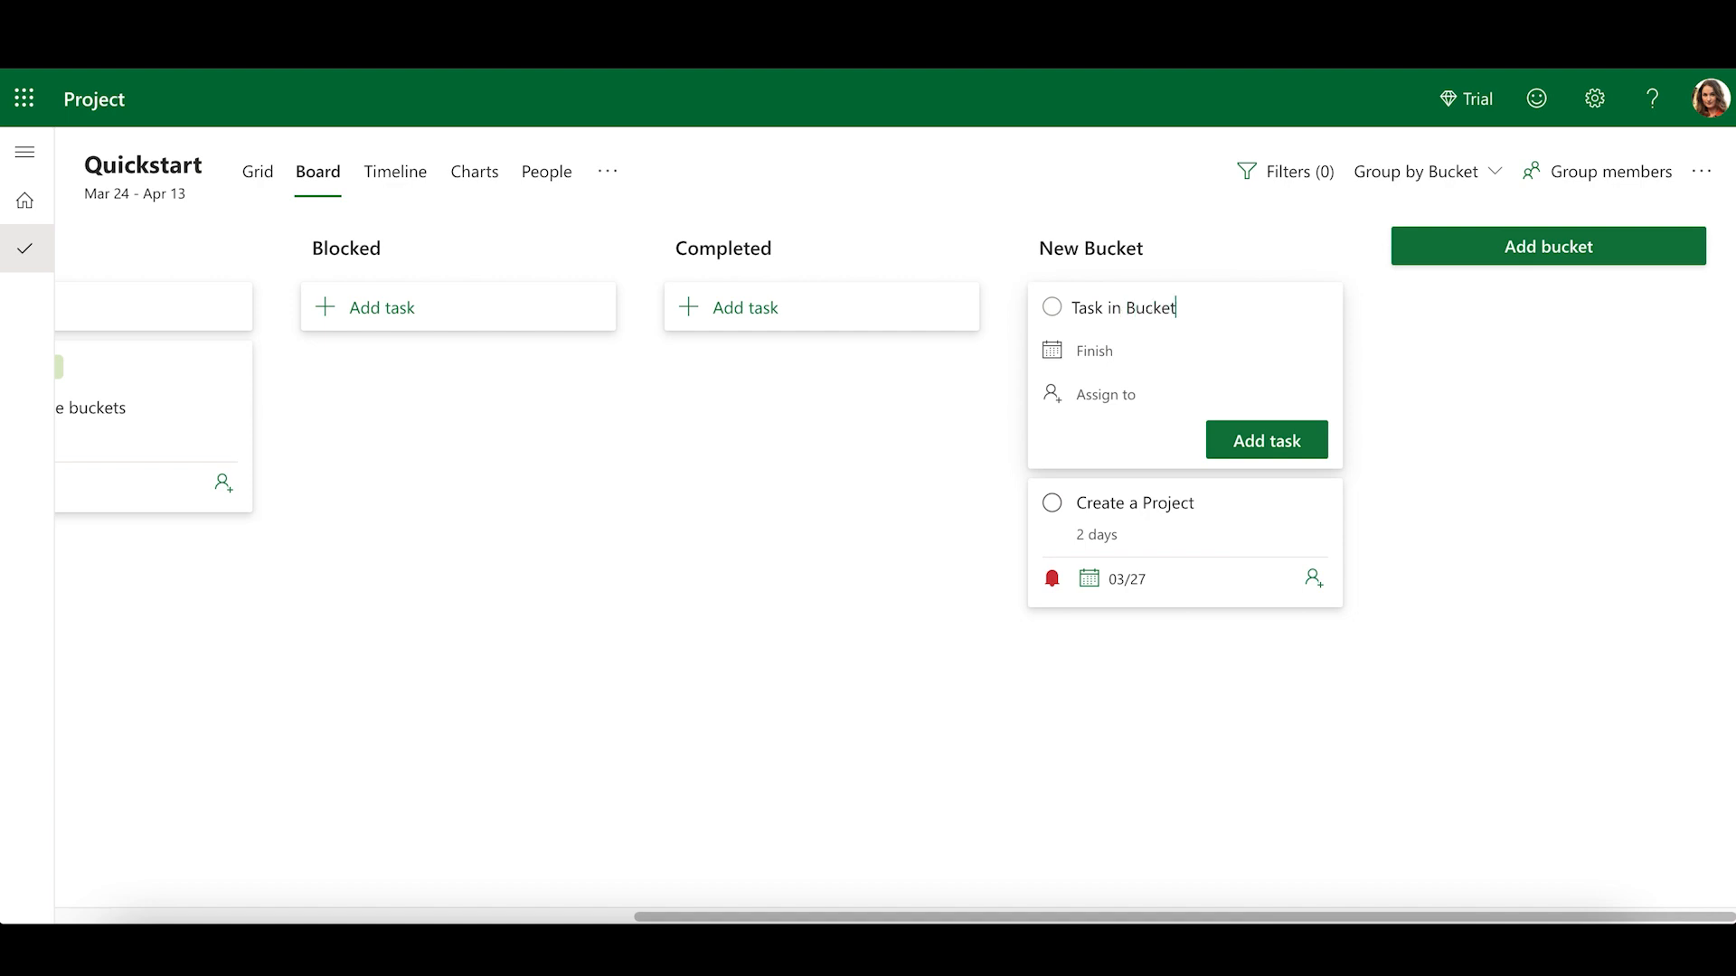
click(1266, 441)
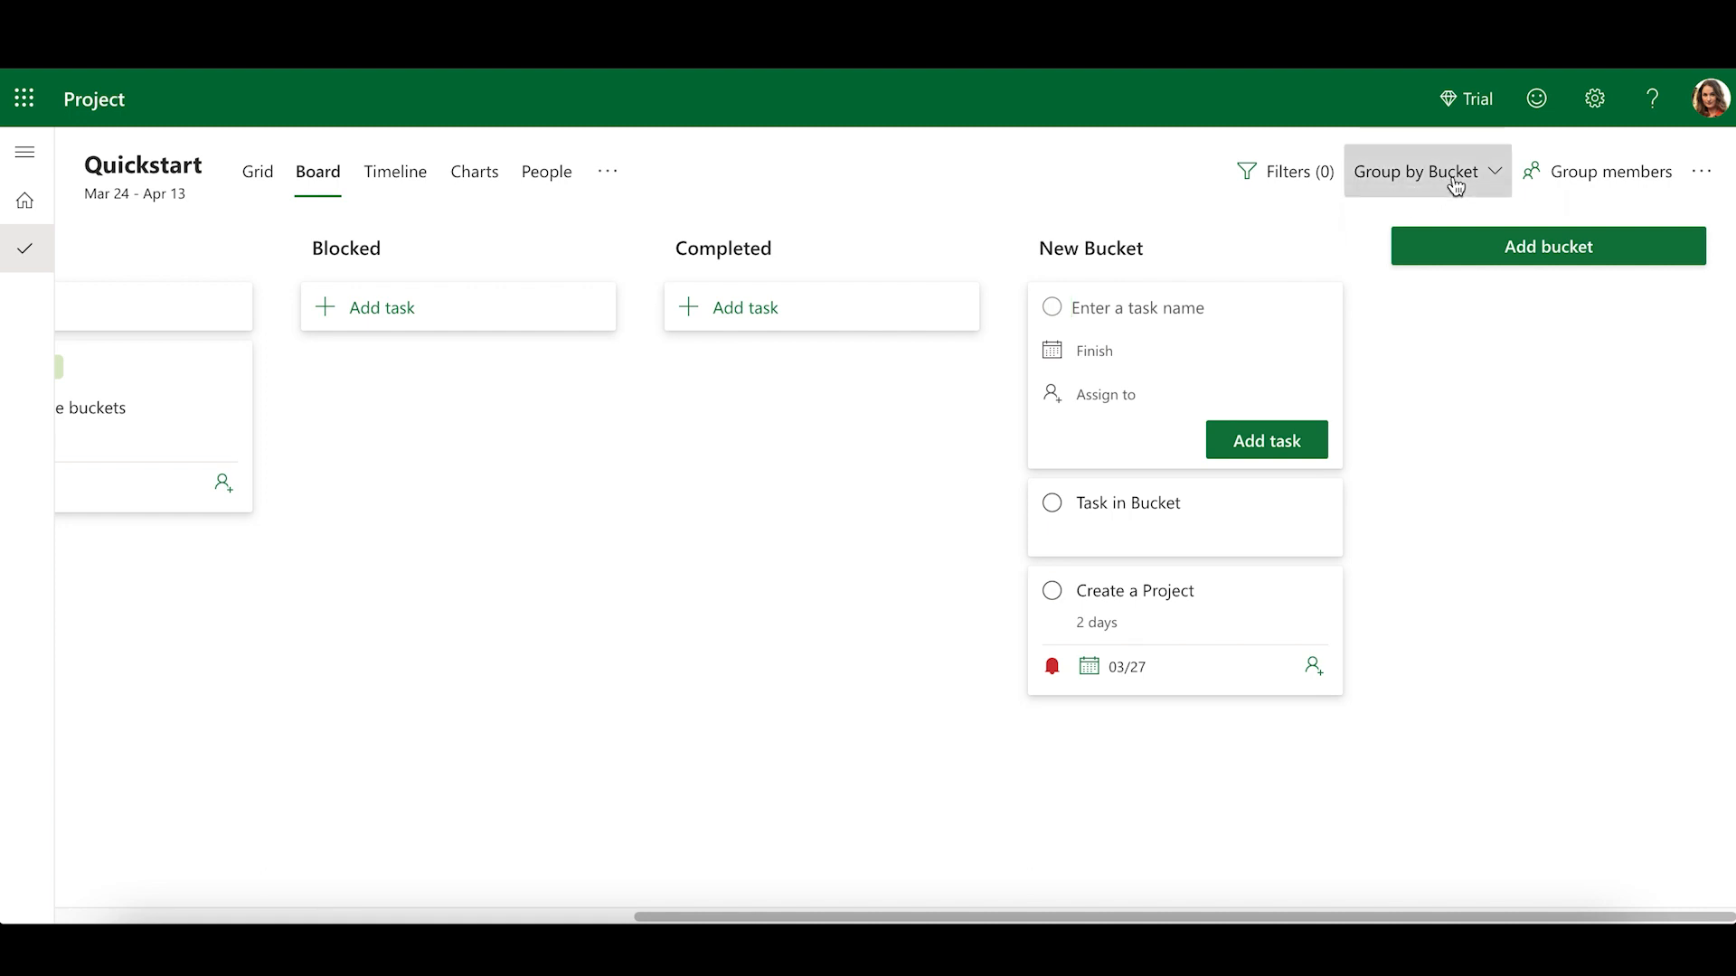
- Regroup the board by Progress into Not started, In progress and Completed columns
click(1421, 172)
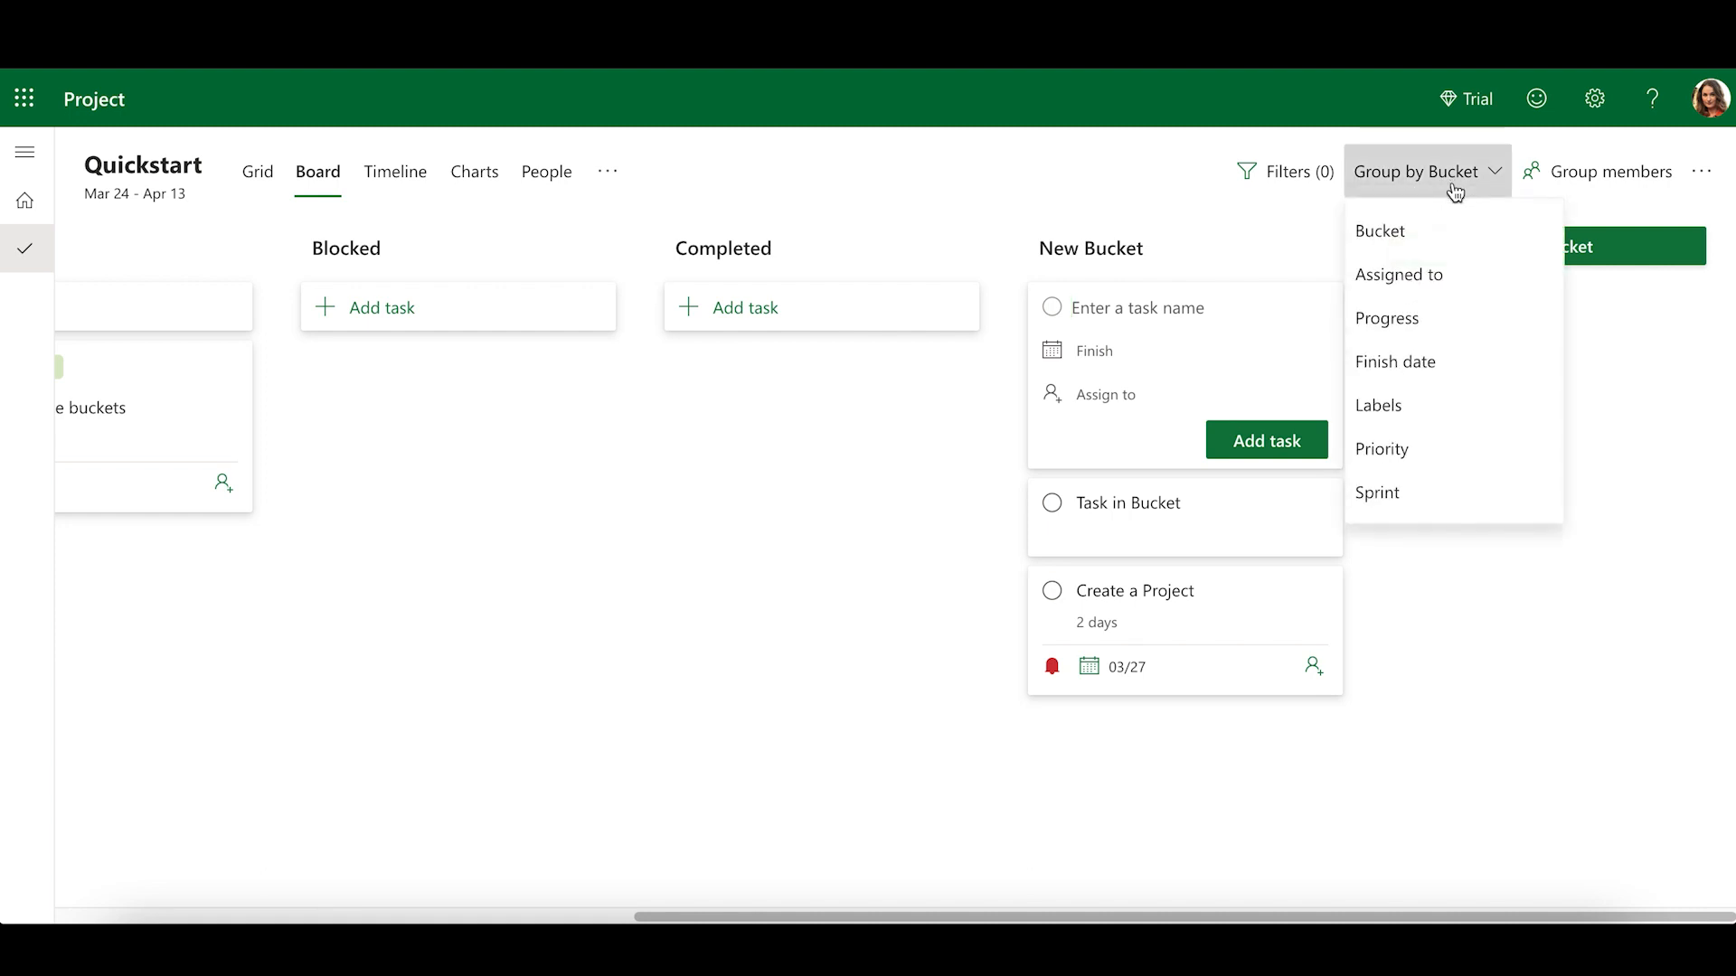
mouse_move(1441, 319)
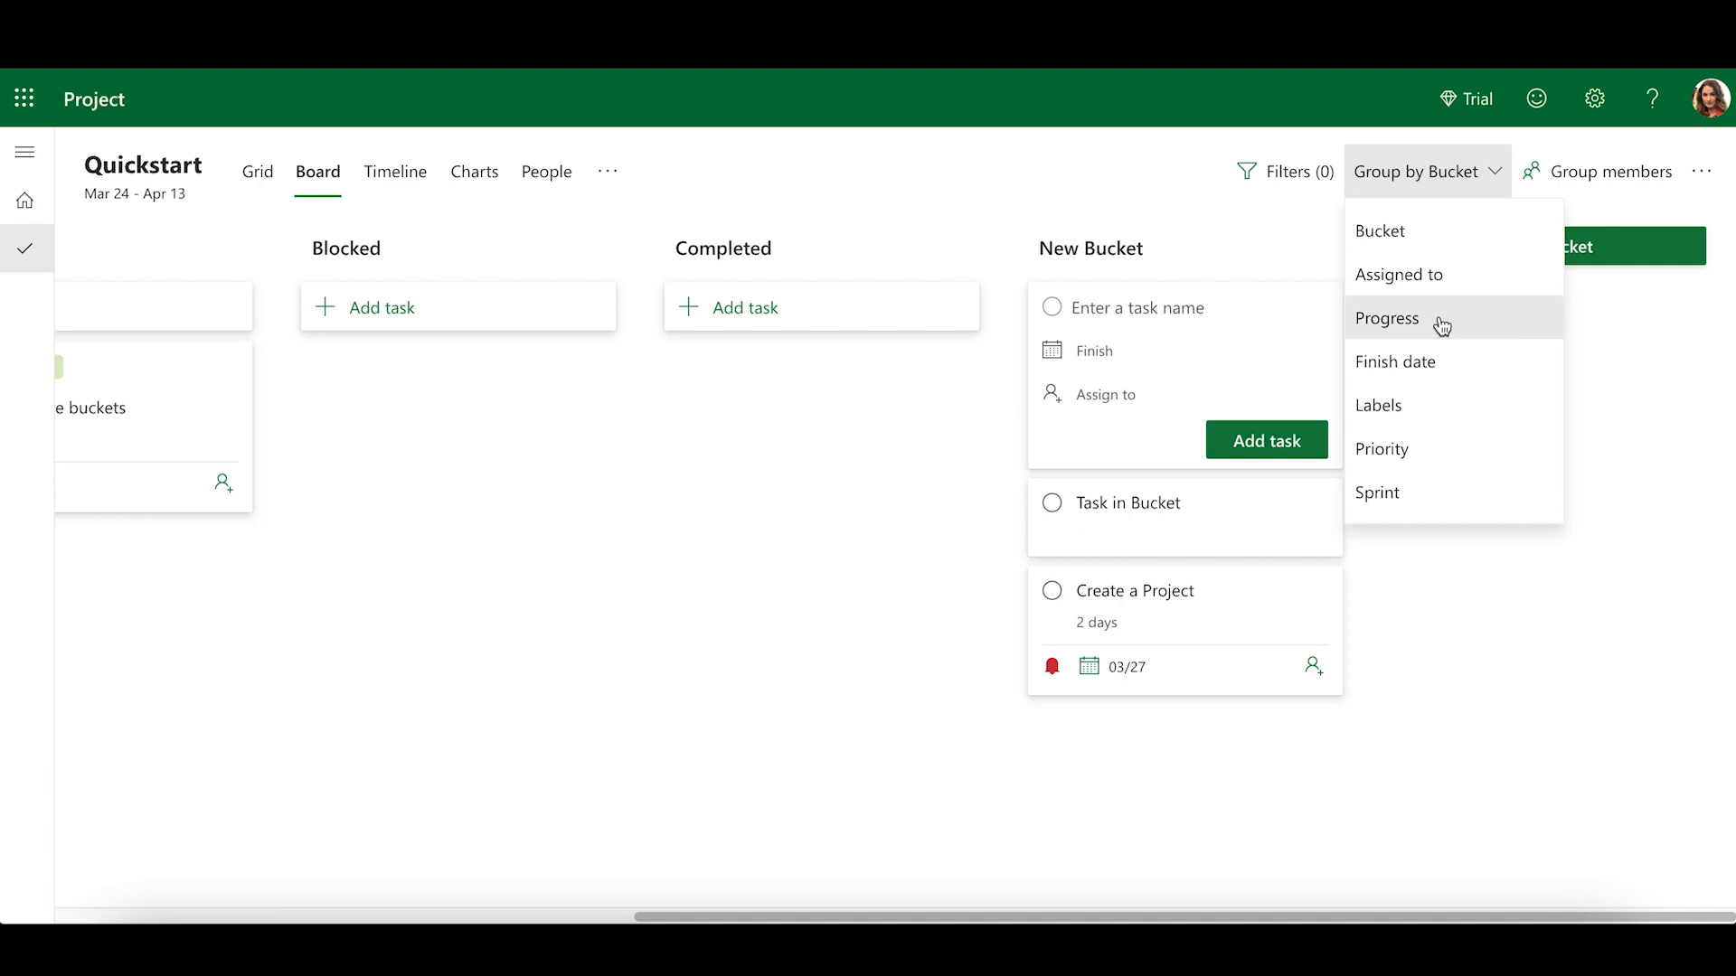
mouse_move(1443, 326)
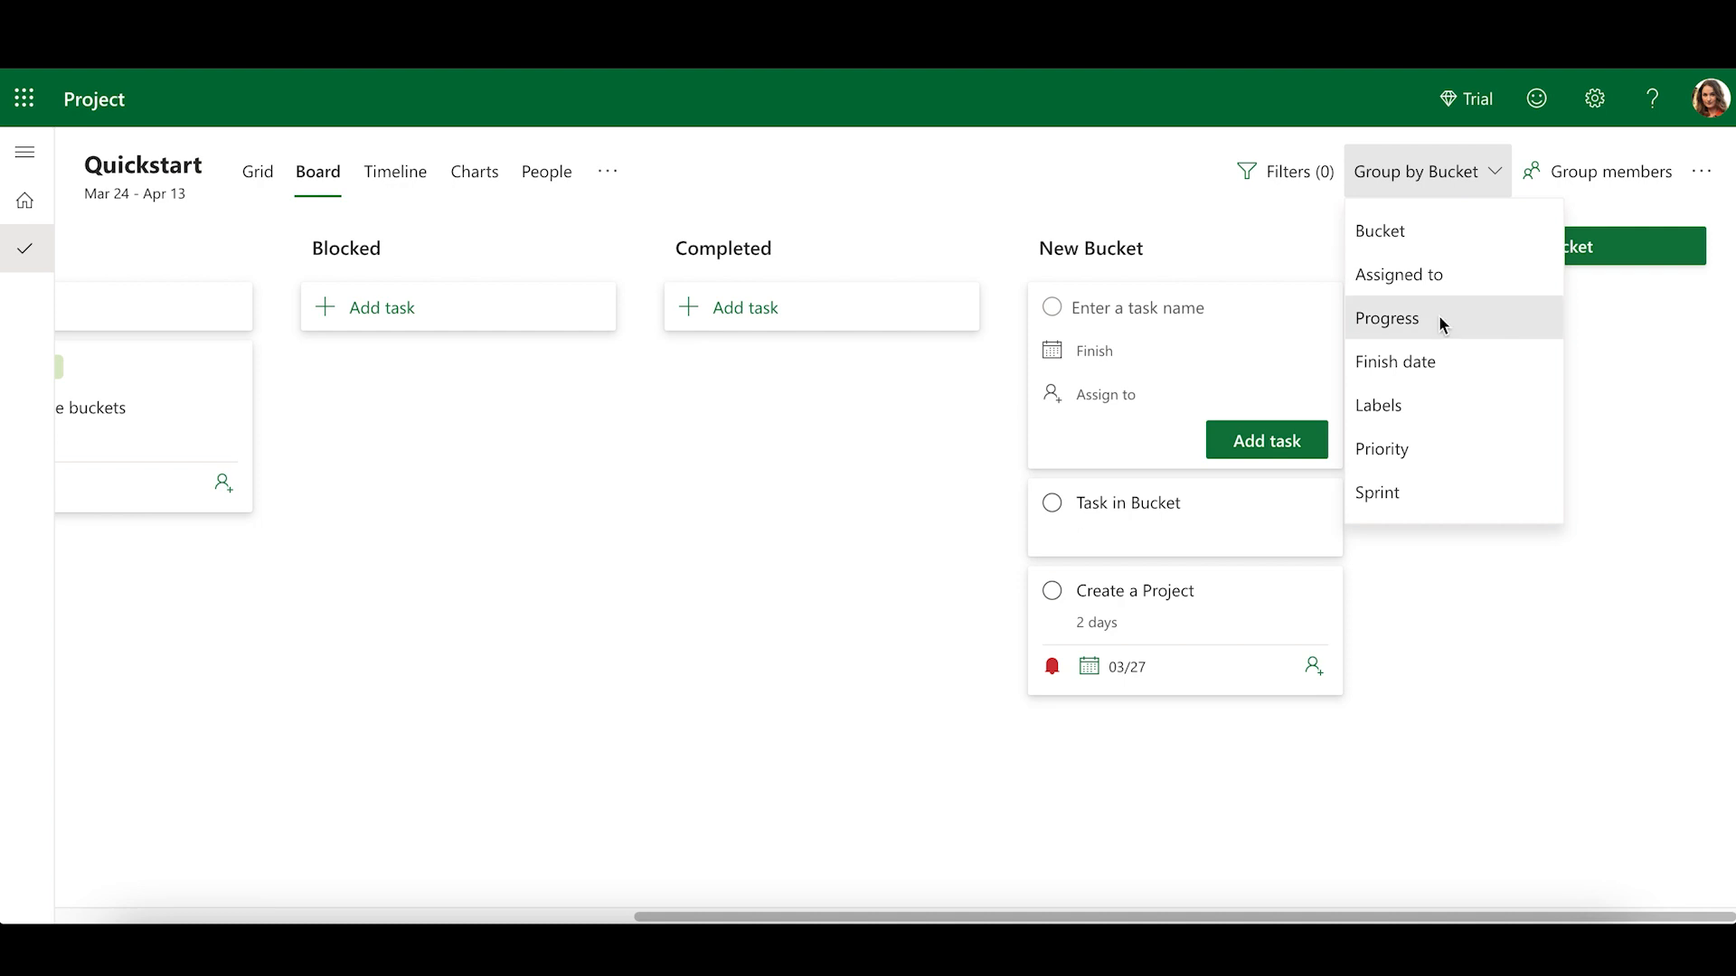
click(1387, 319)
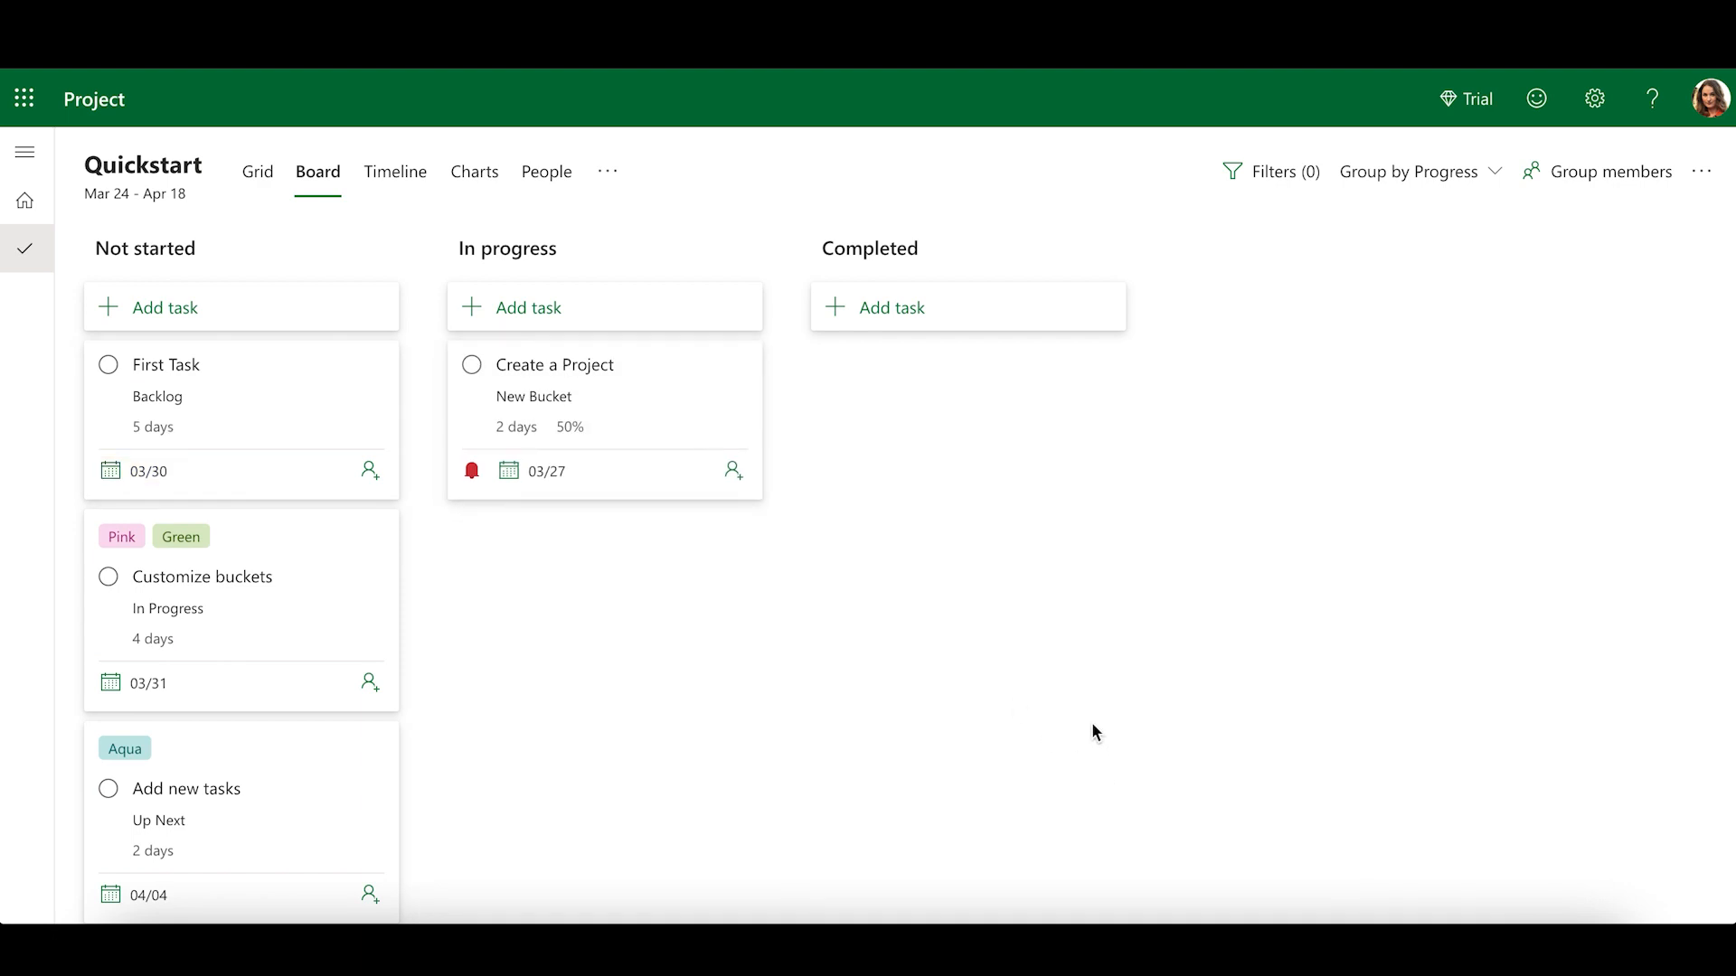
mouse_move(1070, 727)
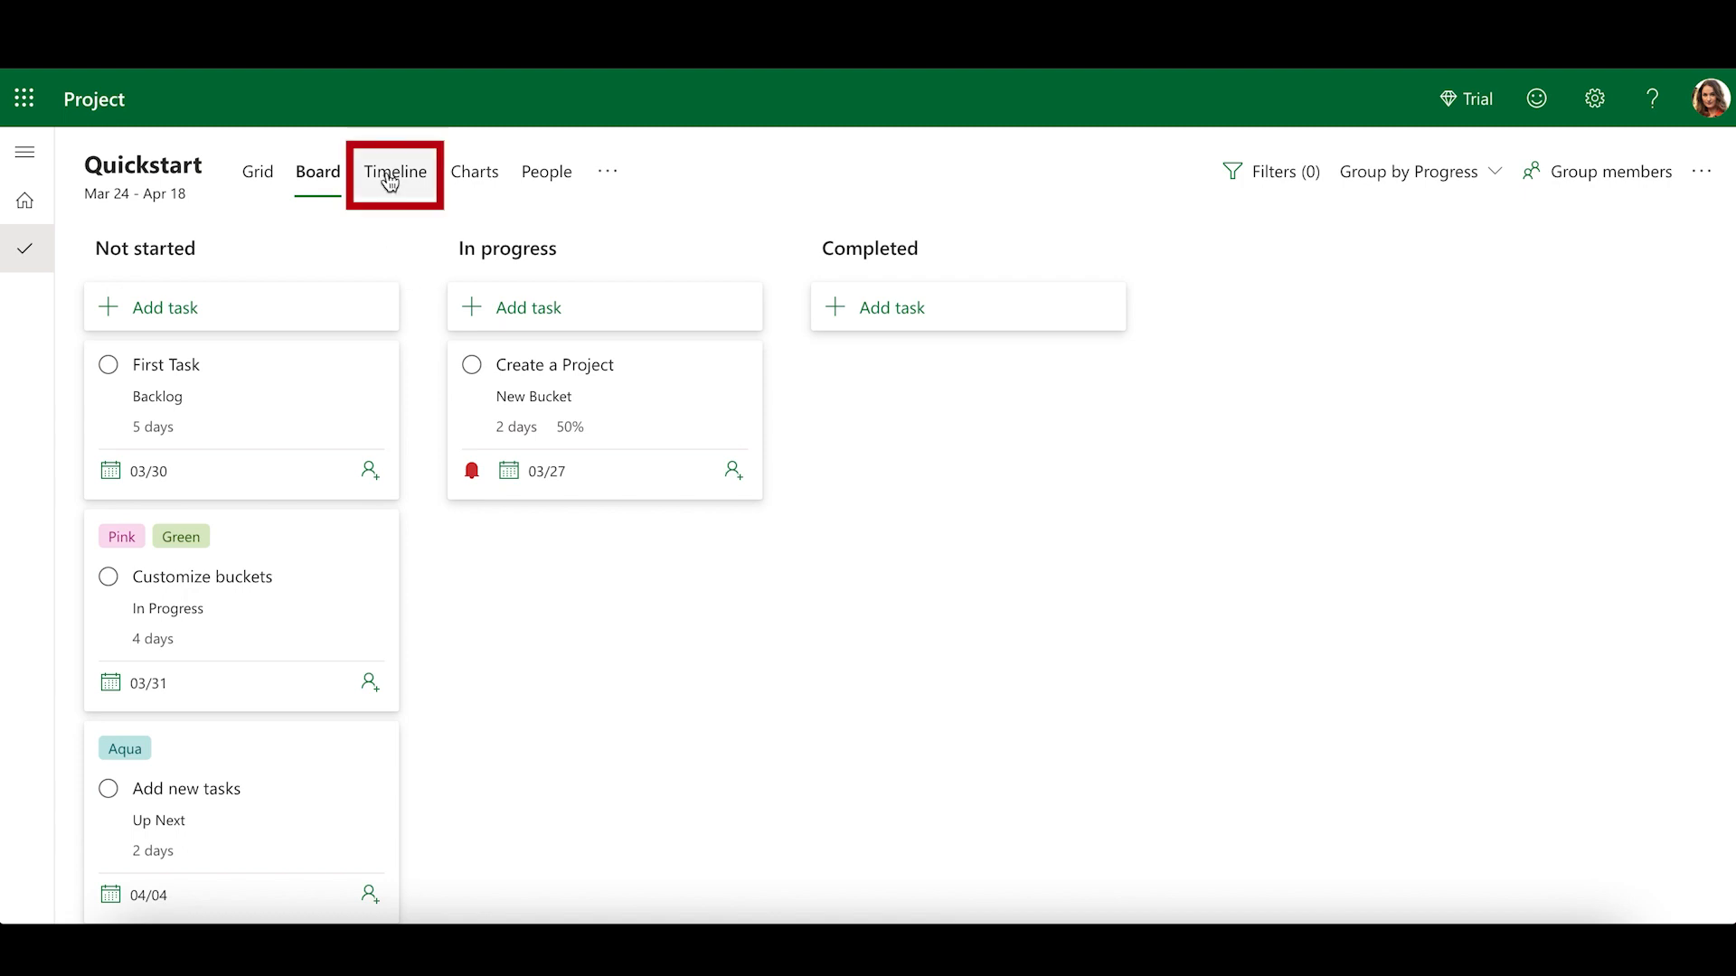
- On the Timeline, link First Task after Assign the tasks so it moves to Apr 18–29
click(394, 171)
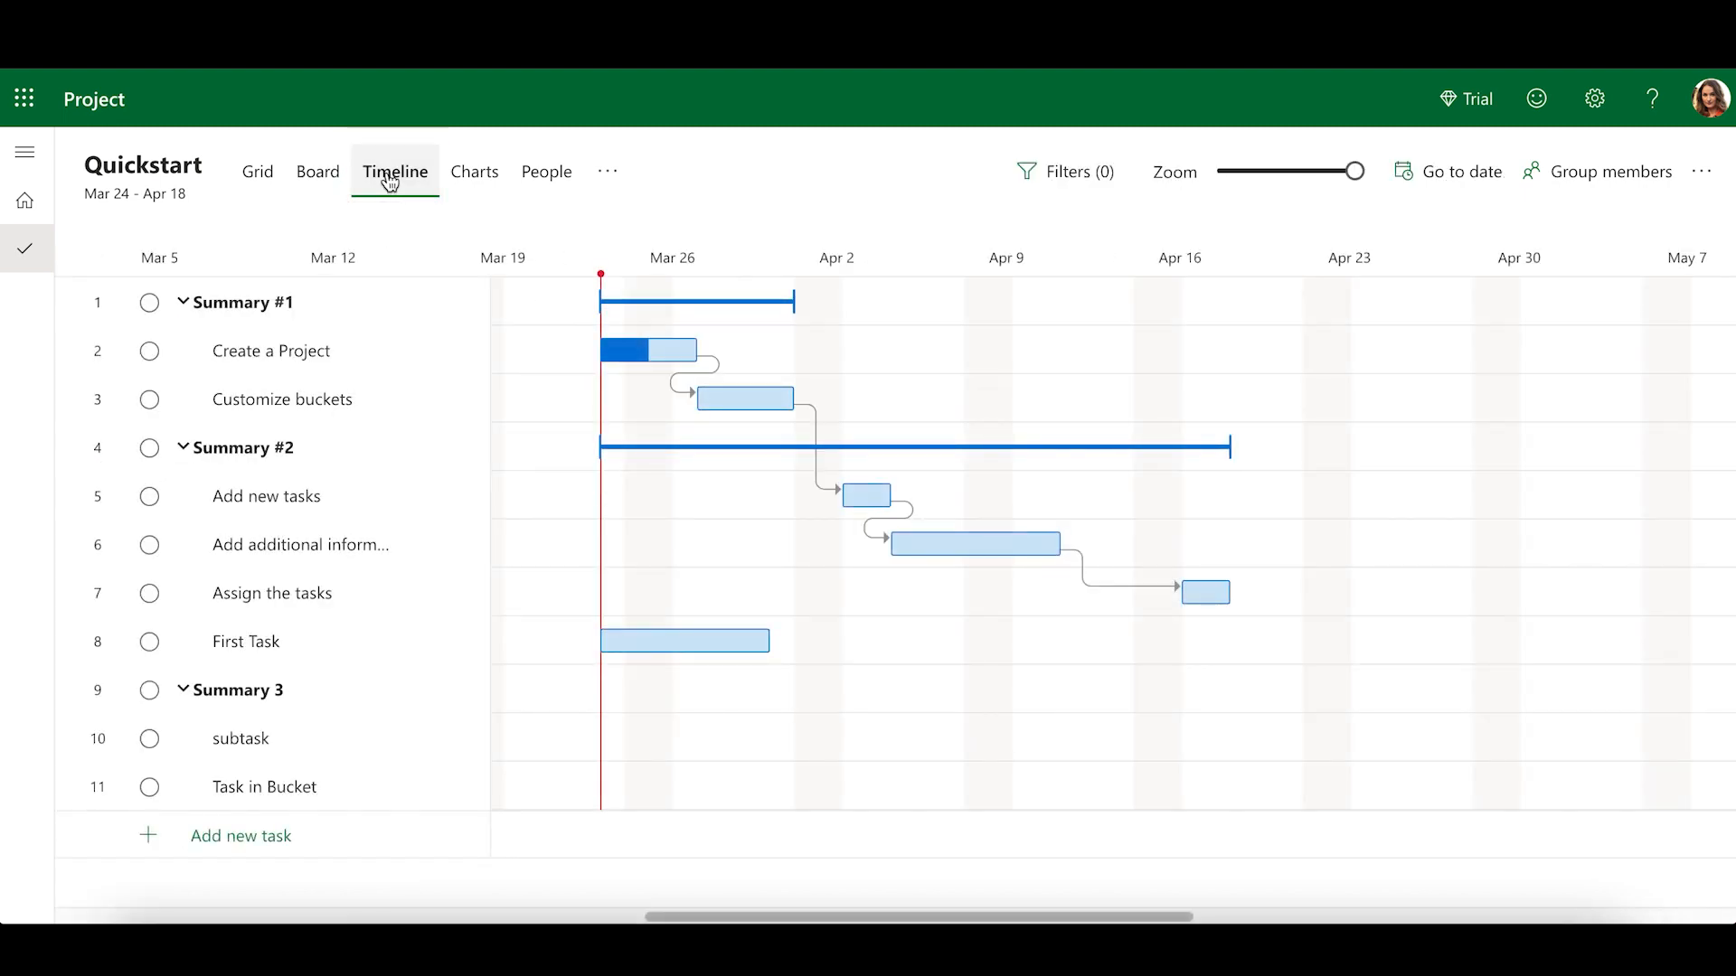
click(647, 350)
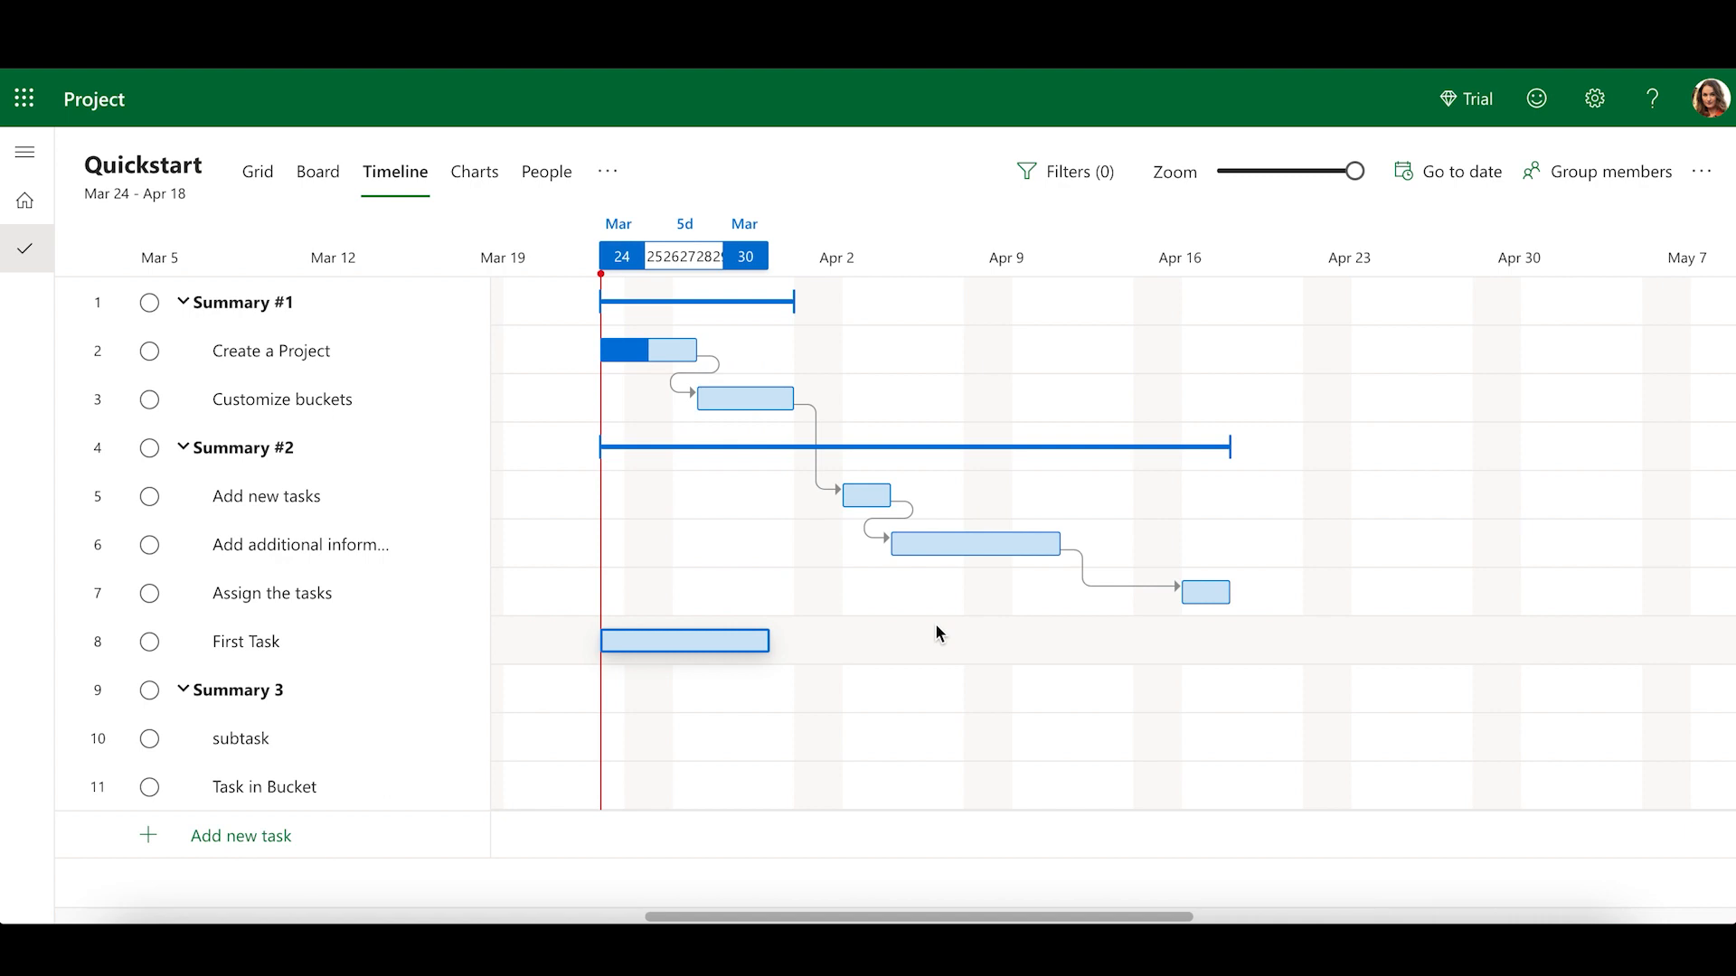
mouse_move(1237, 624)
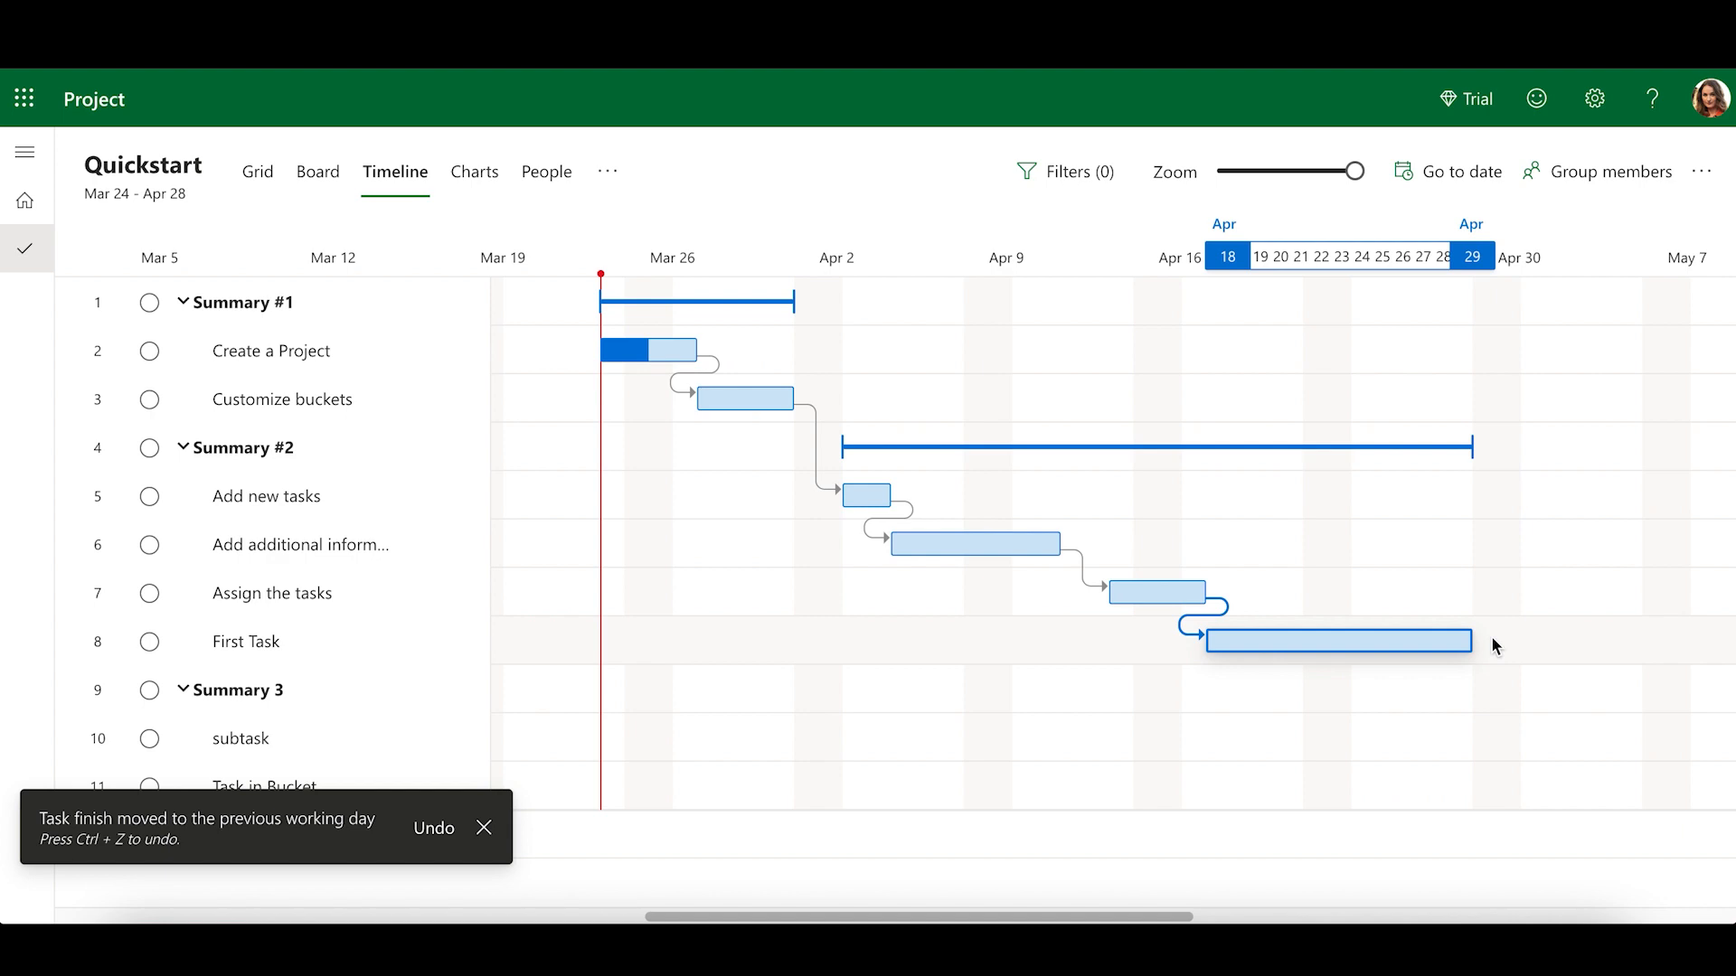
click(255, 172)
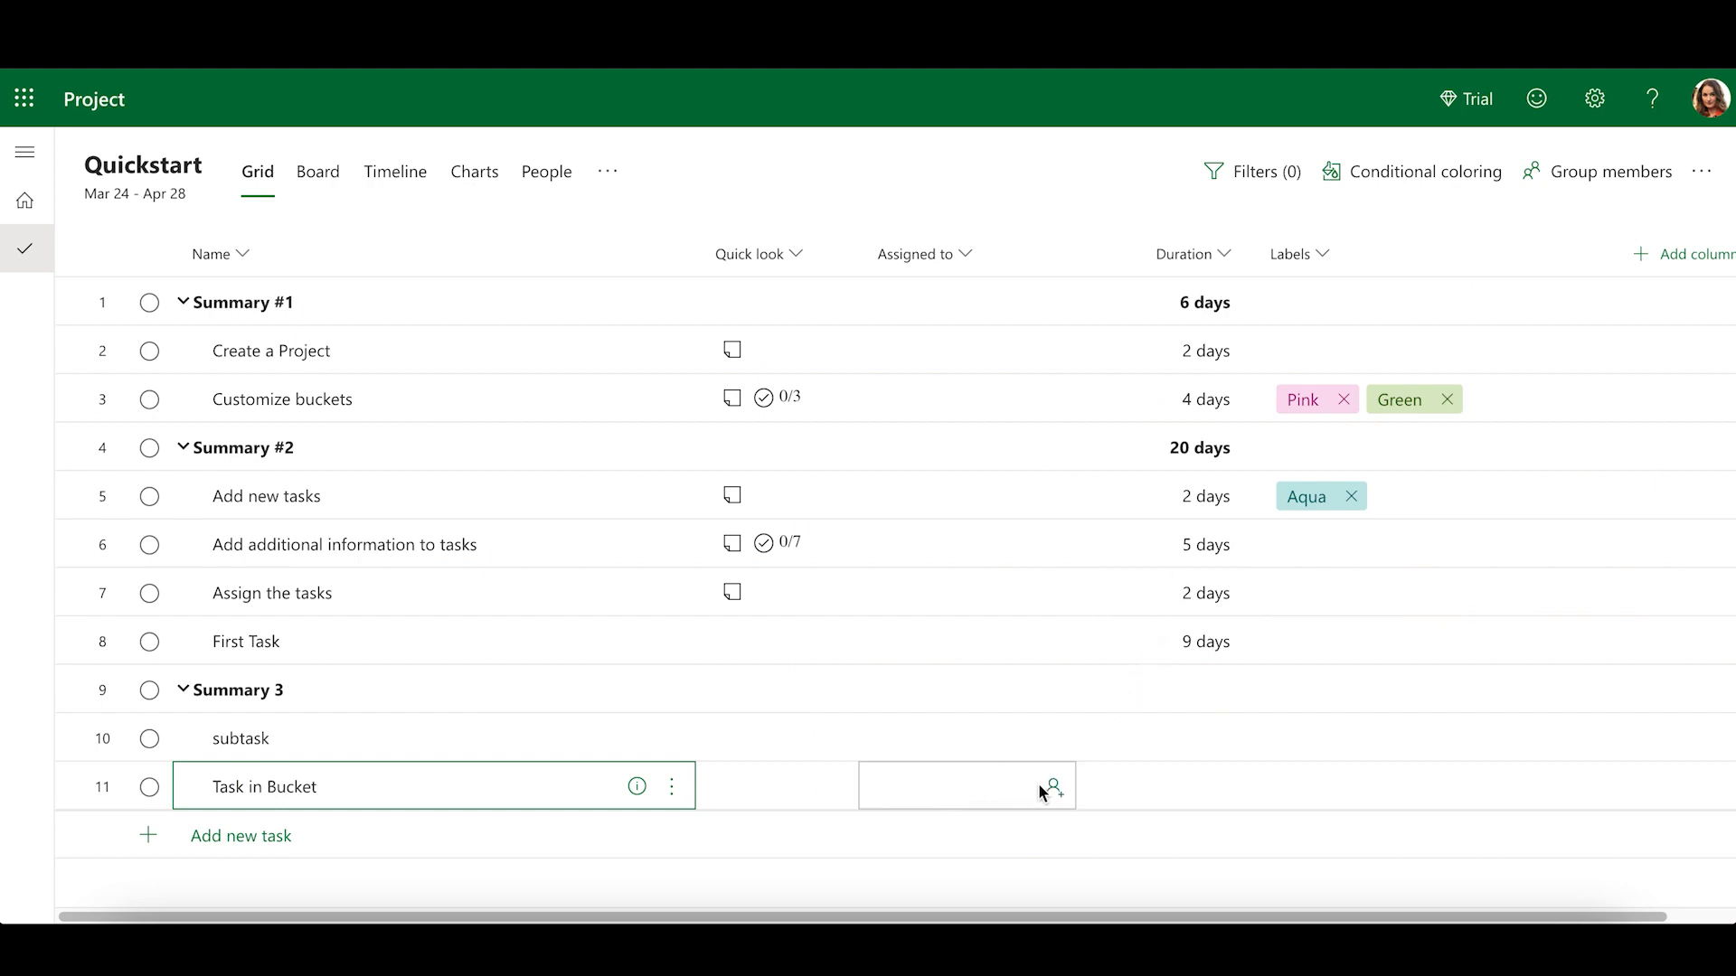
mouse_move(1052, 788)
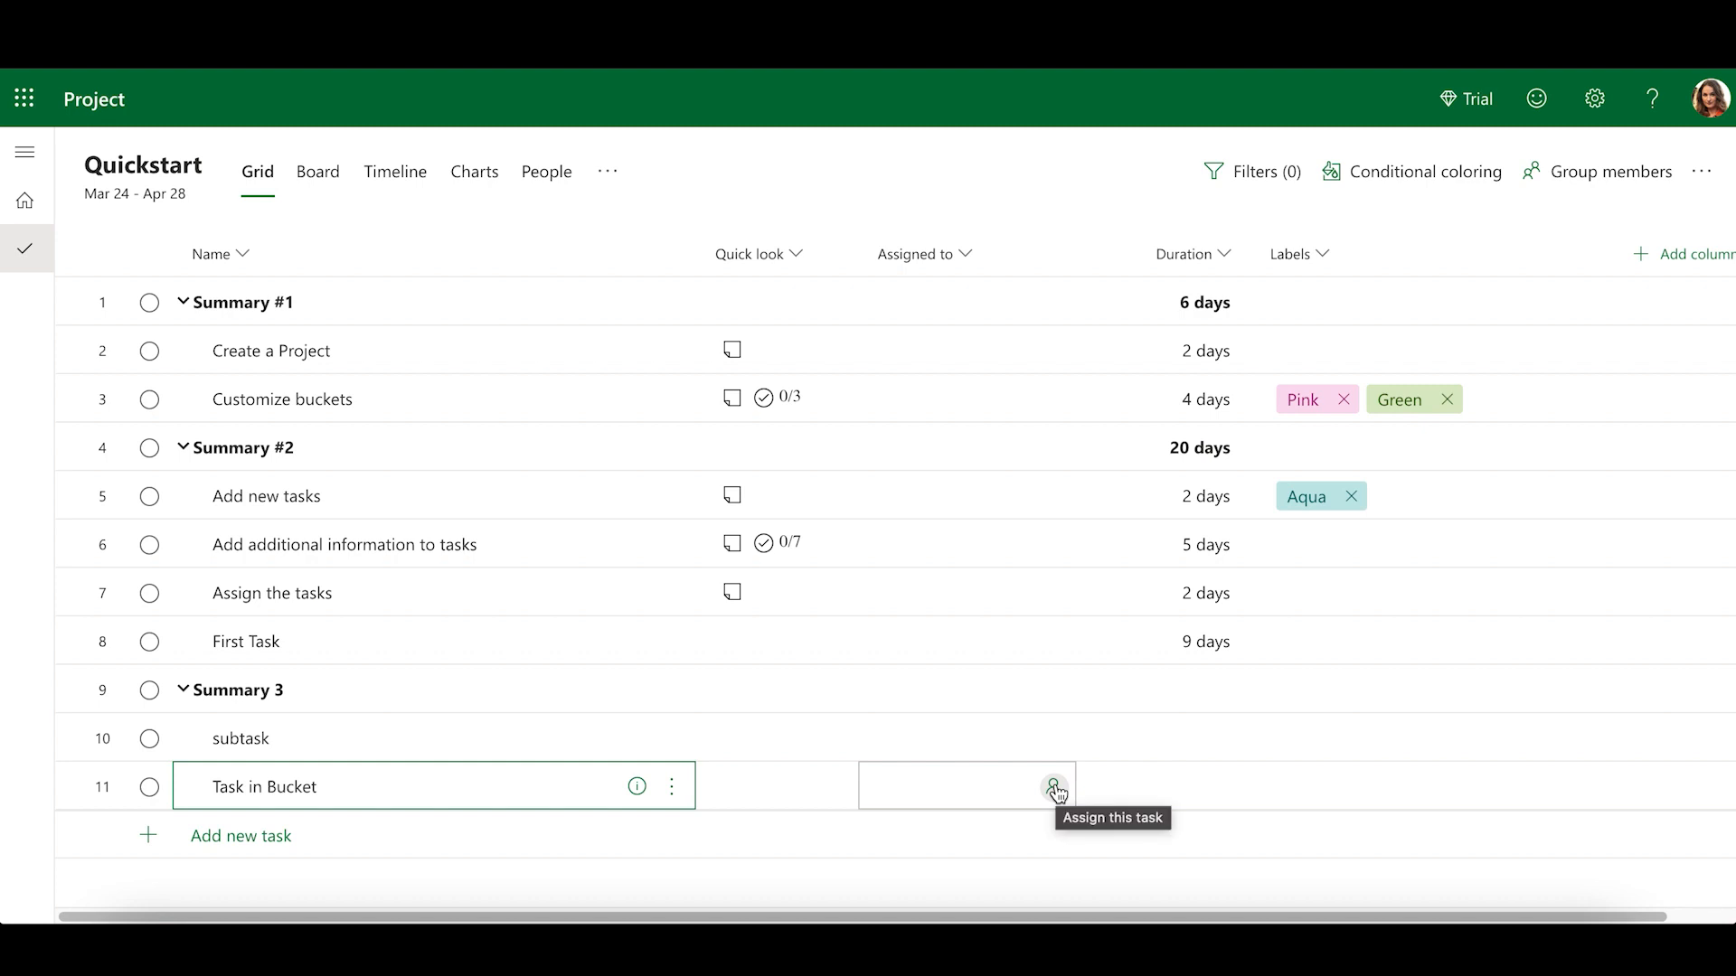
click(1054, 787)
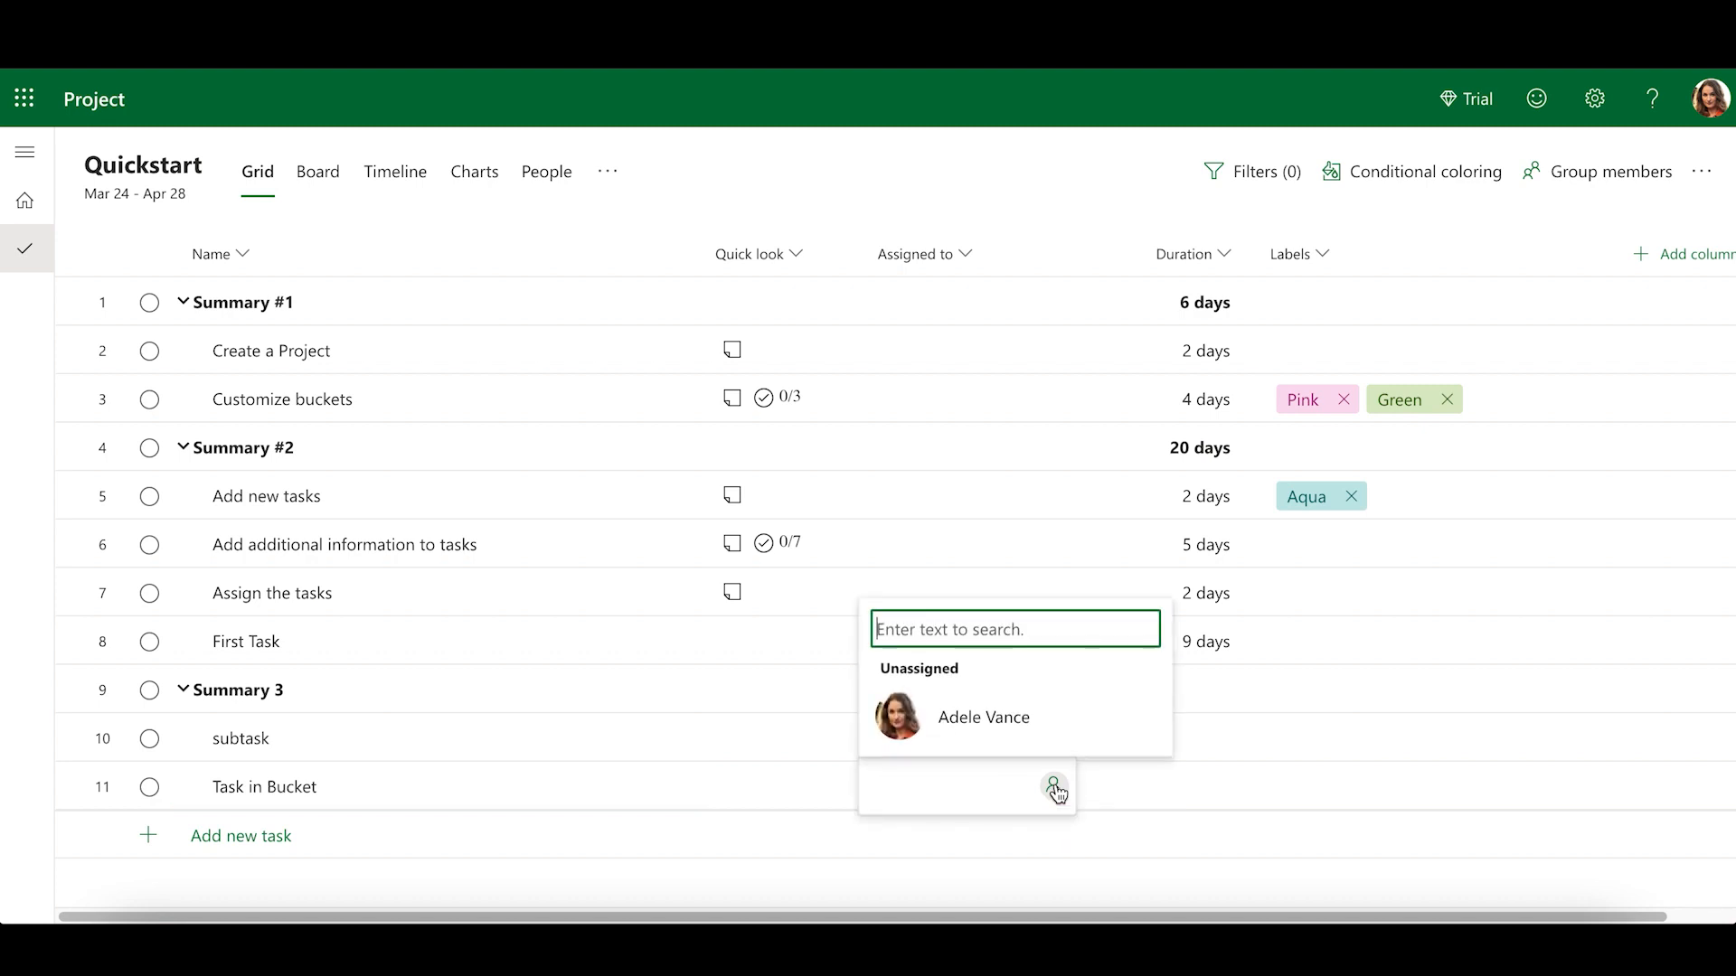
text(enrico cattaneo)
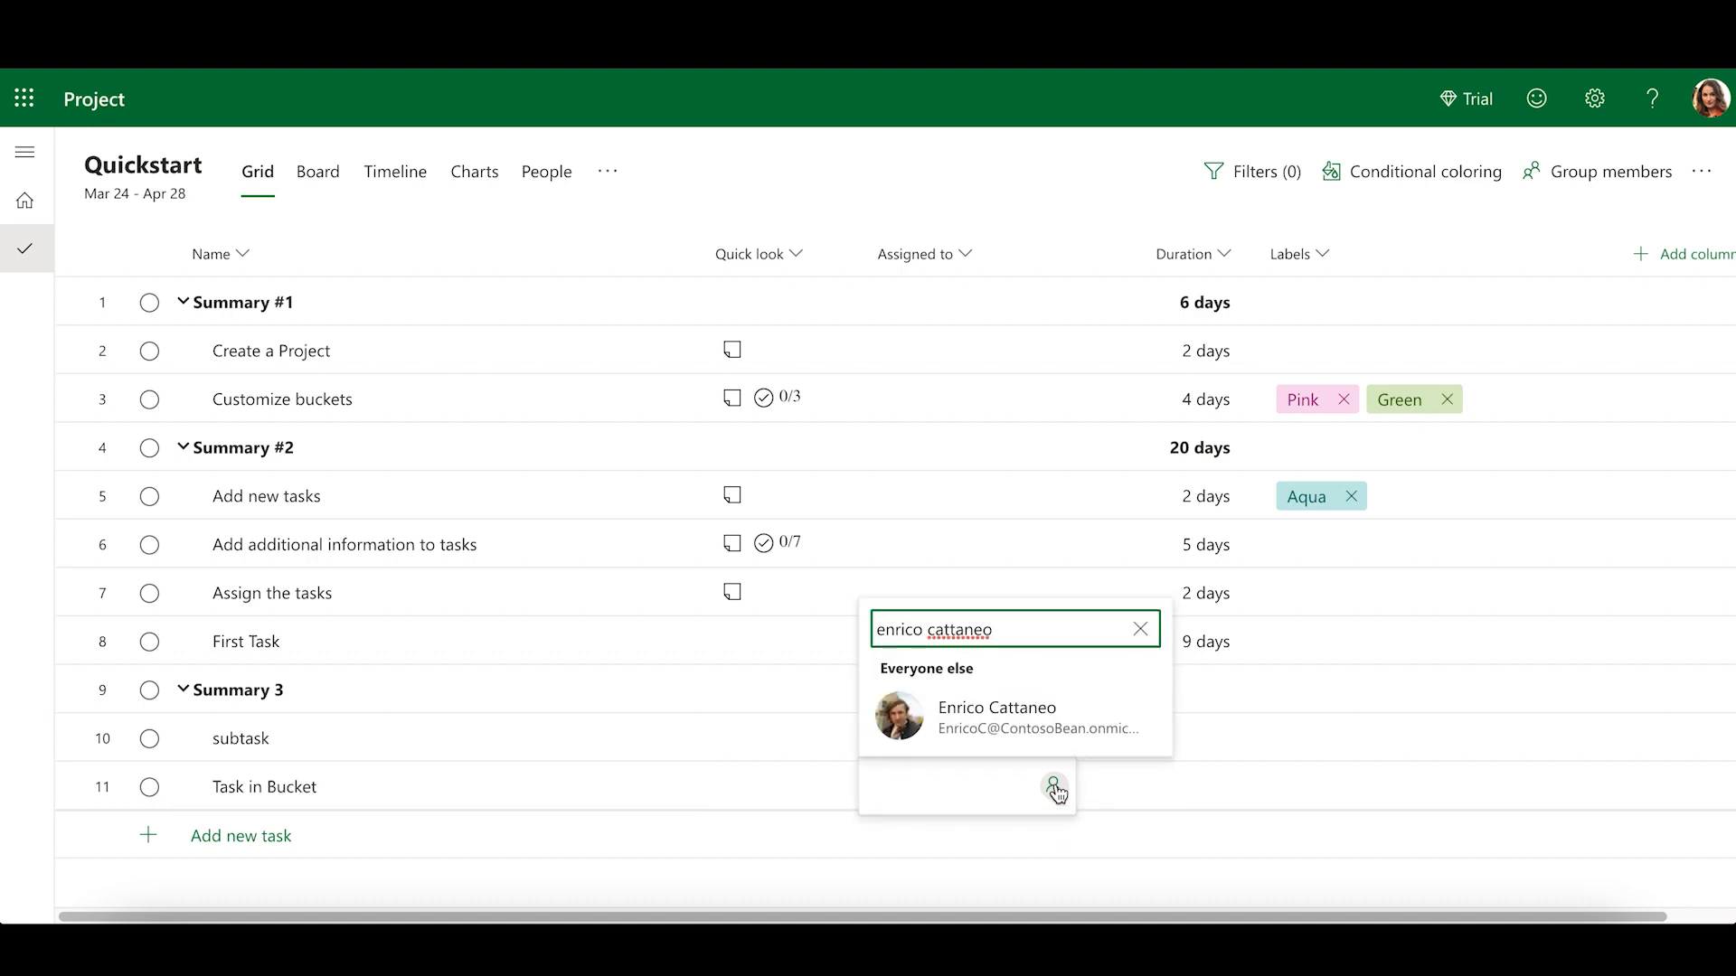
click(994, 717)
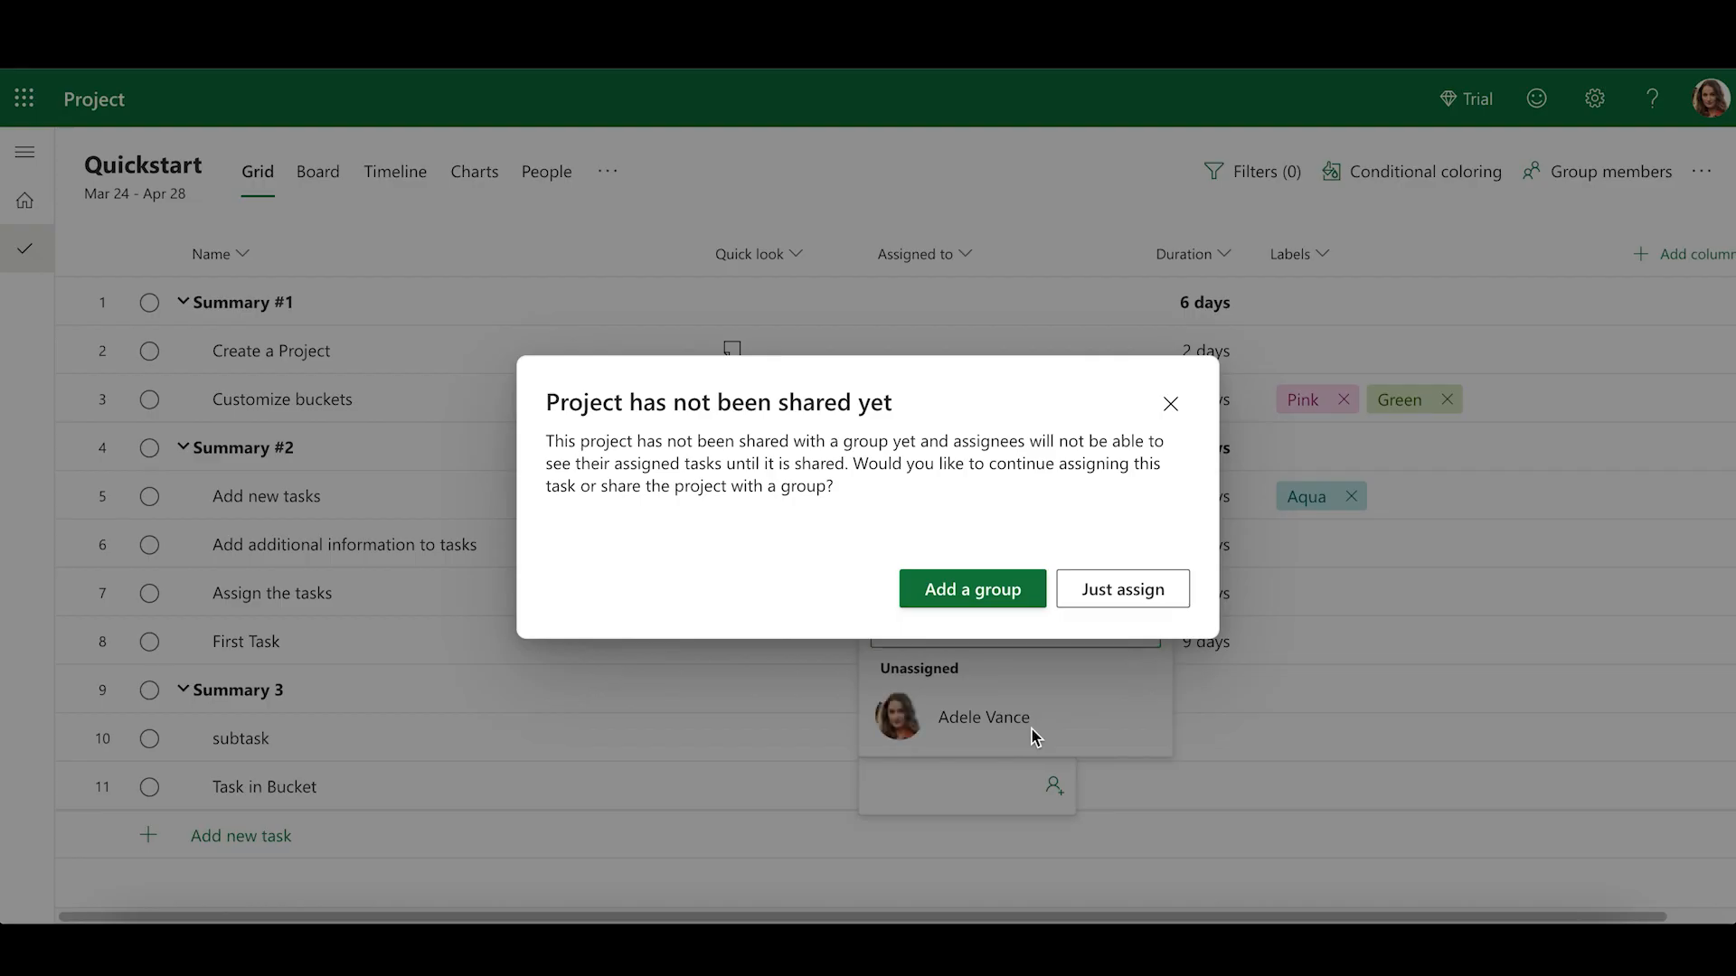
mouse_move(1121, 587)
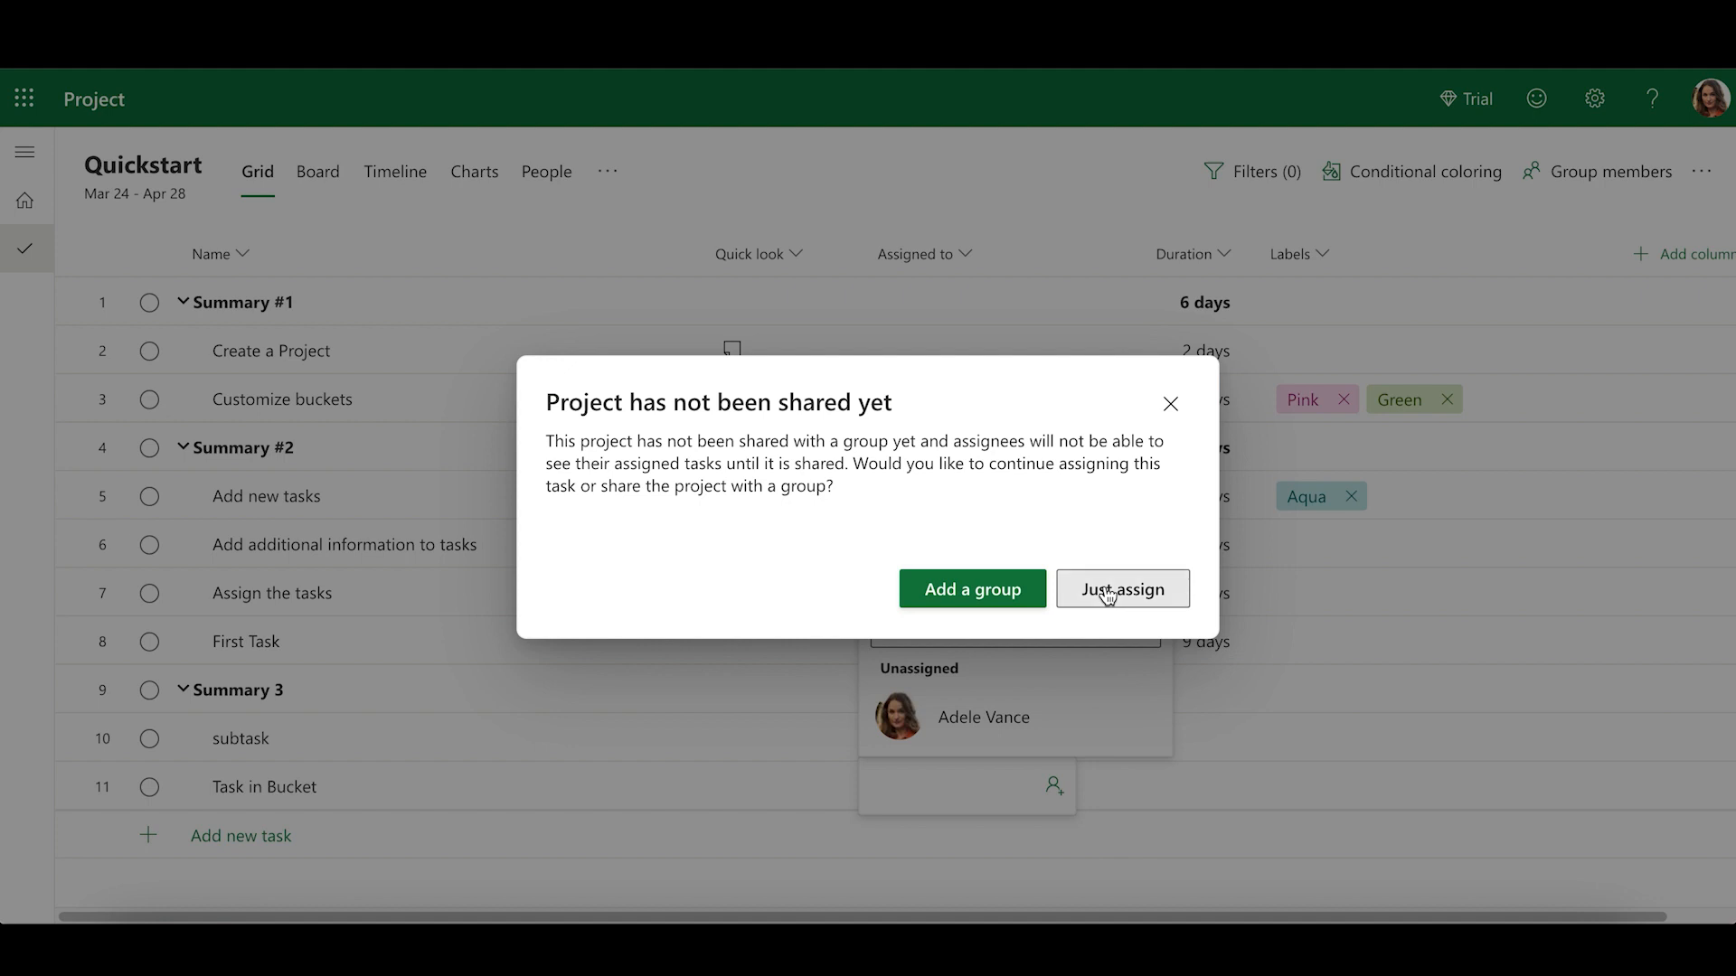
click(1120, 588)
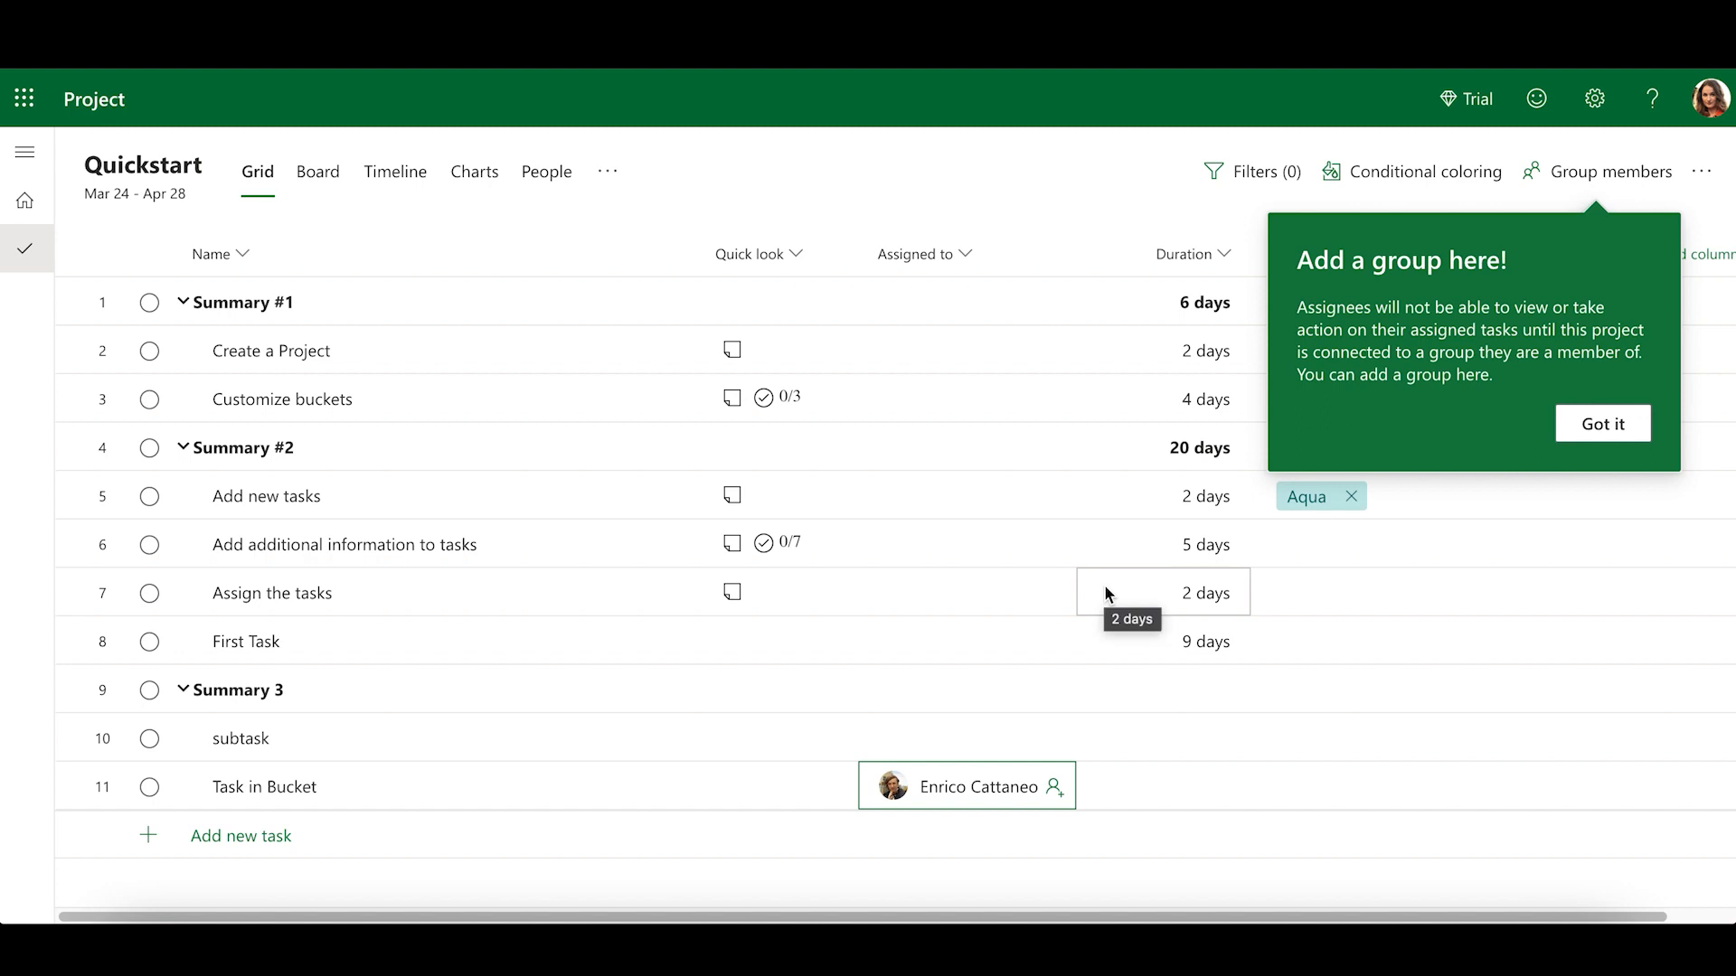
mouse_move(1600, 423)
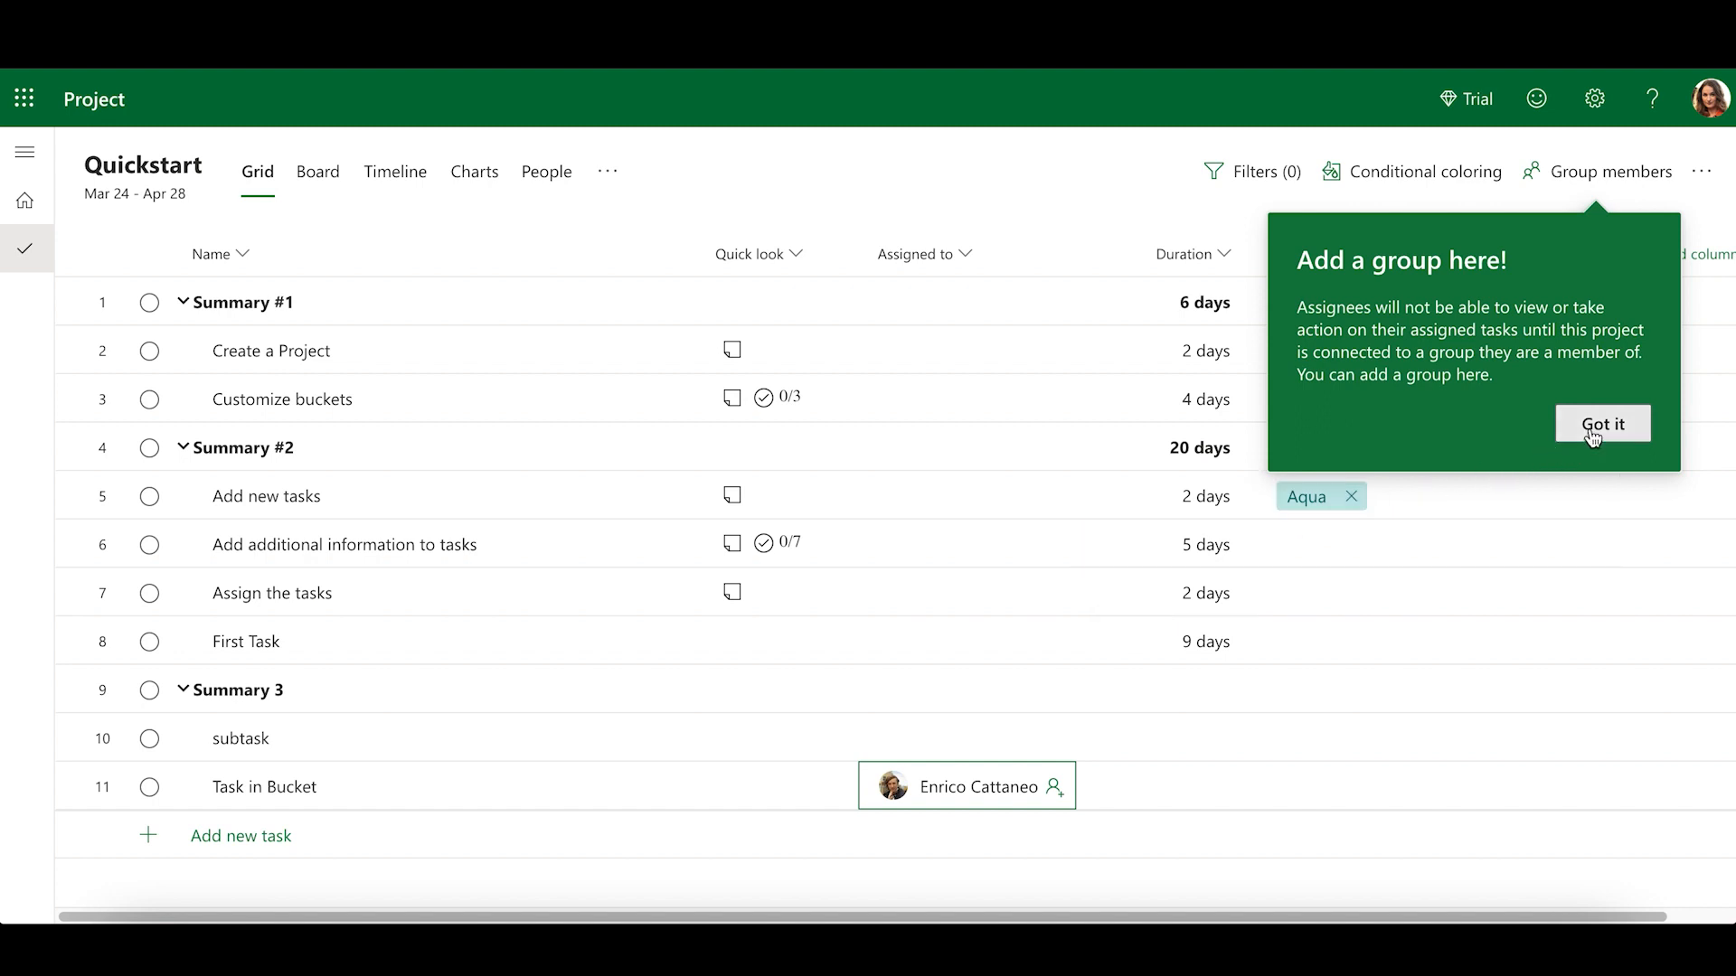
click(1600, 423)
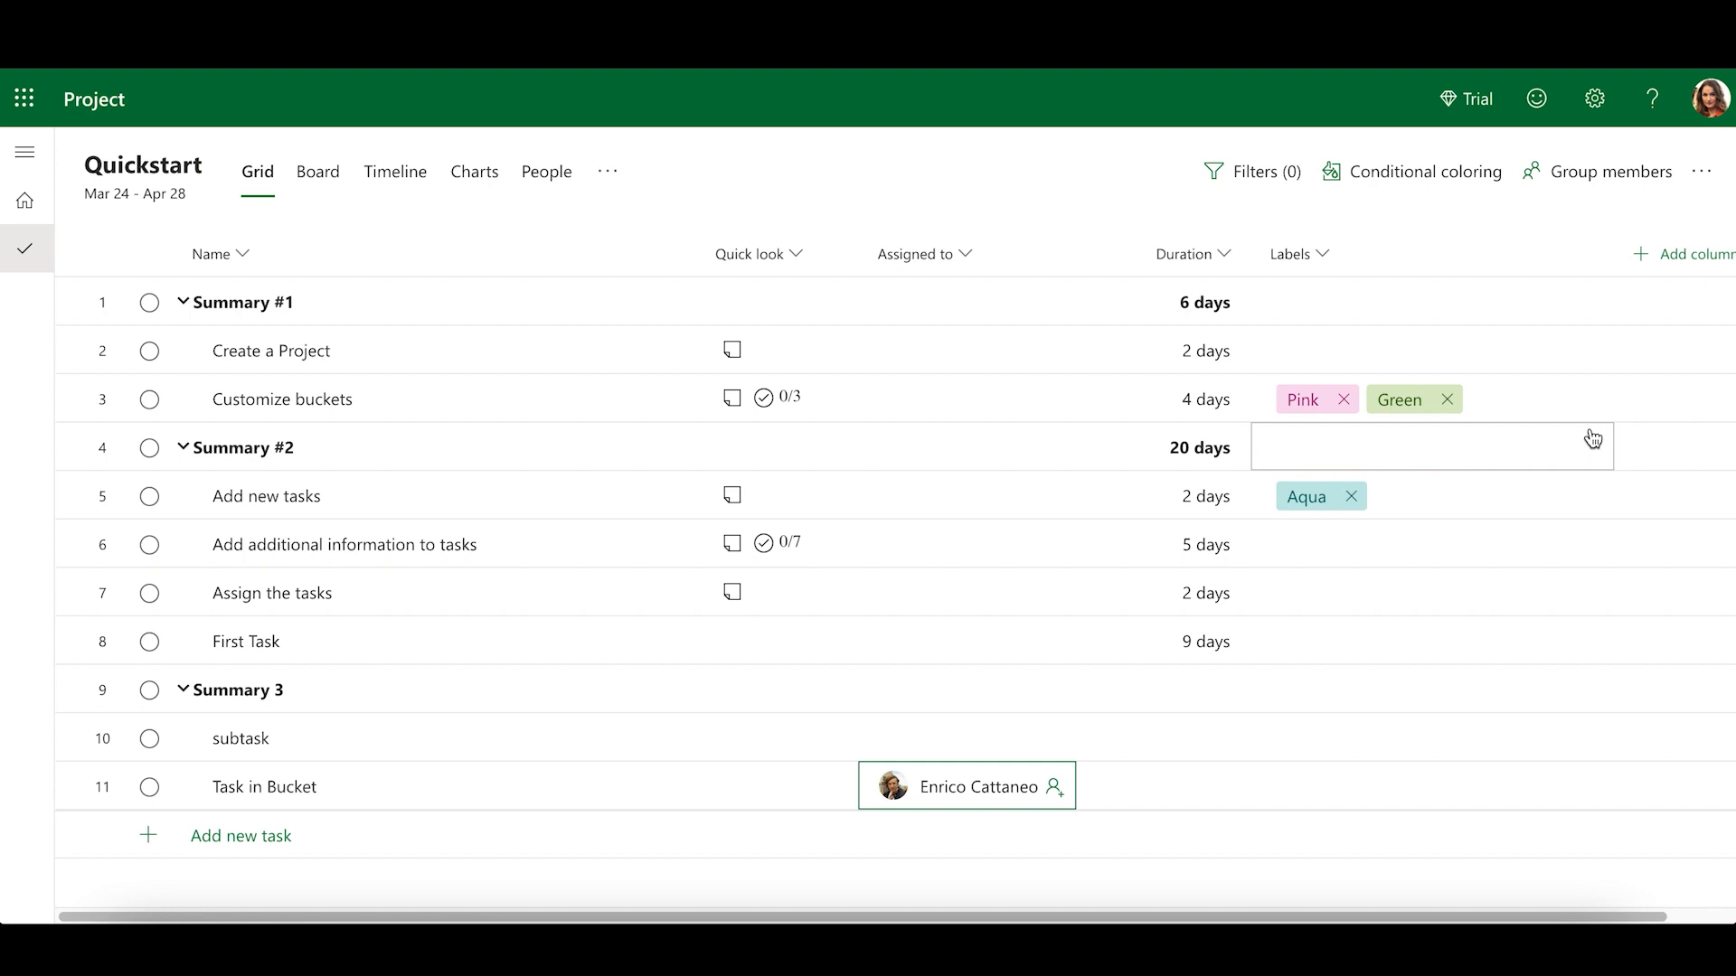
mouse_move(1486, 302)
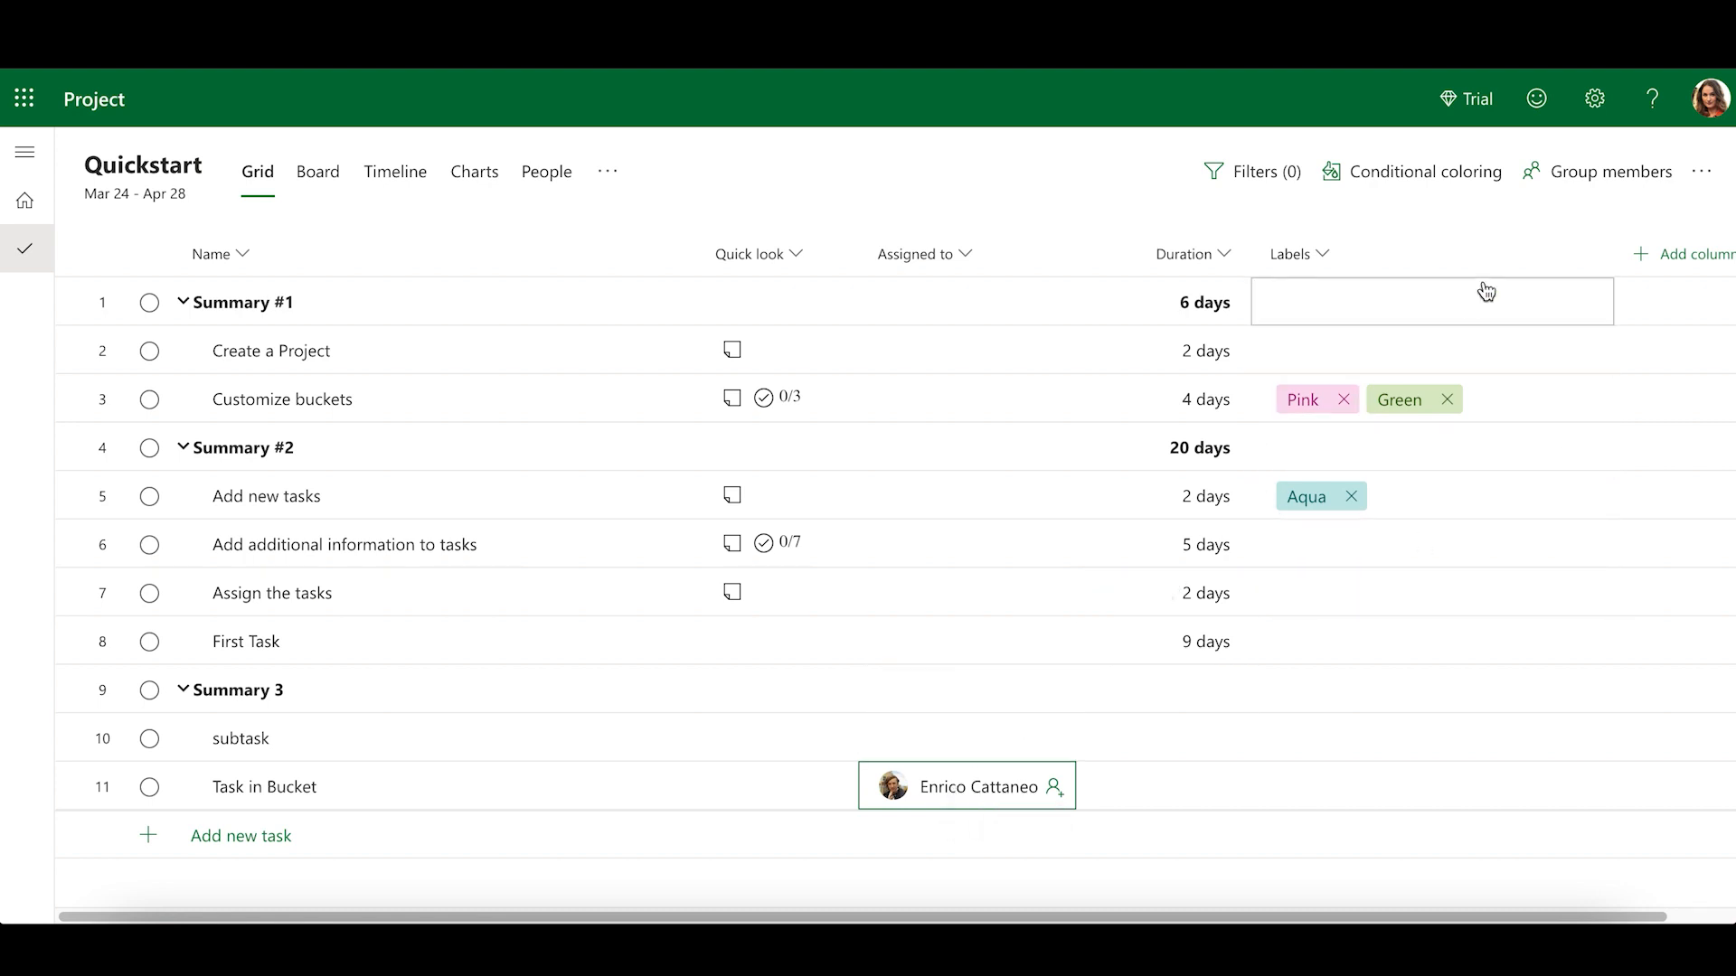
click(1609, 172)
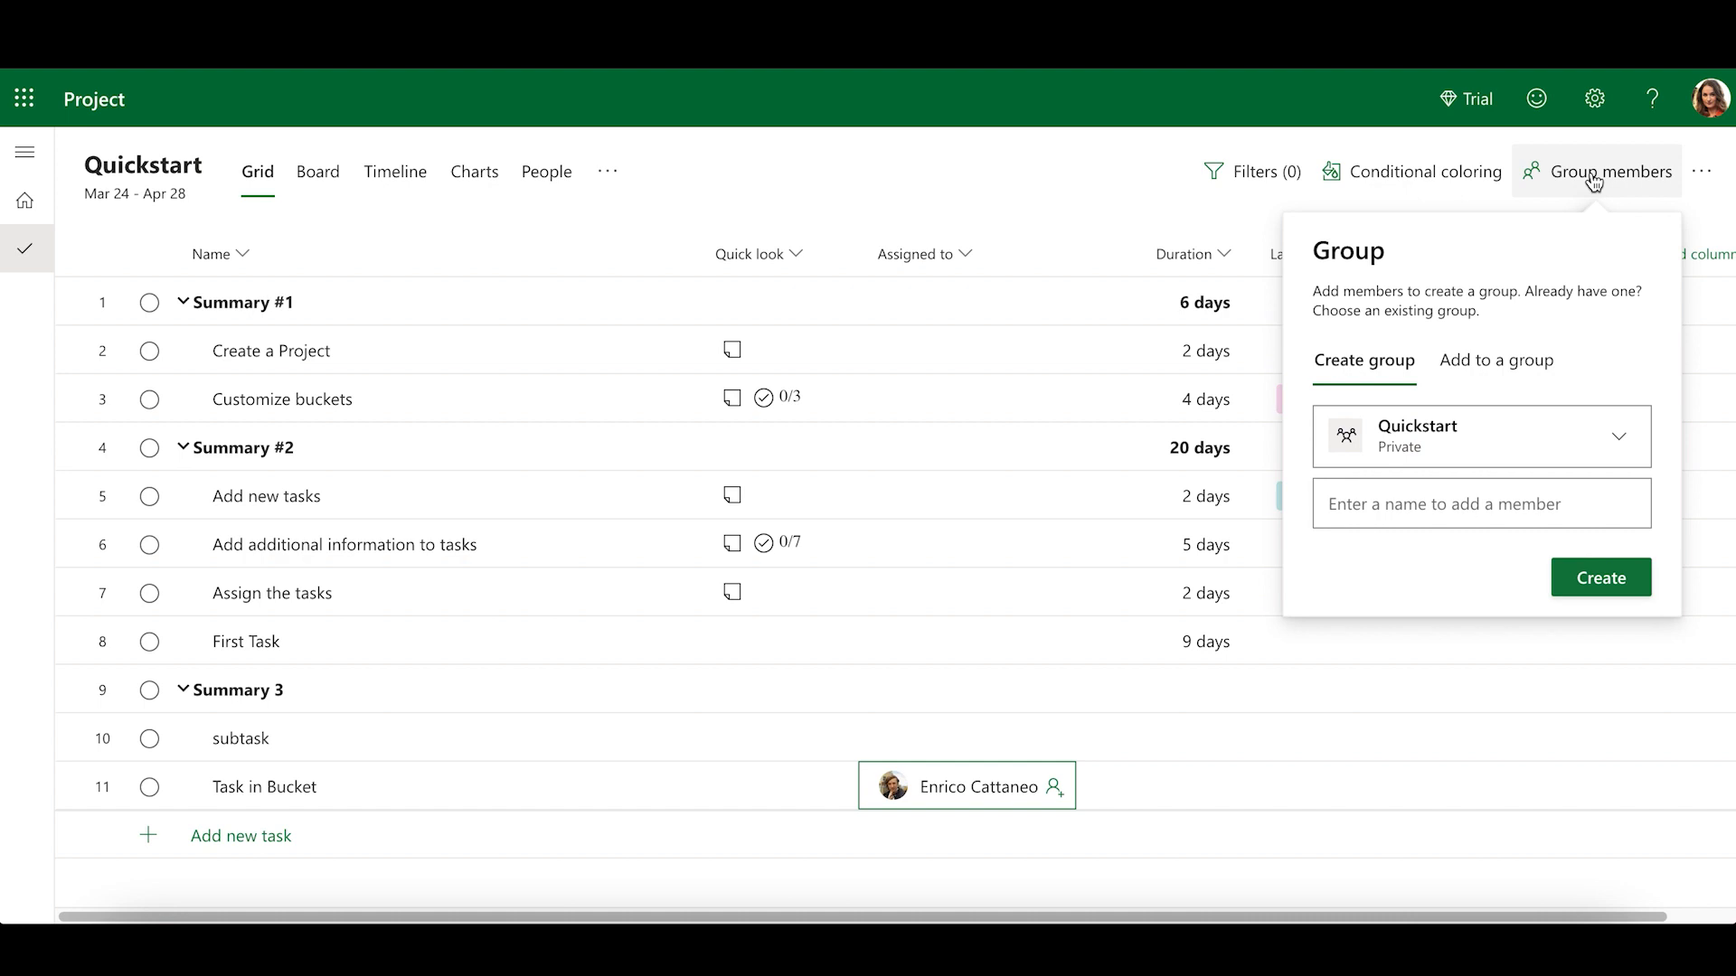
mouse_move(1414, 446)
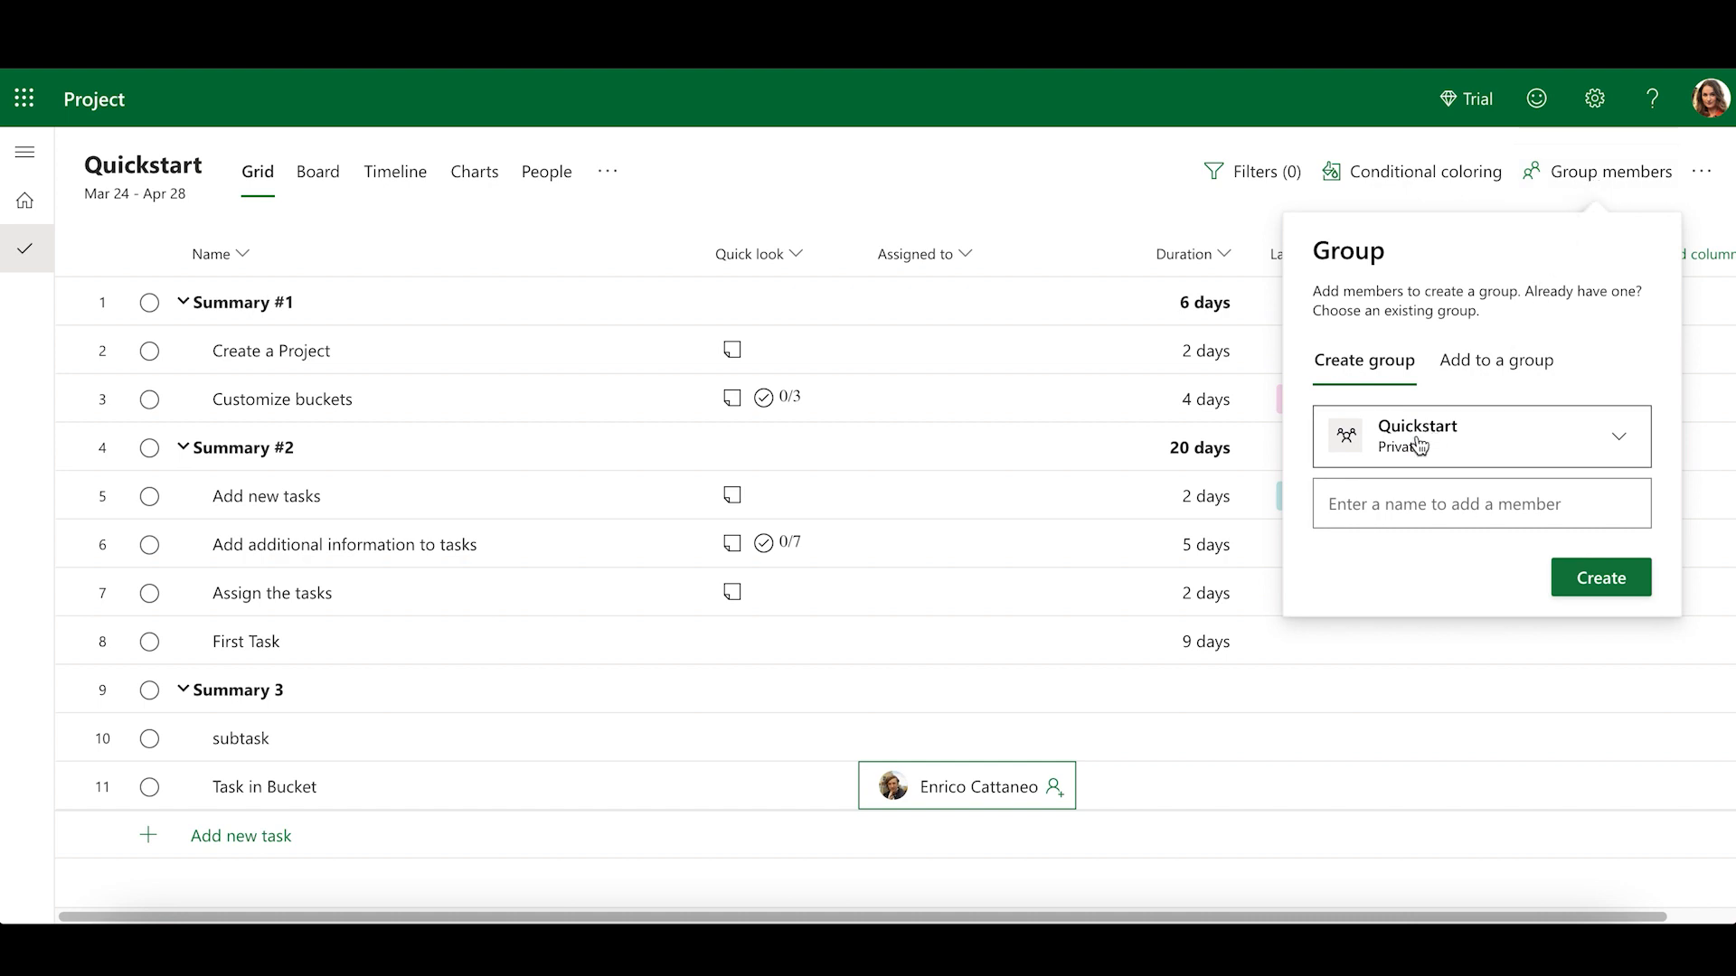
click(1480, 504)
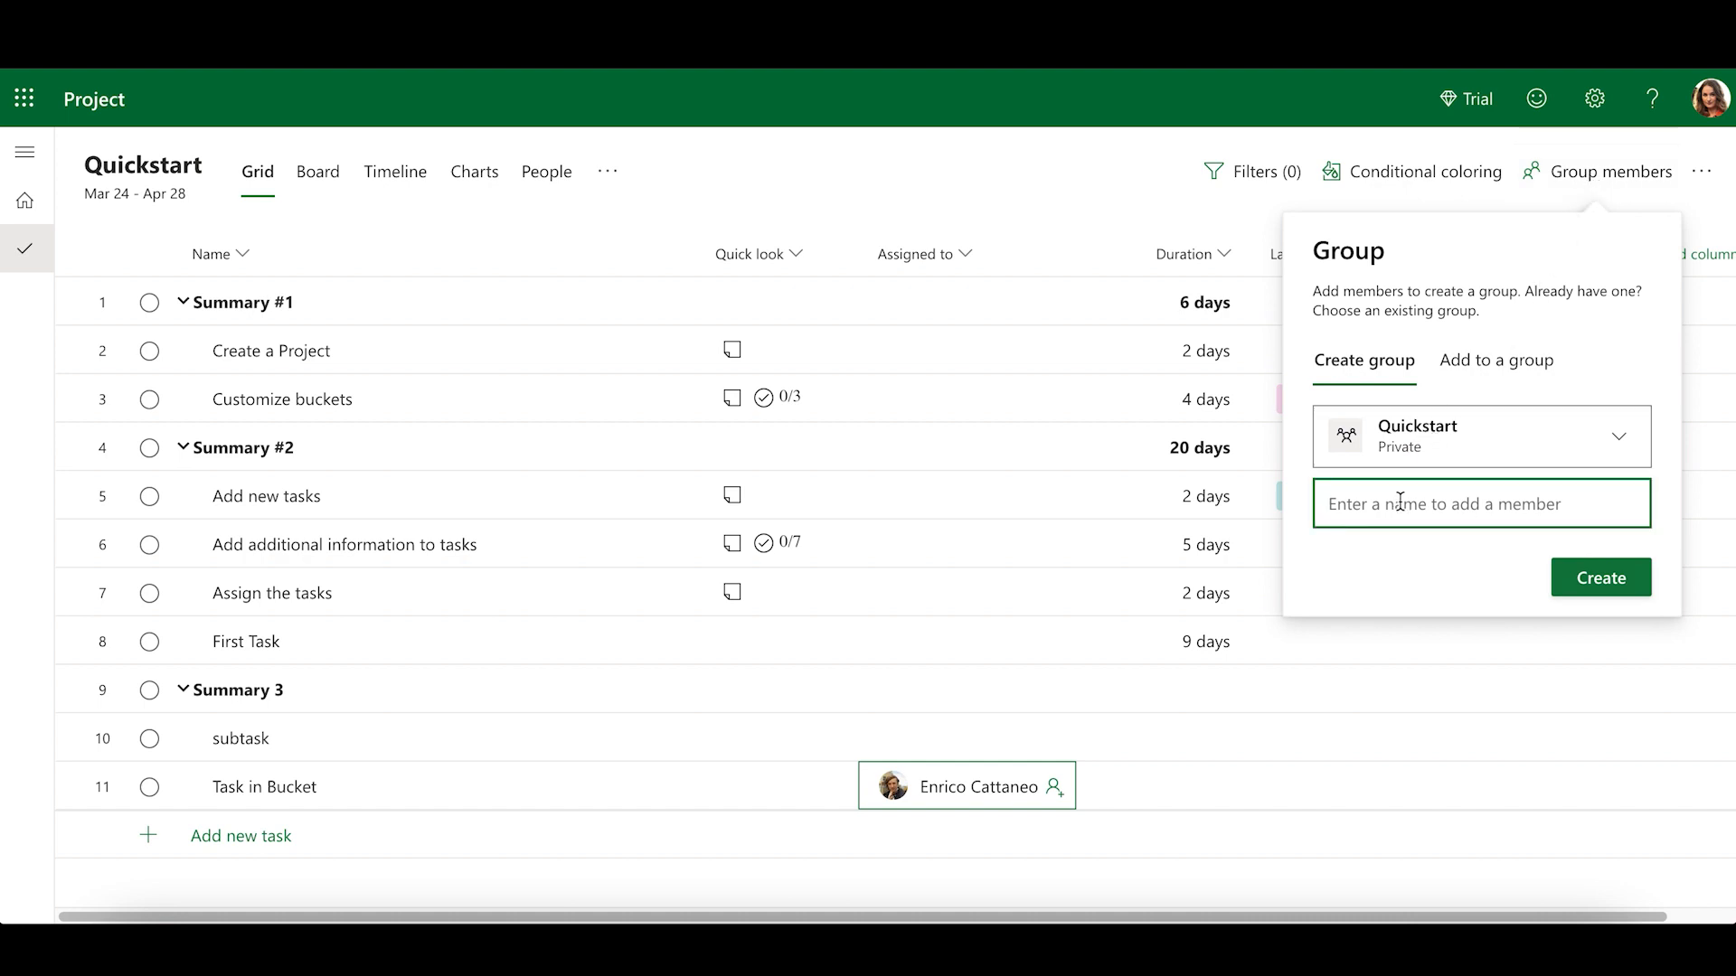
text(enrico cattaneo)
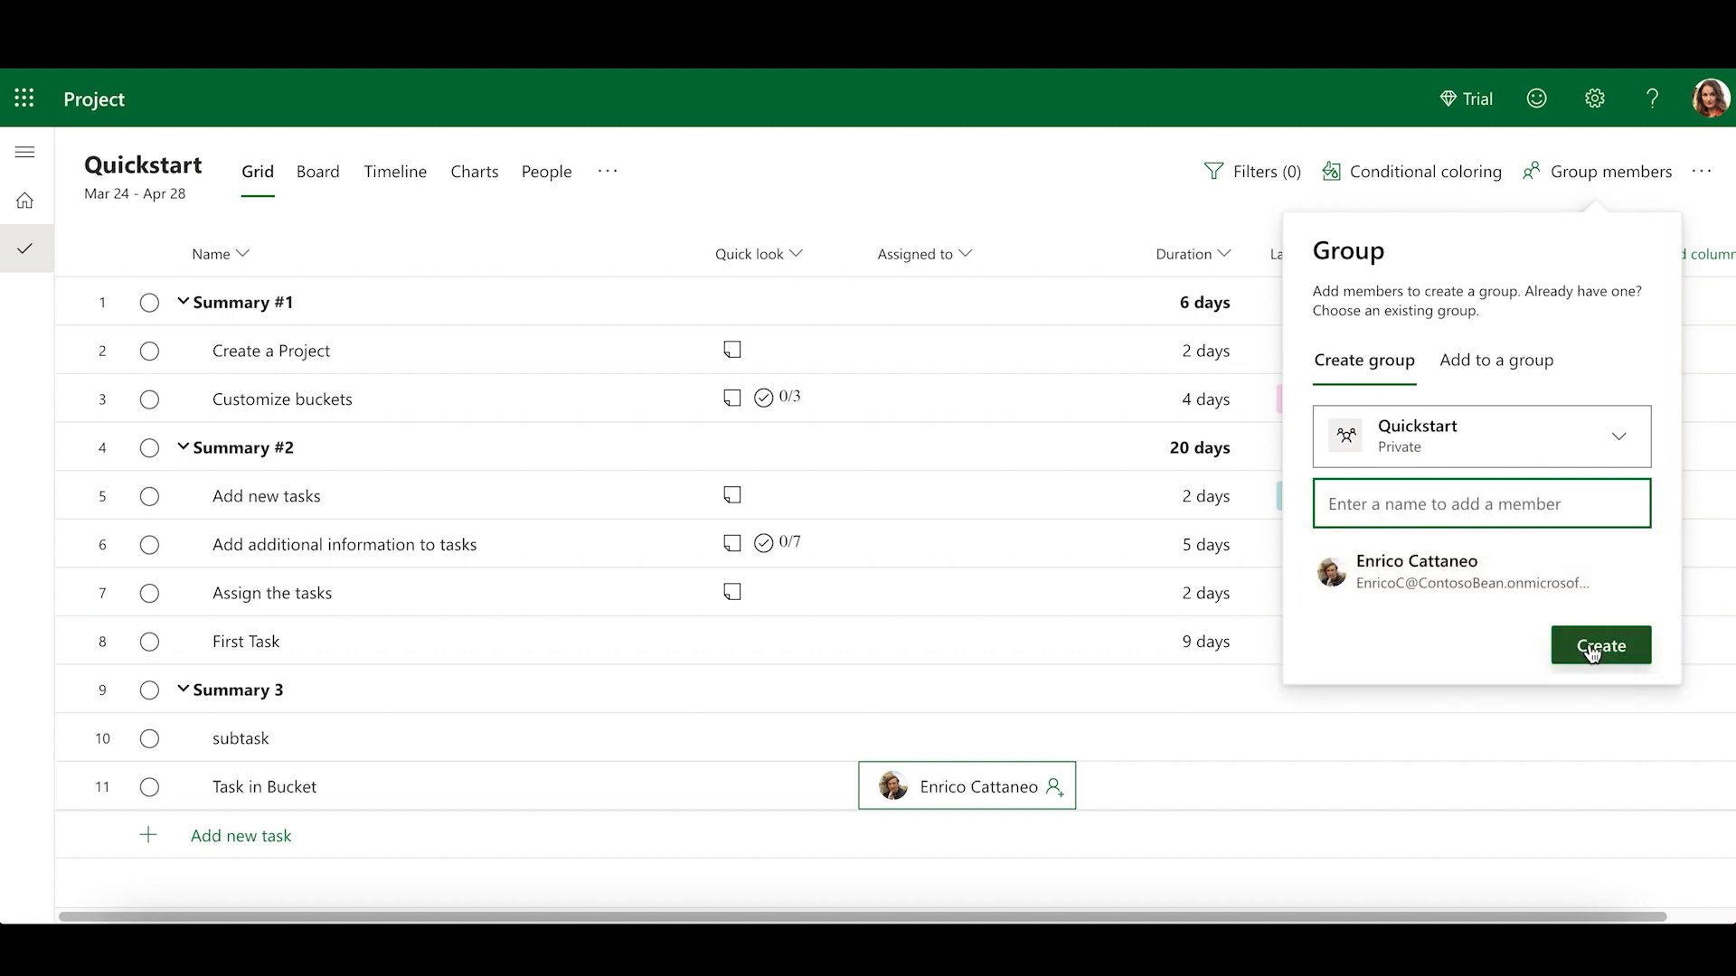
click(1598, 645)
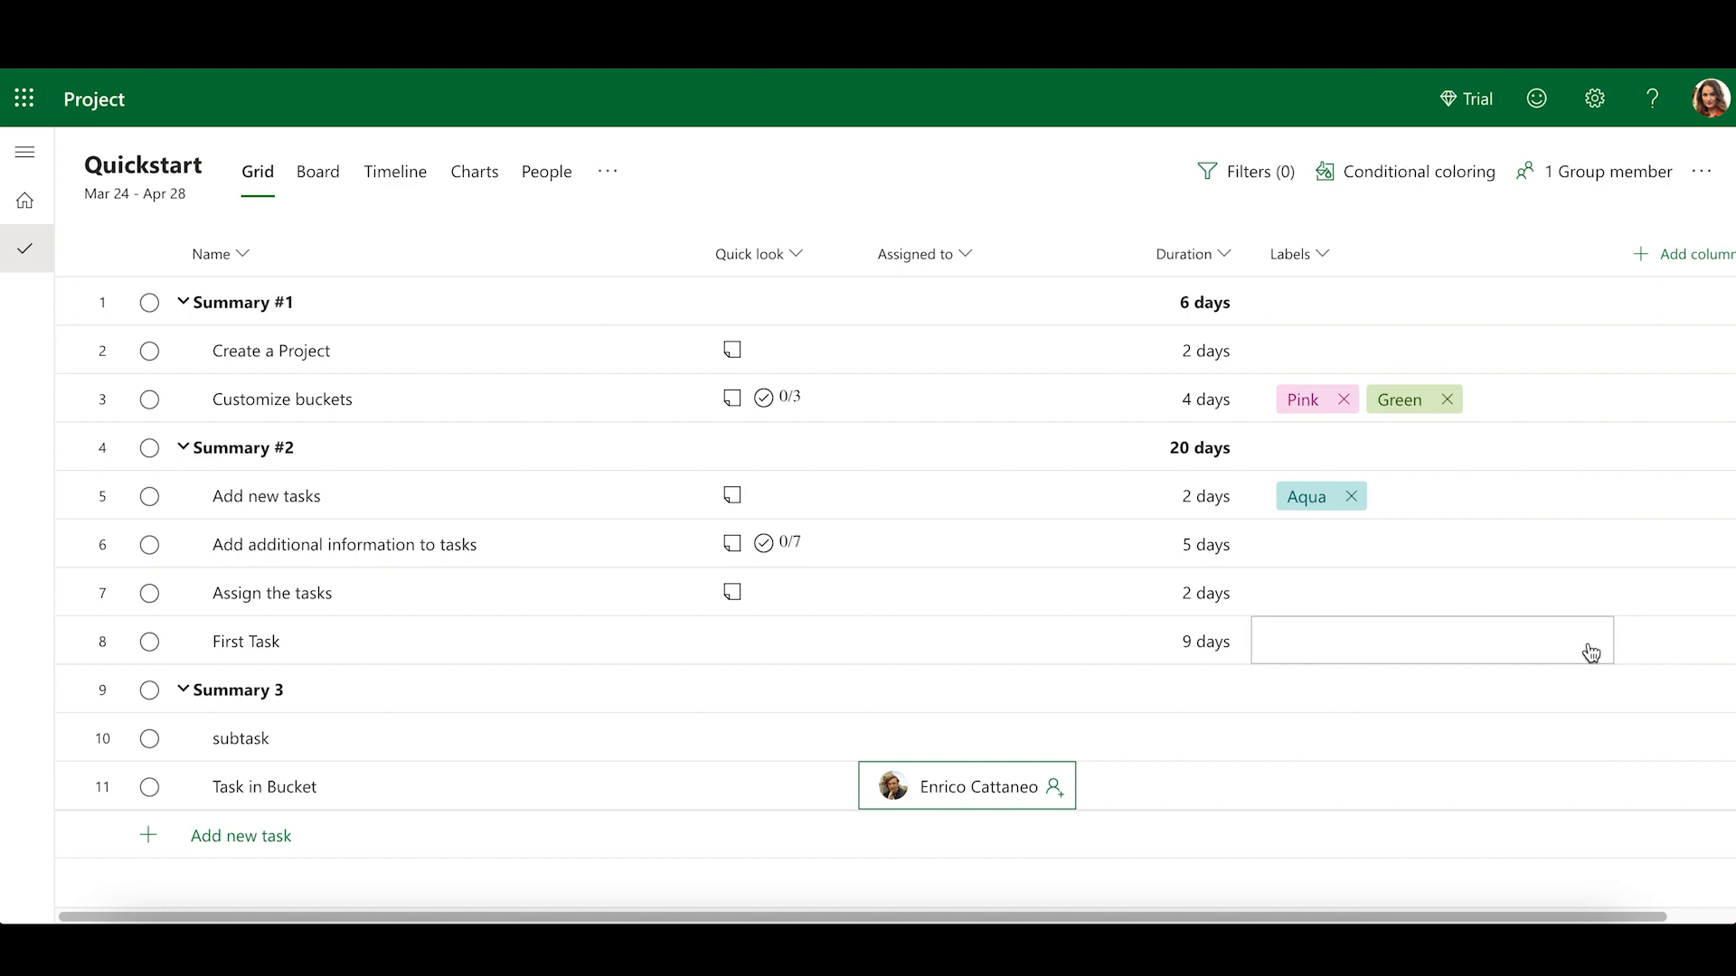